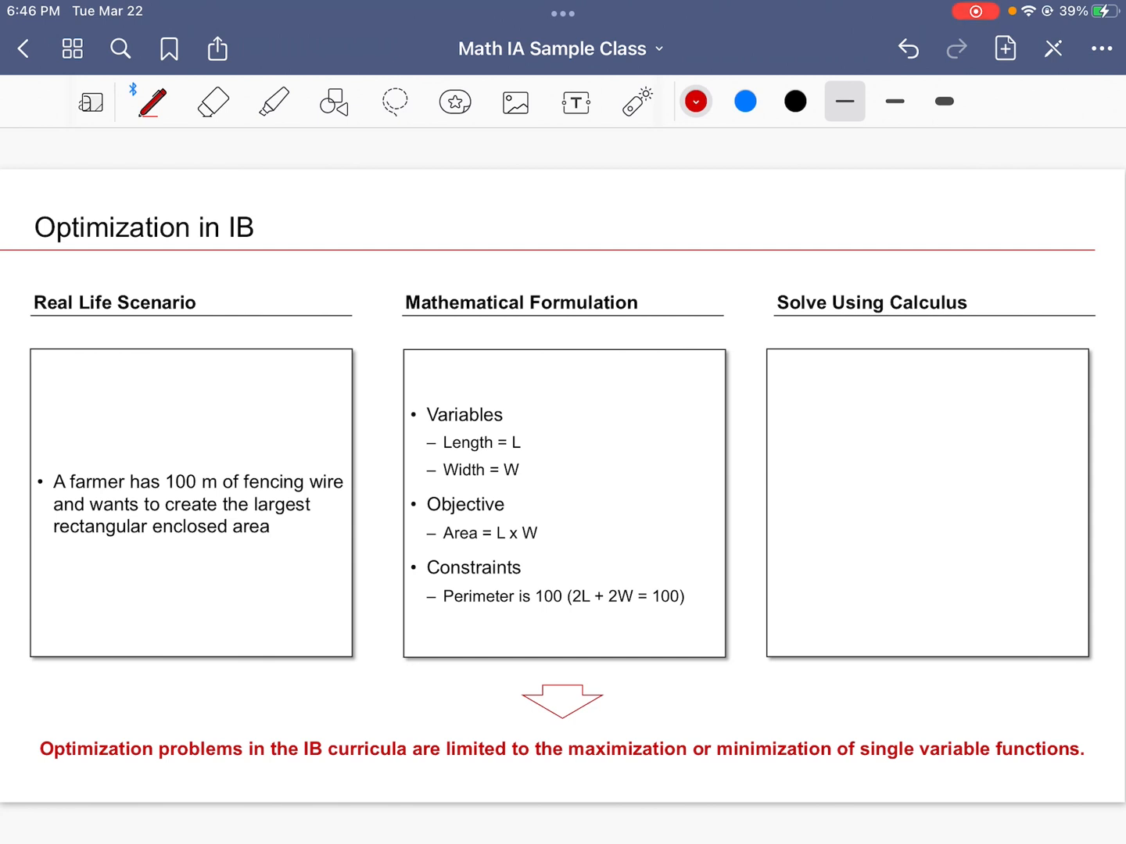
Underline the variables L, W and the objective Area = L x W in red
{"action": "left_click_drag", "start_coordinate": [520, 453], "coordinate": [523, 479]}
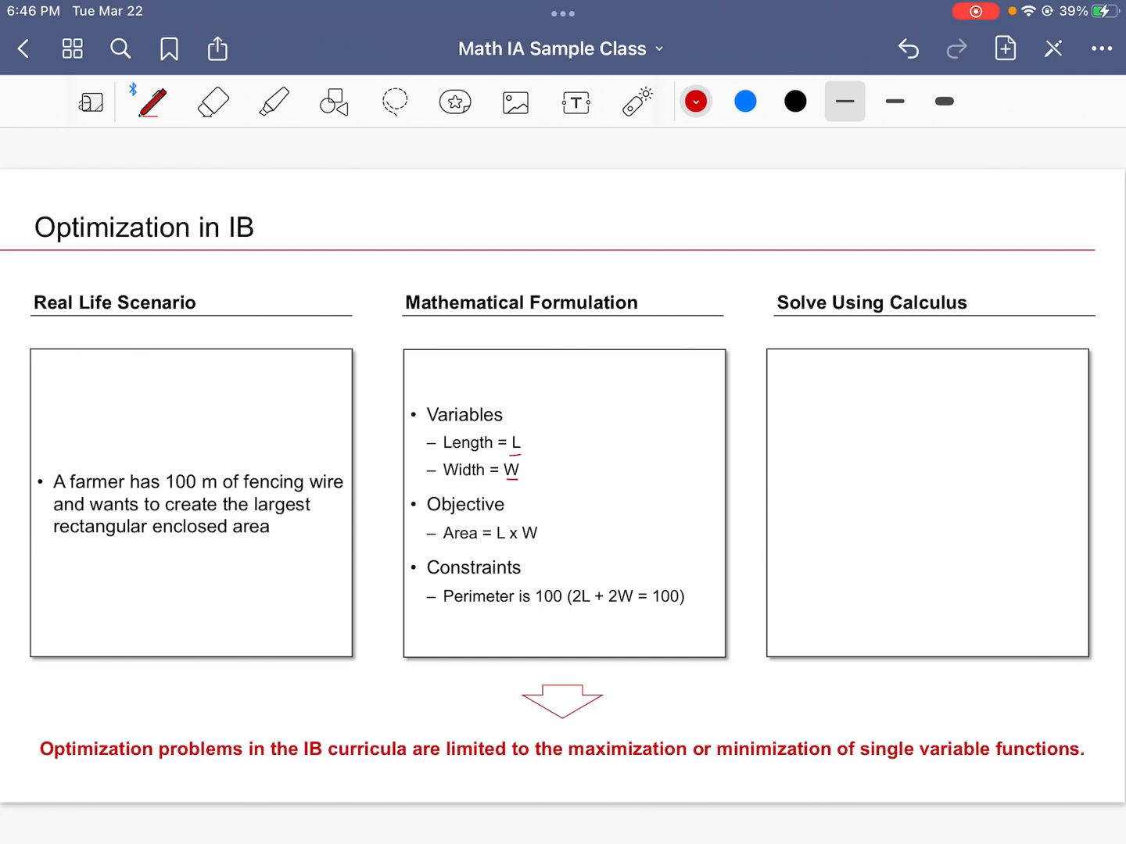
{"action": "left_click_drag", "start_coordinate": [442, 544], "coordinate": [539, 544]}
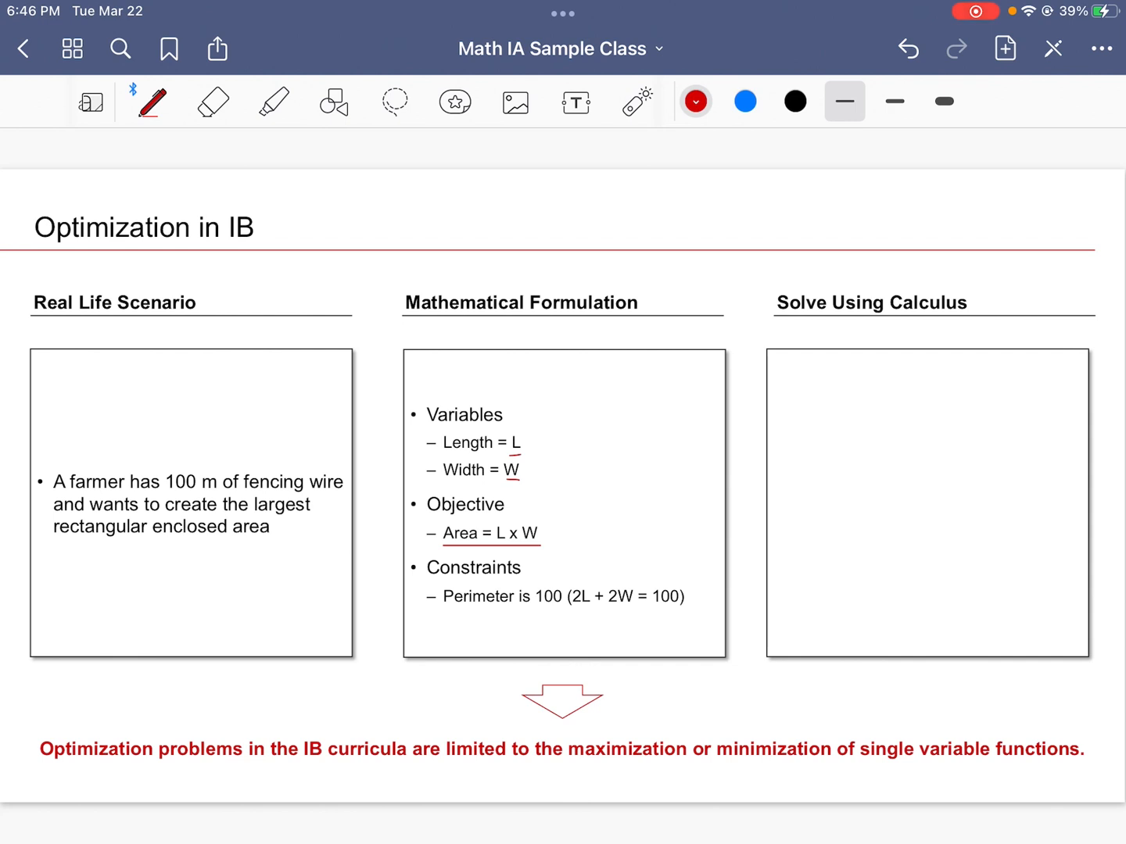
{"action": "left_click_drag", "start_coordinate": [583, 610], "coordinate": [670, 610]}
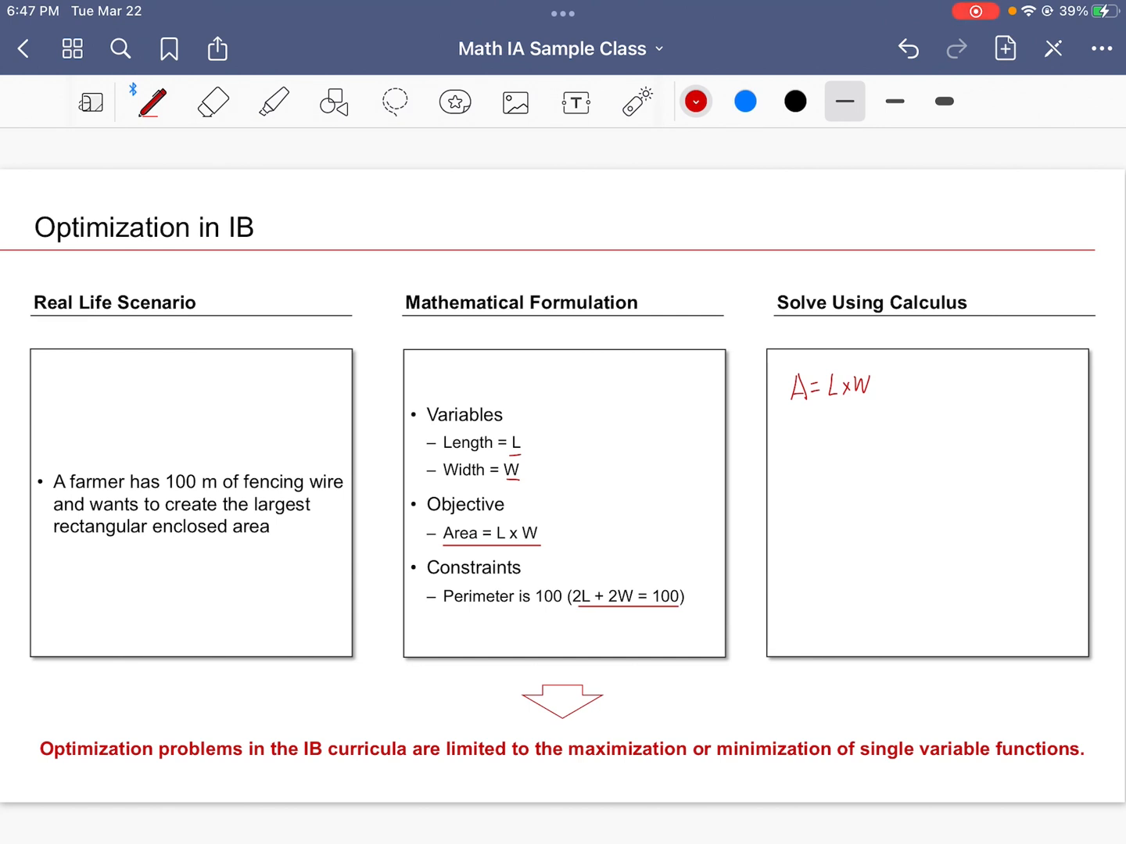
Write A(L) under A = L×W and express W = 50 − L from the constraint
{"action": "left_click_drag", "start_coordinate": [789, 430], "coordinate": [813, 435]}
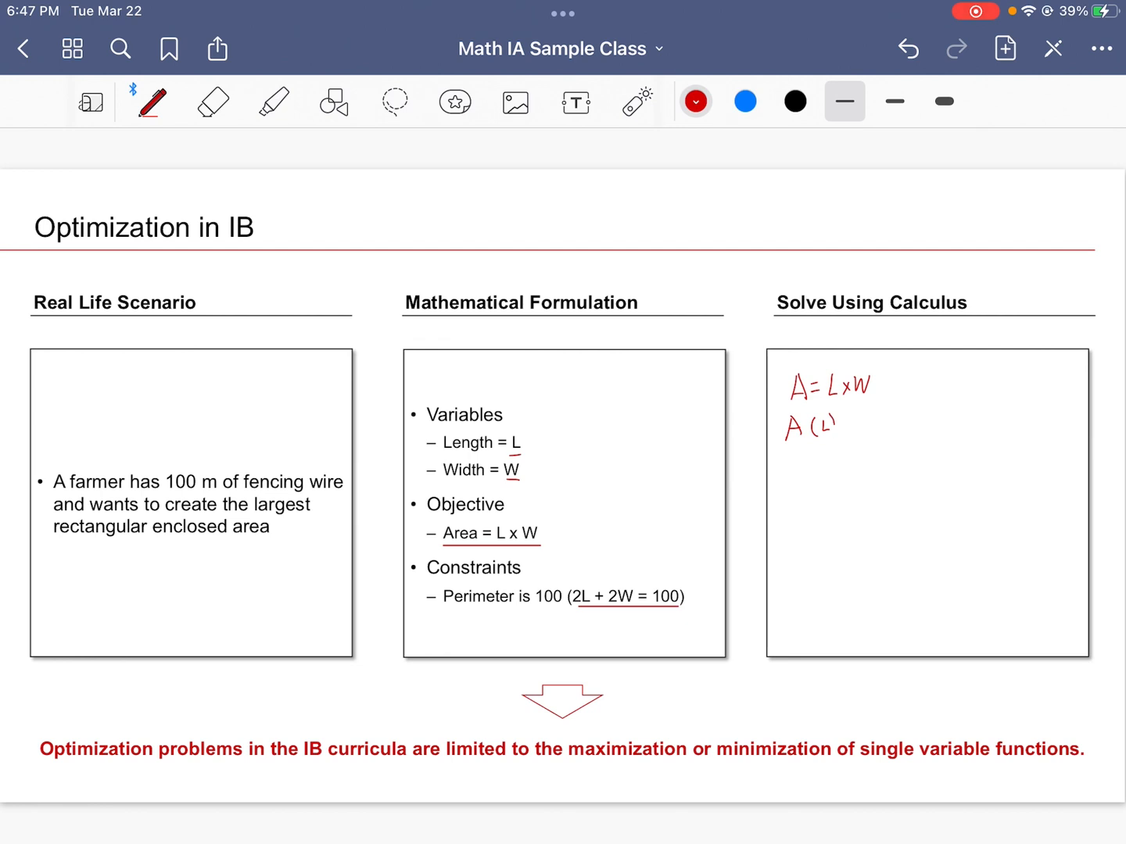
{"action": "left_click_drag", "start_coordinate": [837, 426], "coordinate": [860, 425]}
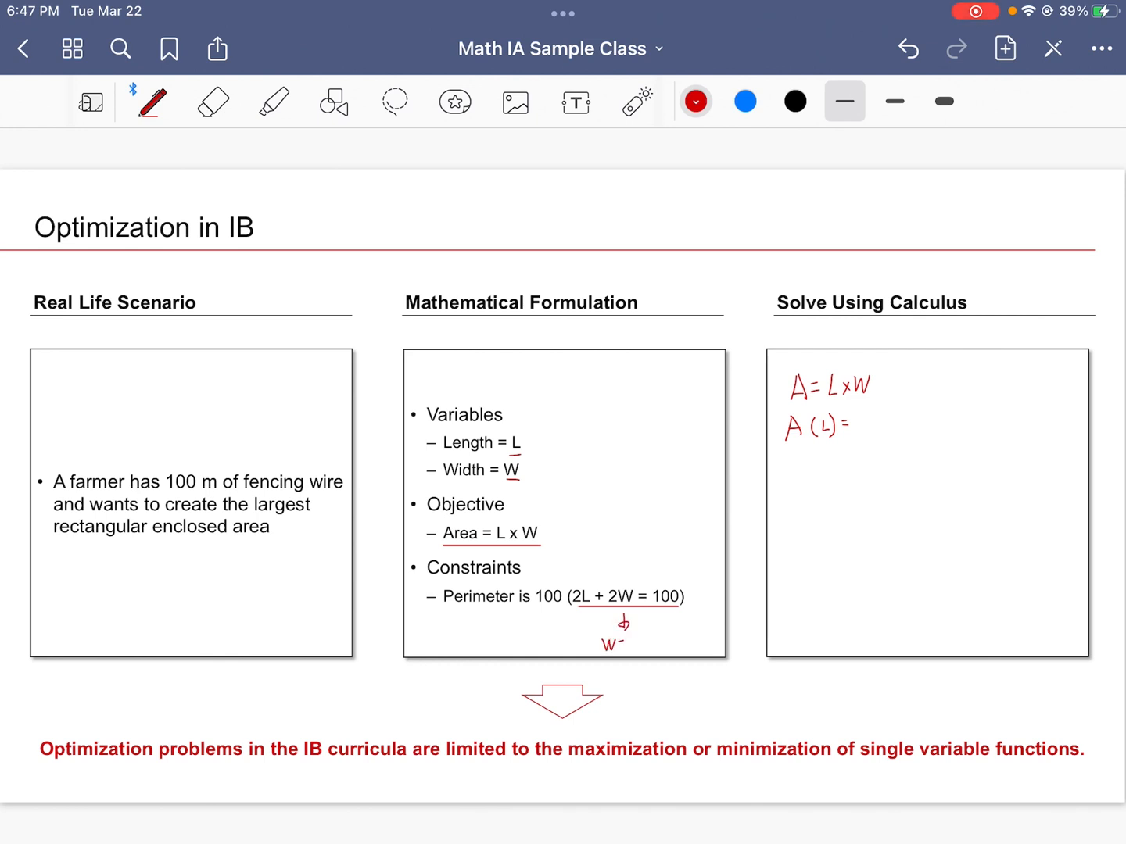
{"action": "type", "text": "= 50"}
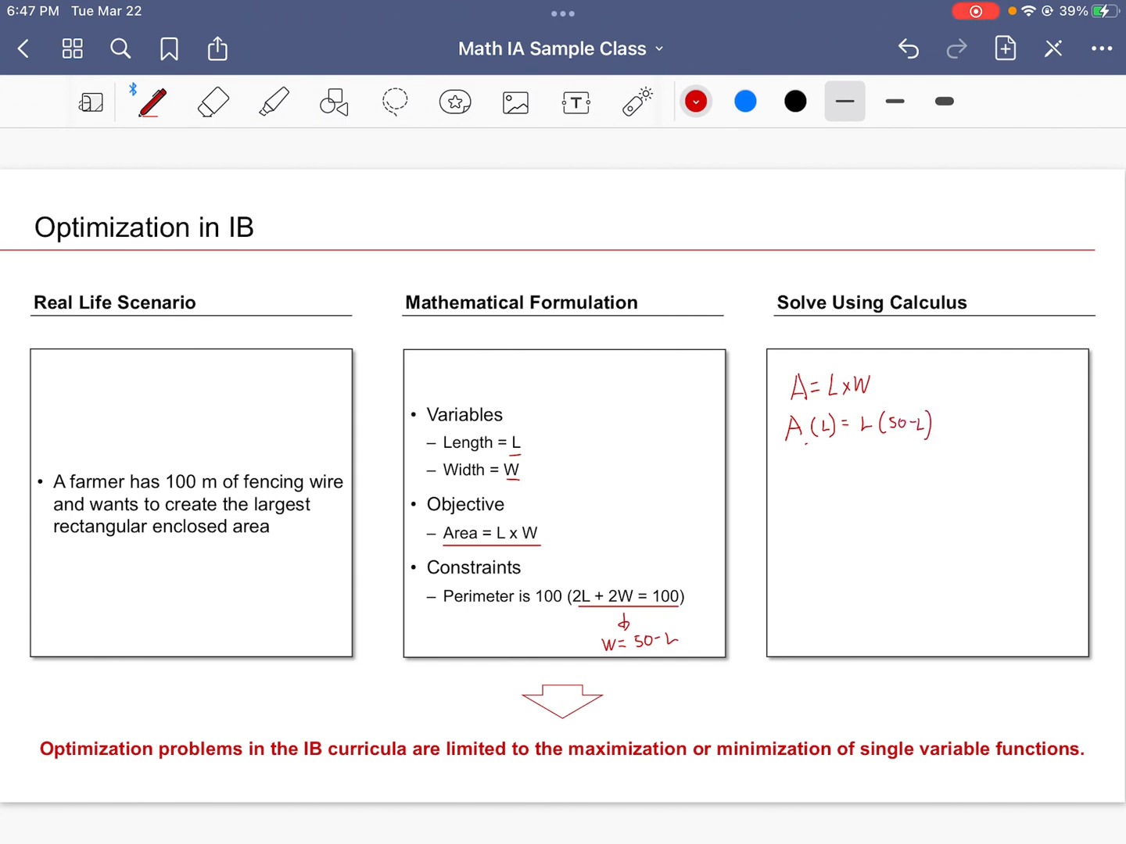
Write dA/dL = 50 − 2L, set it to zero giving L = 25 m, W = 25 m, A = 625 m²
{"action": "left_click_drag", "start_coordinate": [796, 469], "coordinate": [819, 472]}
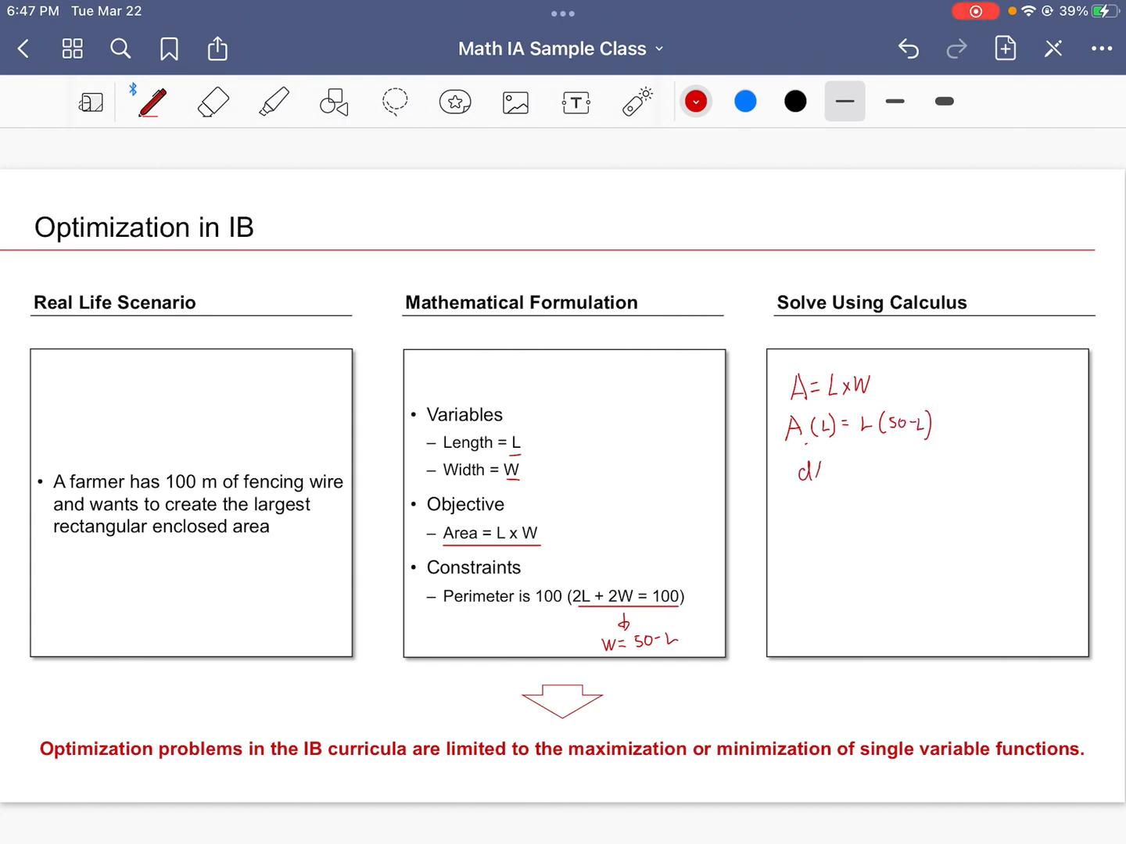
{"action": "left_click_drag", "start_coordinate": [805, 470], "coordinate": [825, 508]}
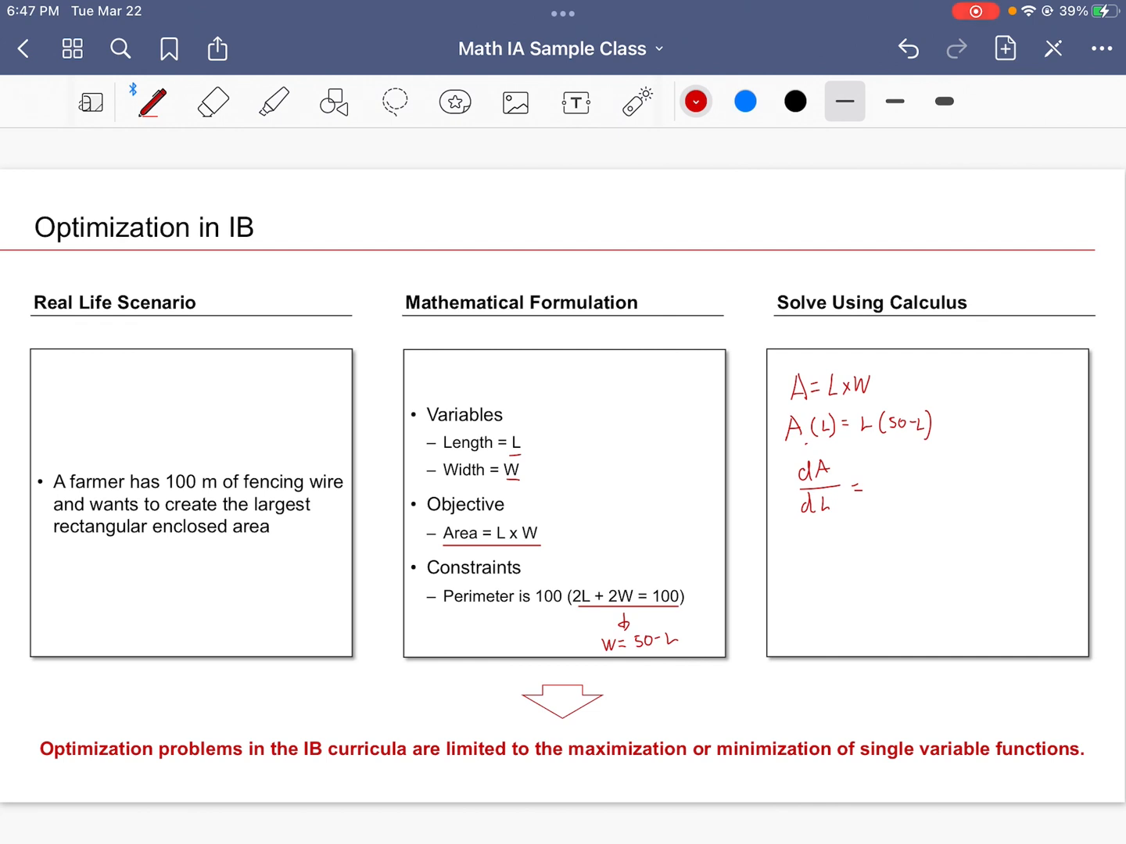
{"action": "type", "text": "= 50-2L"}
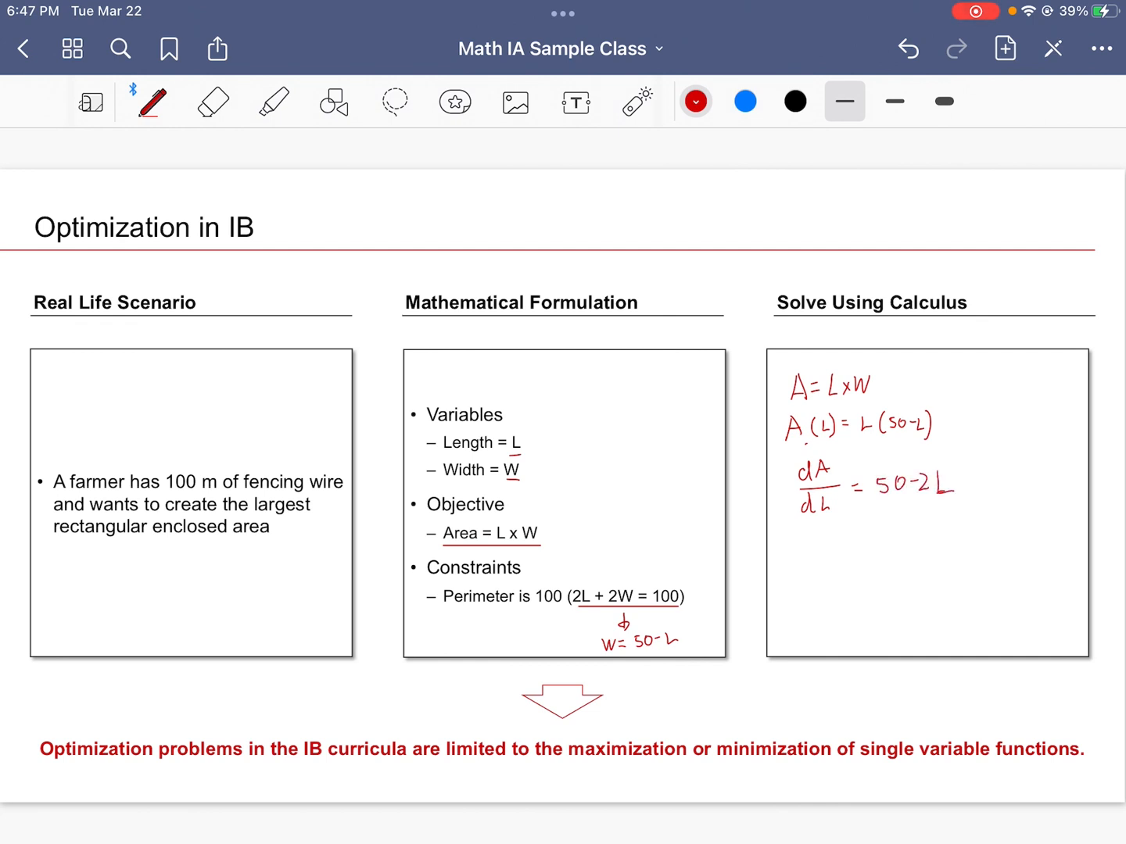
{"action": "left_click_drag", "start_coordinate": [821, 531], "coordinate": [847, 587]}
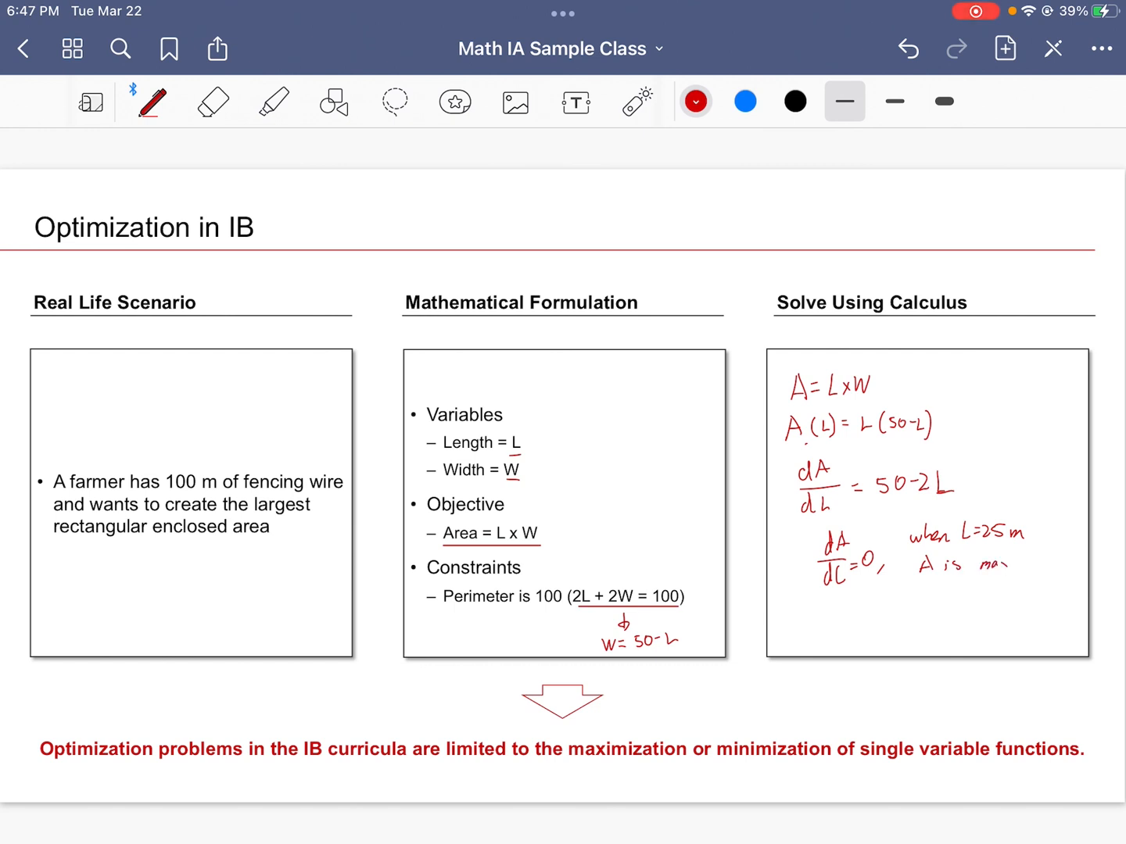
{"action": "type", "text": "/min."}
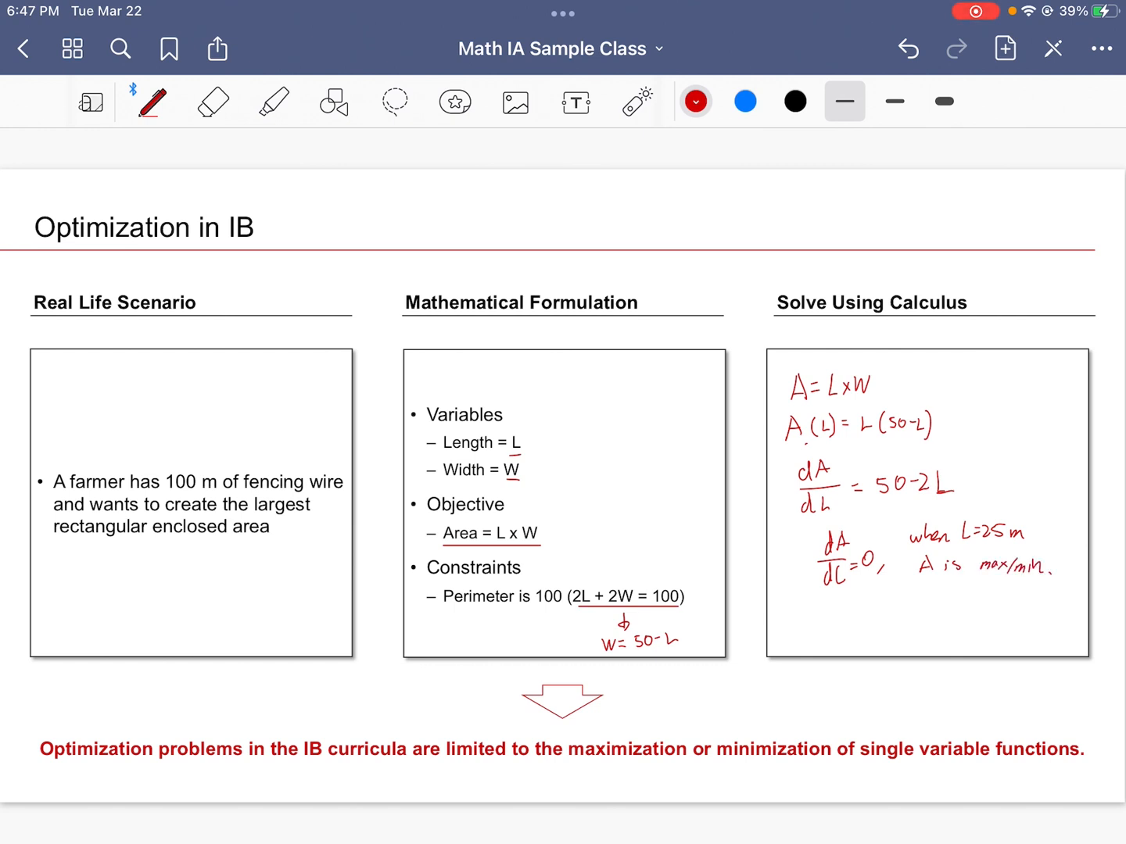
{"action": "left_click_drag", "start_coordinate": [923, 581], "coordinate": [935, 598]}
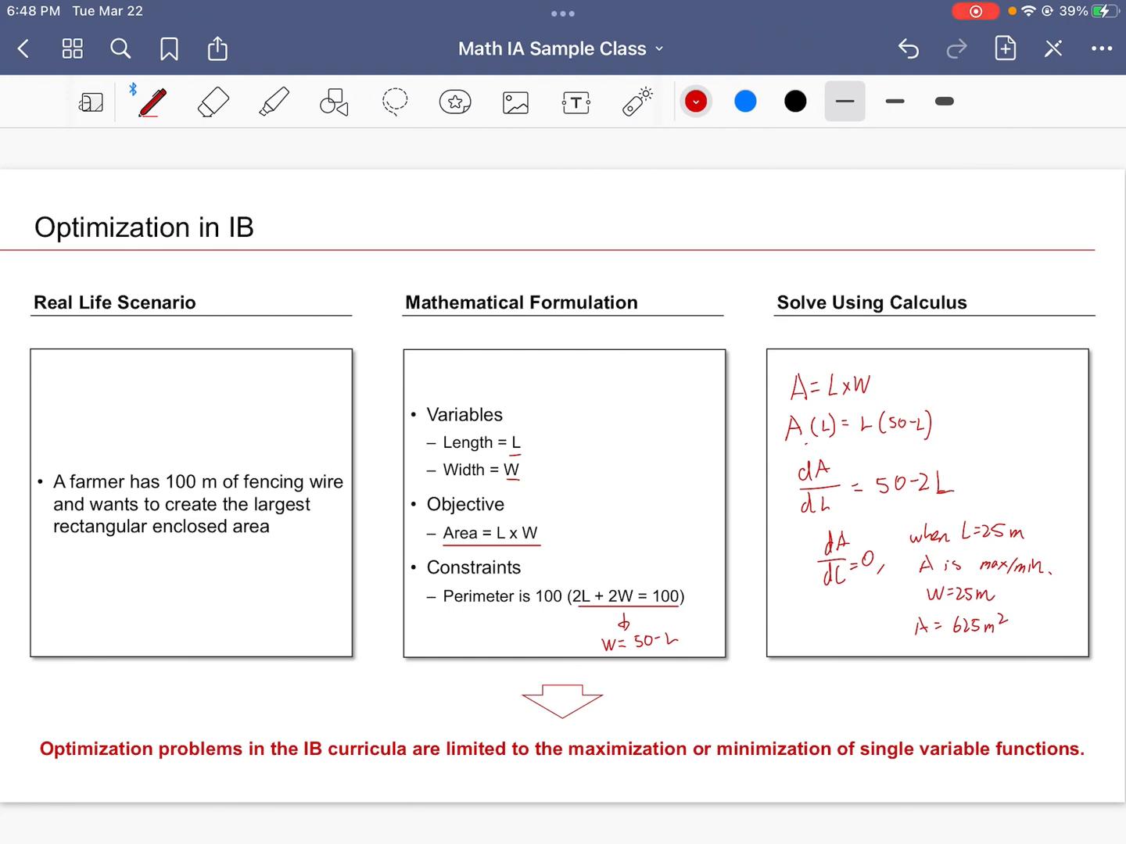
In black, write max, draw the dA/dL sign chart and d²A/dL² note, then turn to the agenda page
{"action": "left_click", "coordinate": [796, 102]}
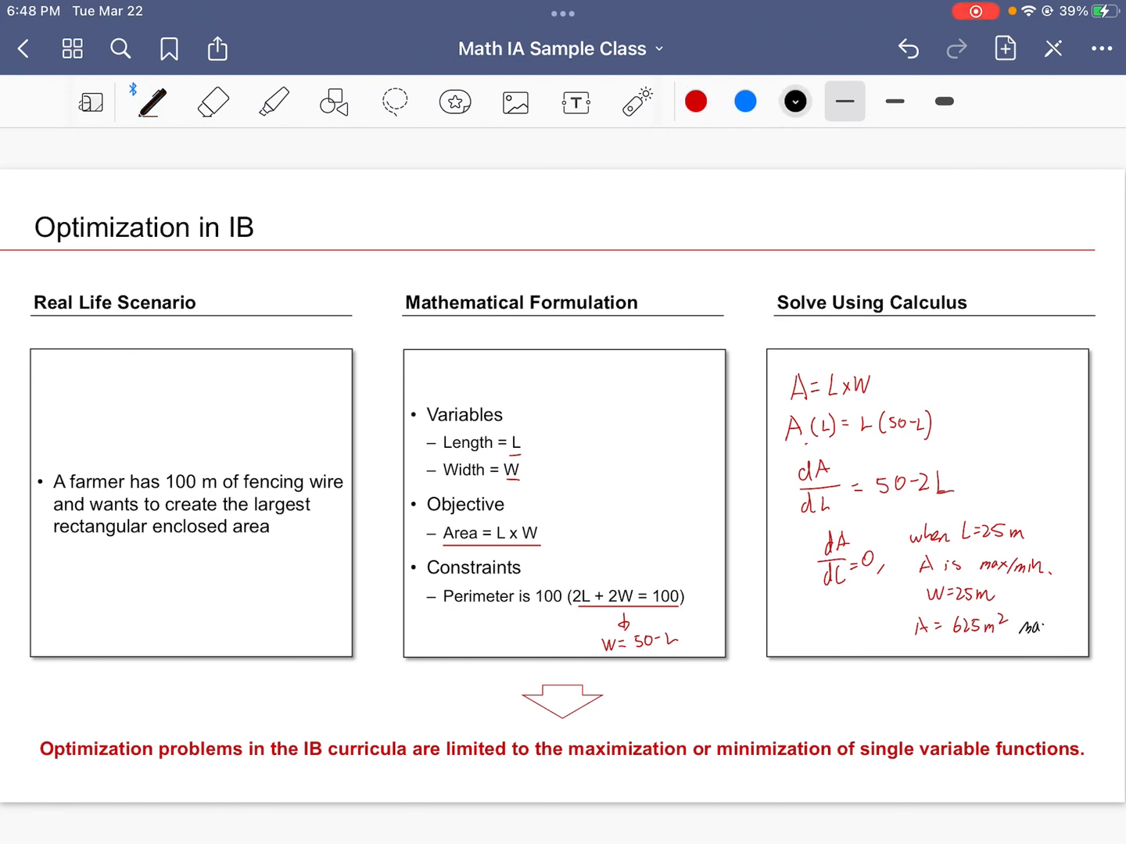
{"action": "left_click_drag", "start_coordinate": [1020, 628], "coordinate": [1055, 625]}
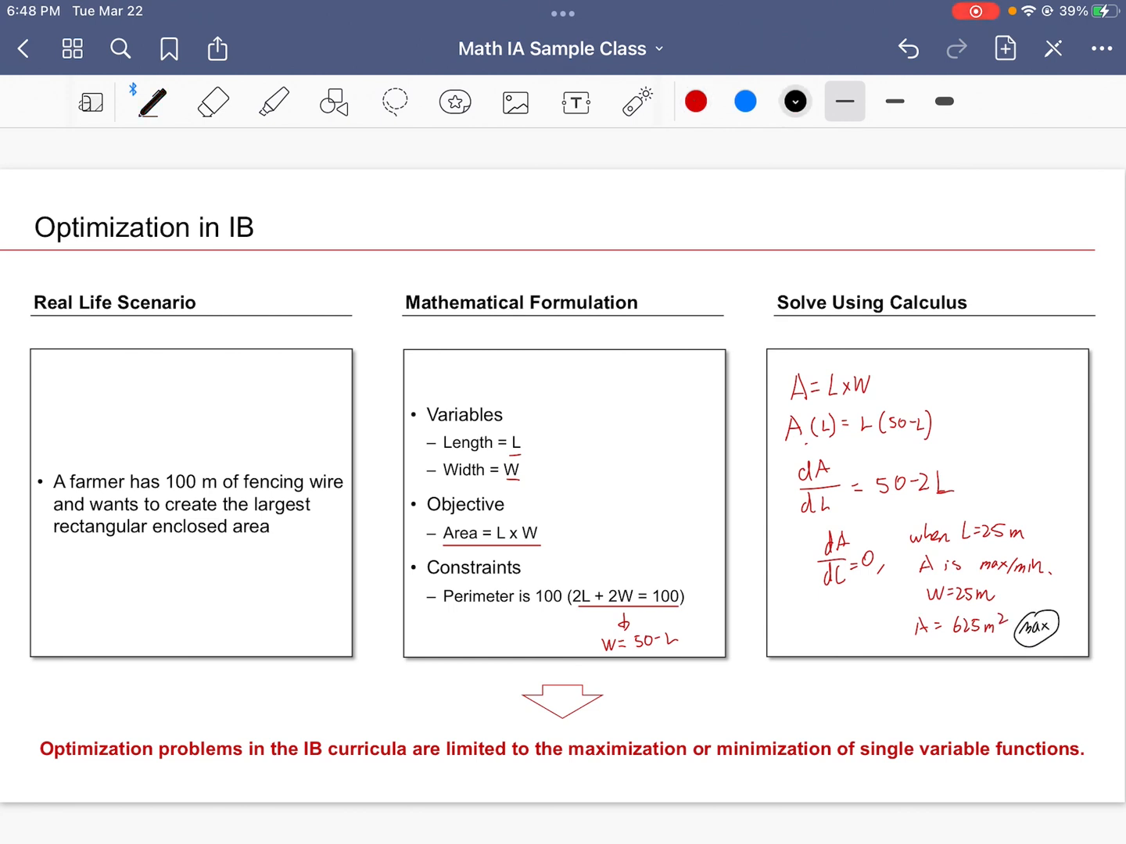
{"action": "left_click_drag", "start_coordinate": [774, 696], "coordinate": [938, 696]}
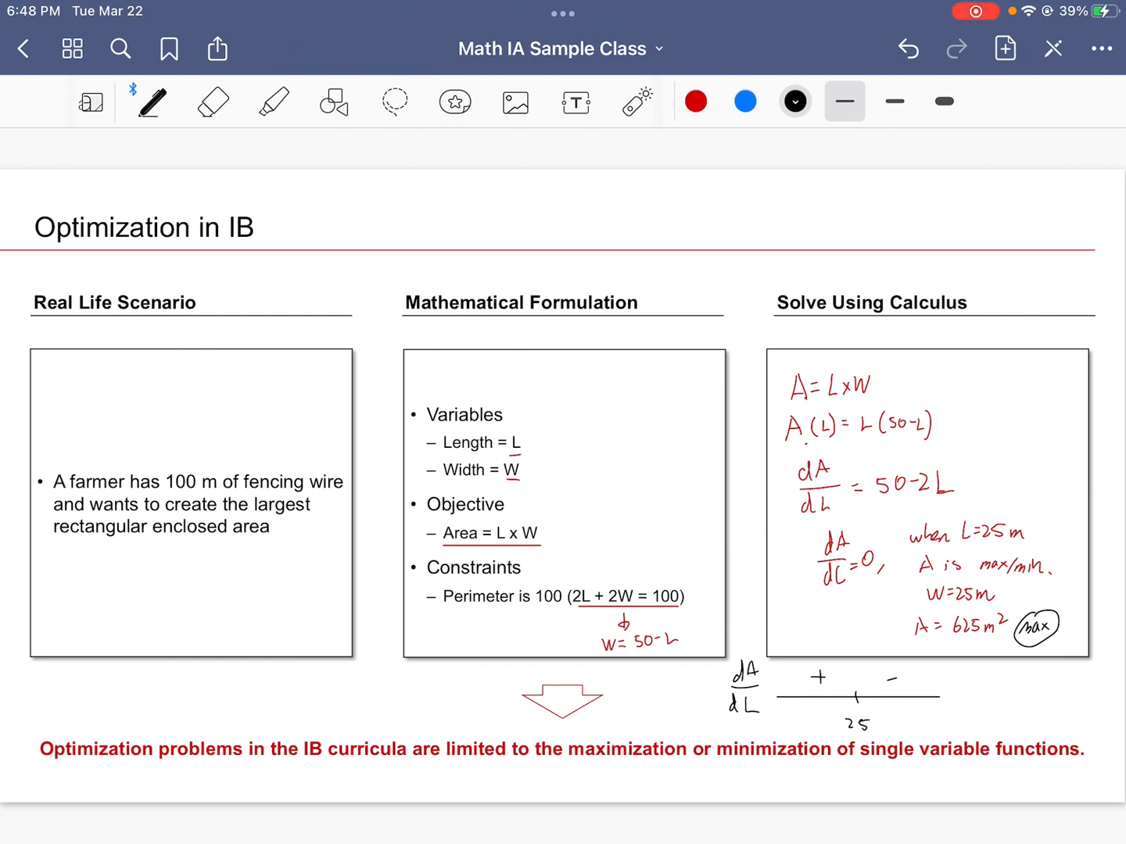
{"action": "left_click_drag", "start_coordinate": [957, 691], "coordinate": [973, 672]}
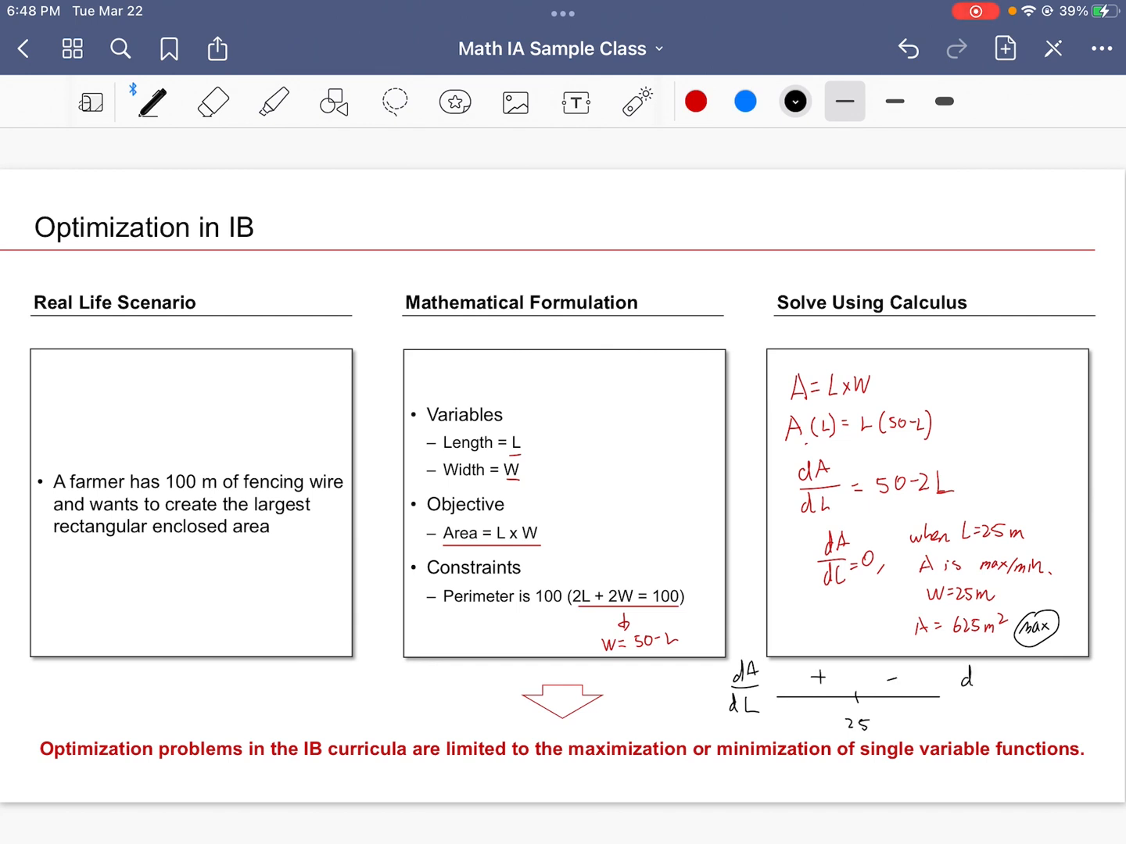
{"action": "type", "text": "d2A"}
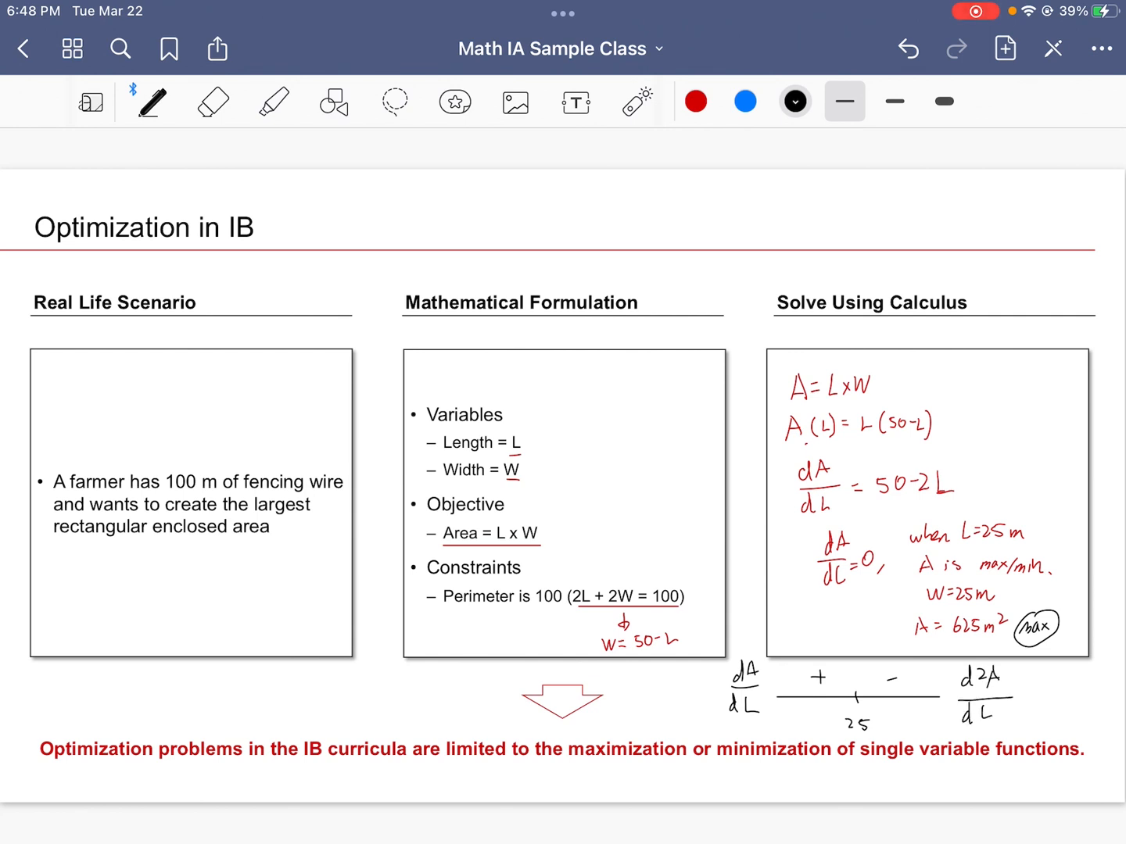
{"action": "type", "text": "2"}
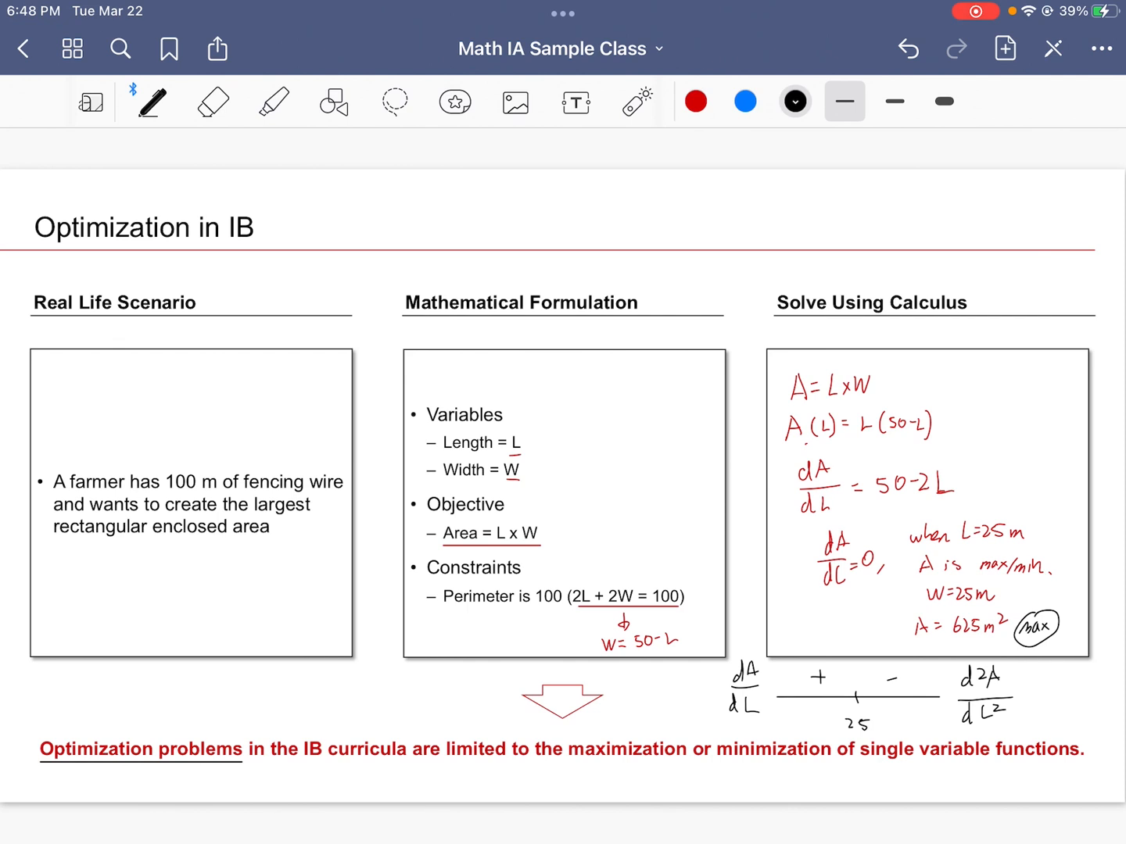
{"action": "left_click_drag", "start_coordinate": [857, 771], "coordinate": [1076, 766]}
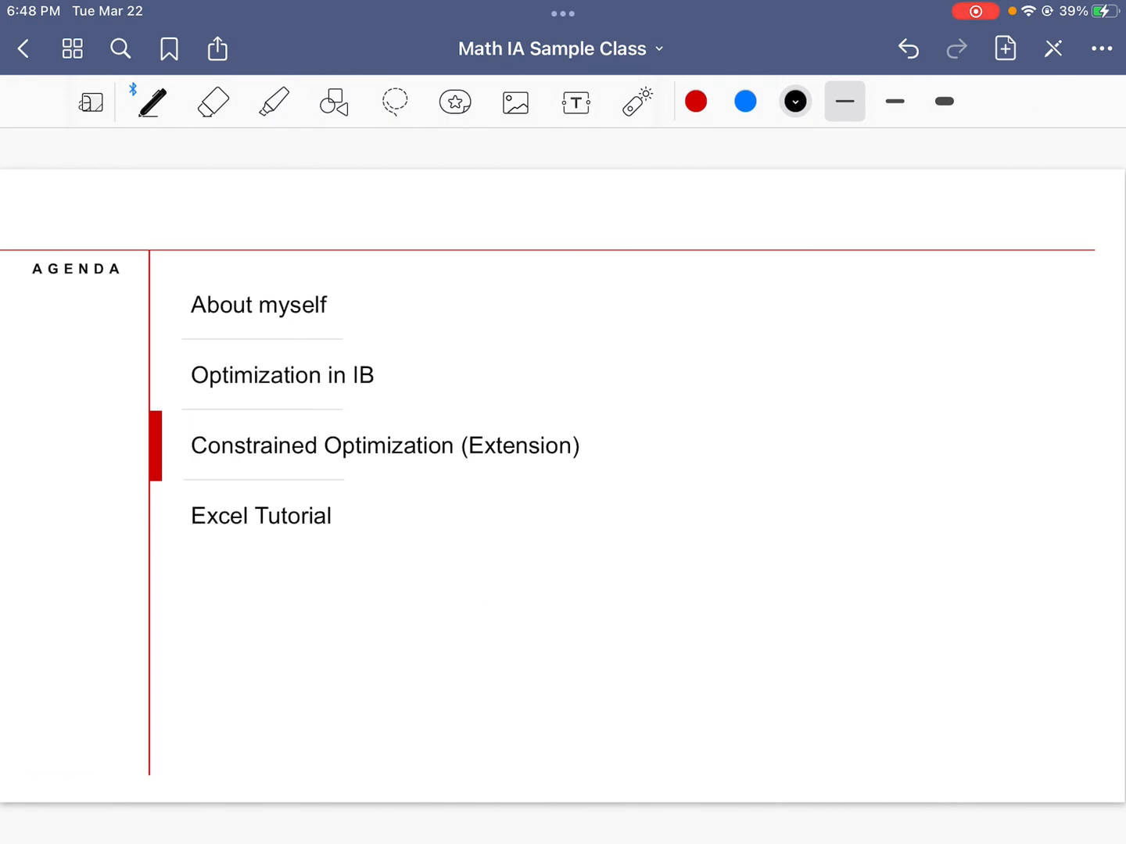
Go to the Constrained Optimization slide and ready the pen for annotating f(x), A(L), f(x,y)
{"action": "left_click", "coordinate": [385, 446]}
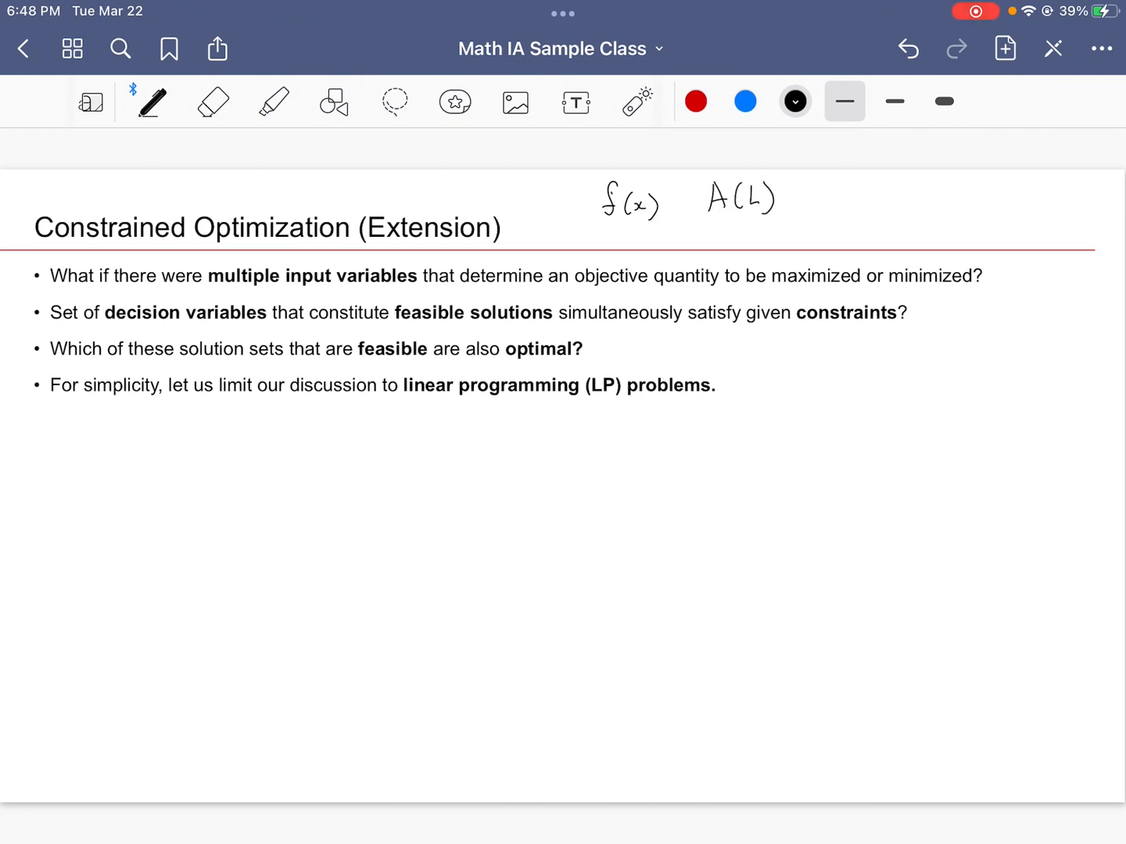
{"action": "left_click", "coordinate": [694, 101]}
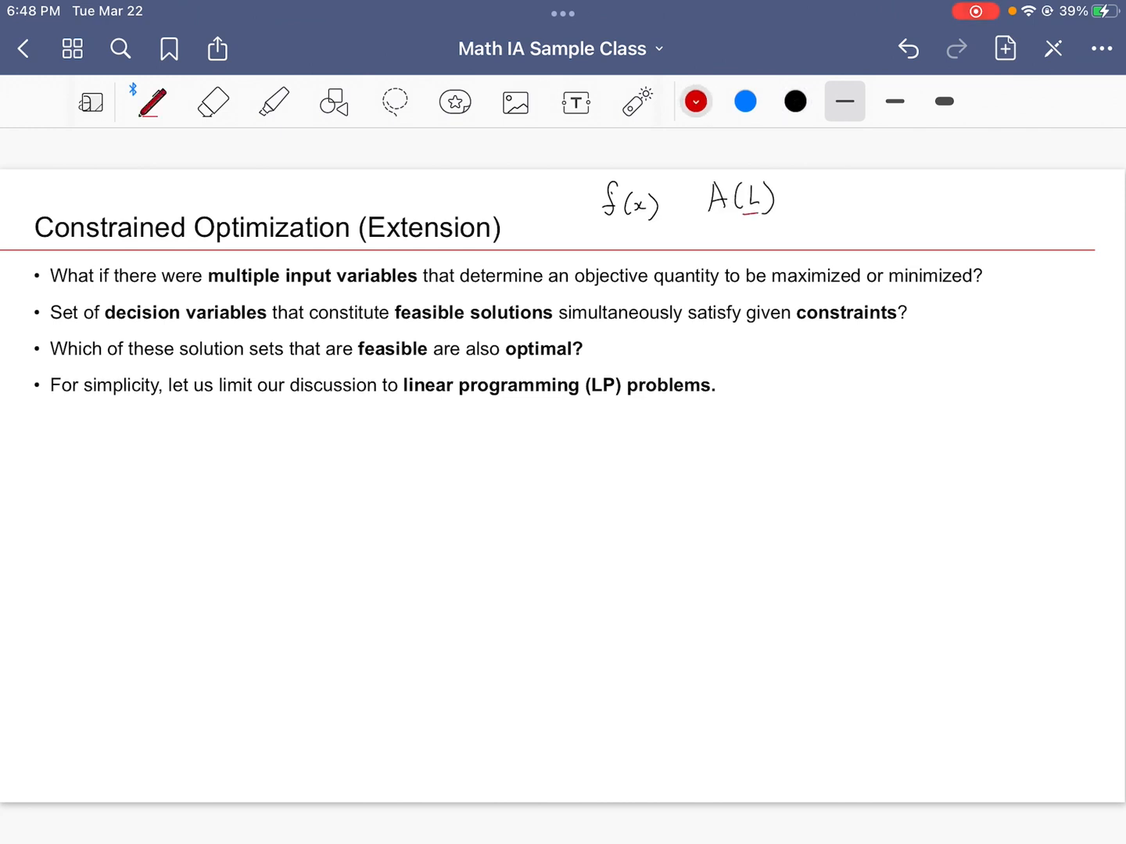
{"action": "left_click", "coordinate": [794, 100]}
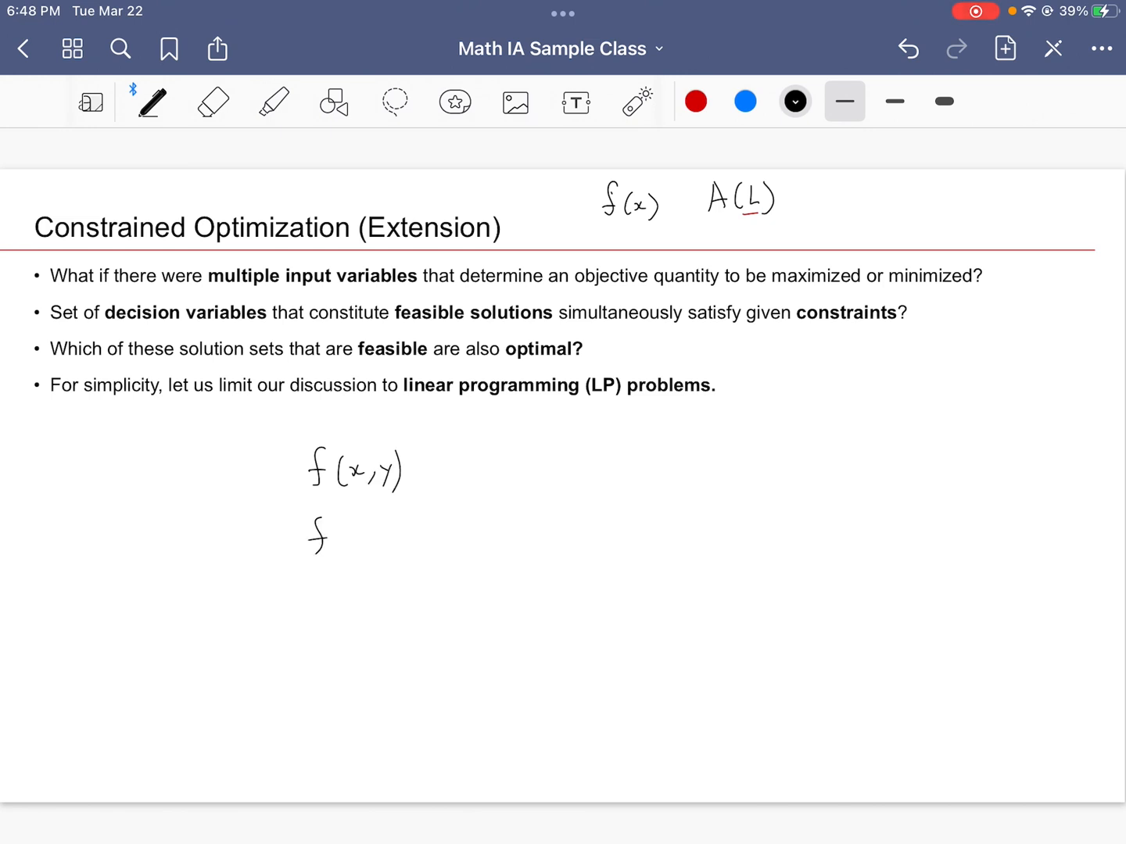
Write the n-variable function f(x₁,…,xₙ) and circle it in red
{"action": "left_click_drag", "start_coordinate": [340, 540], "coordinate": [399, 539]}
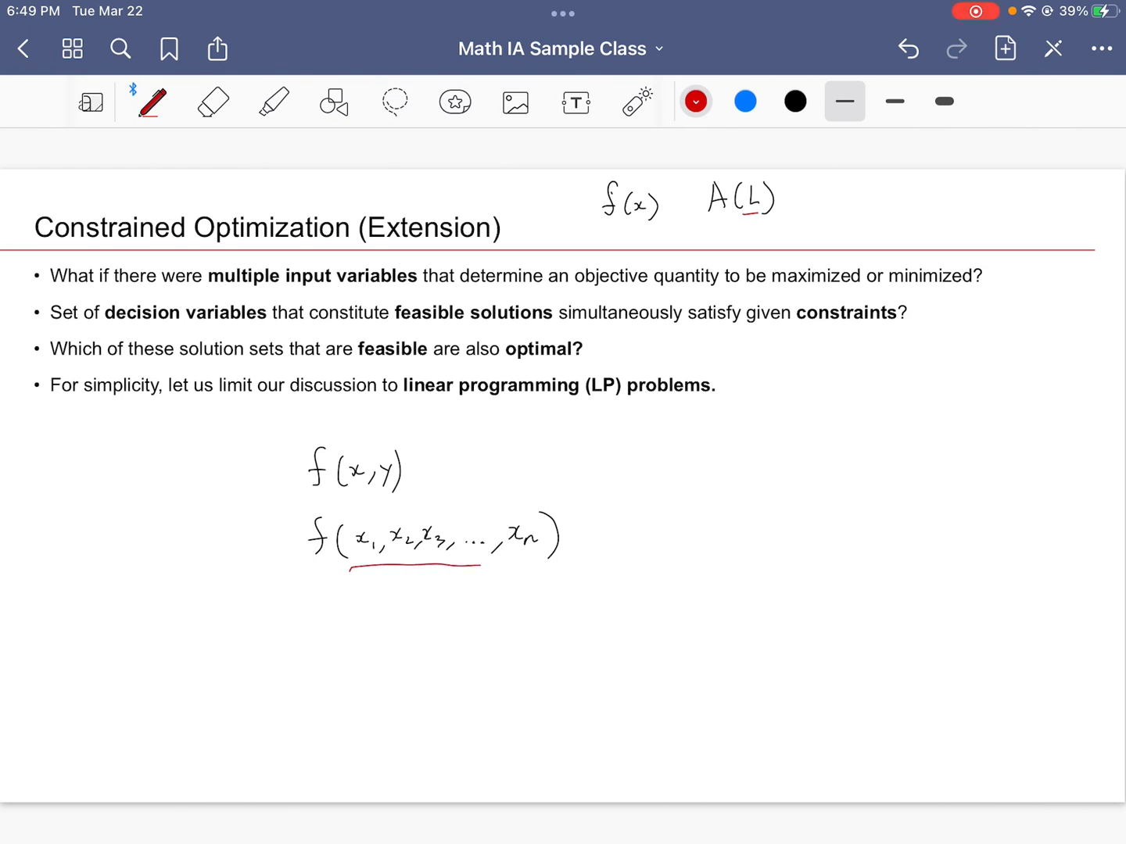
{"action": "left_click_drag", "start_coordinate": [347, 569], "coordinate": [538, 563]}
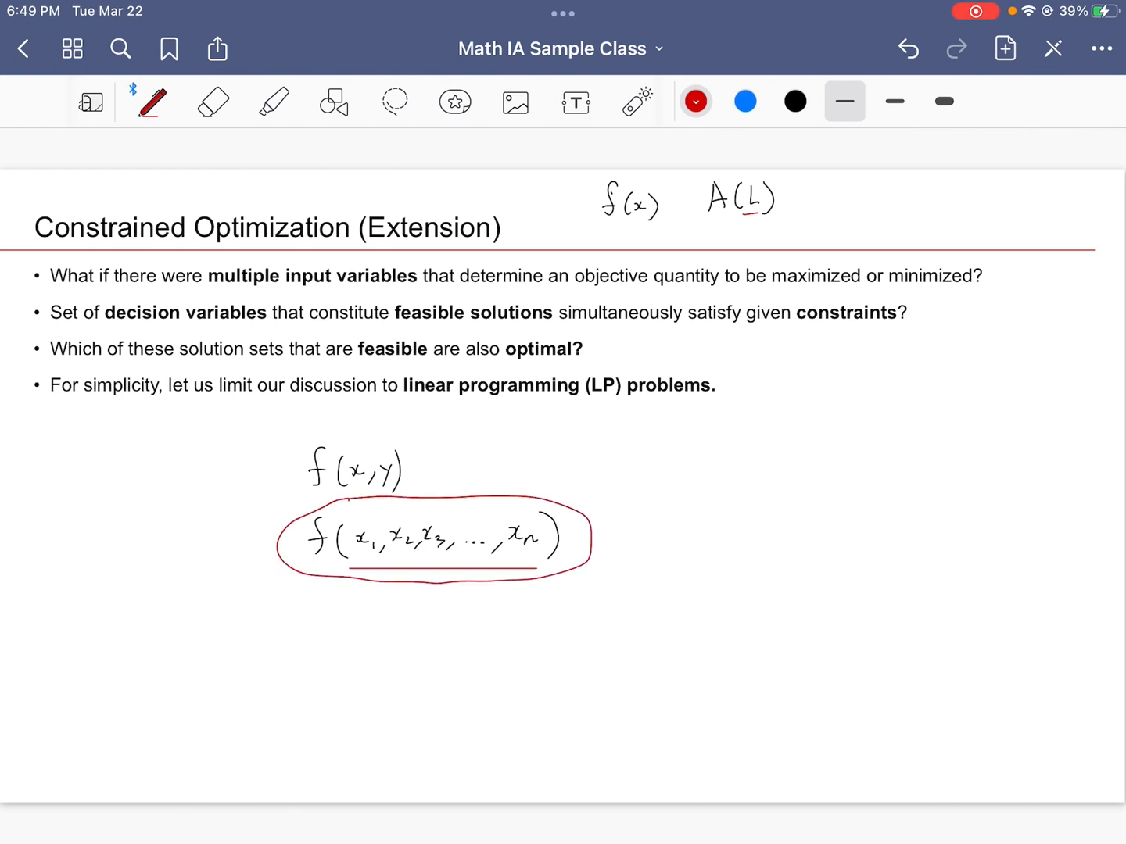
{"action": "left_click", "coordinate": [796, 100]}
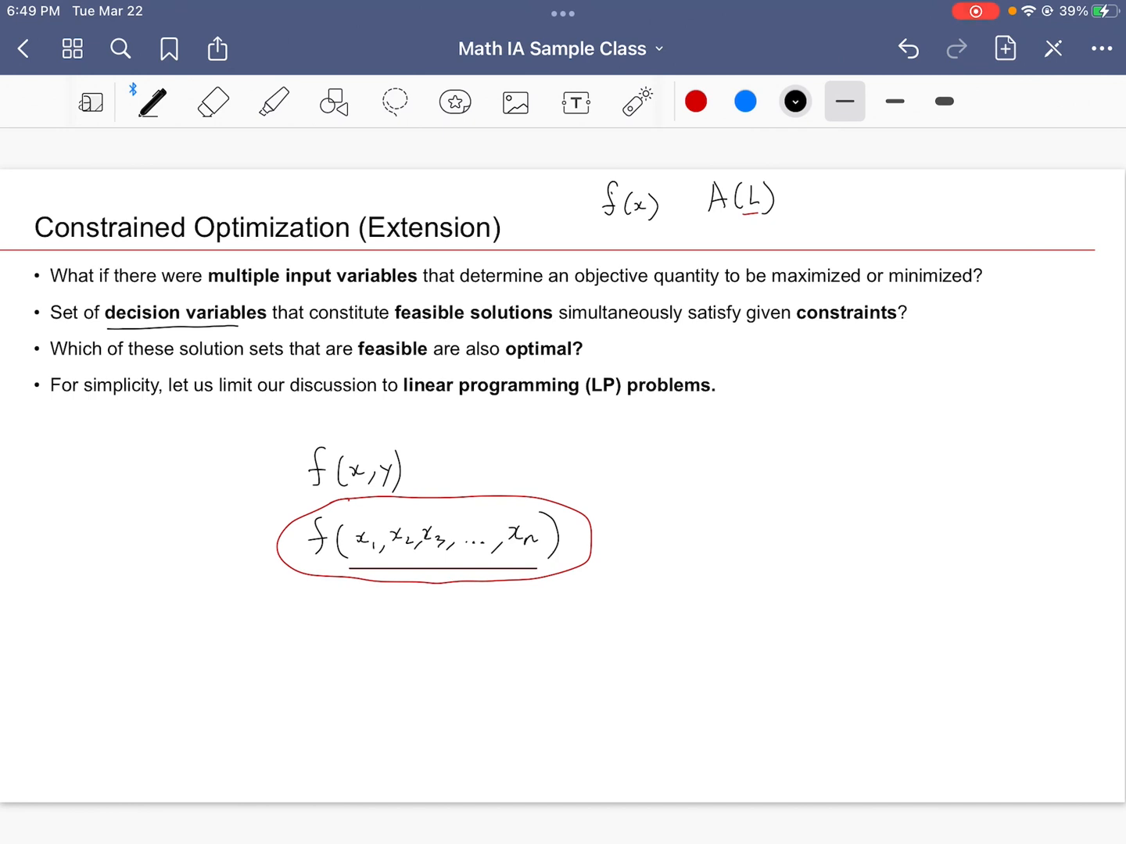
Underline linear in red, write the example x²y + 2xy and cross it out as nonlinear
{"action": "left_click", "coordinate": [694, 100]}
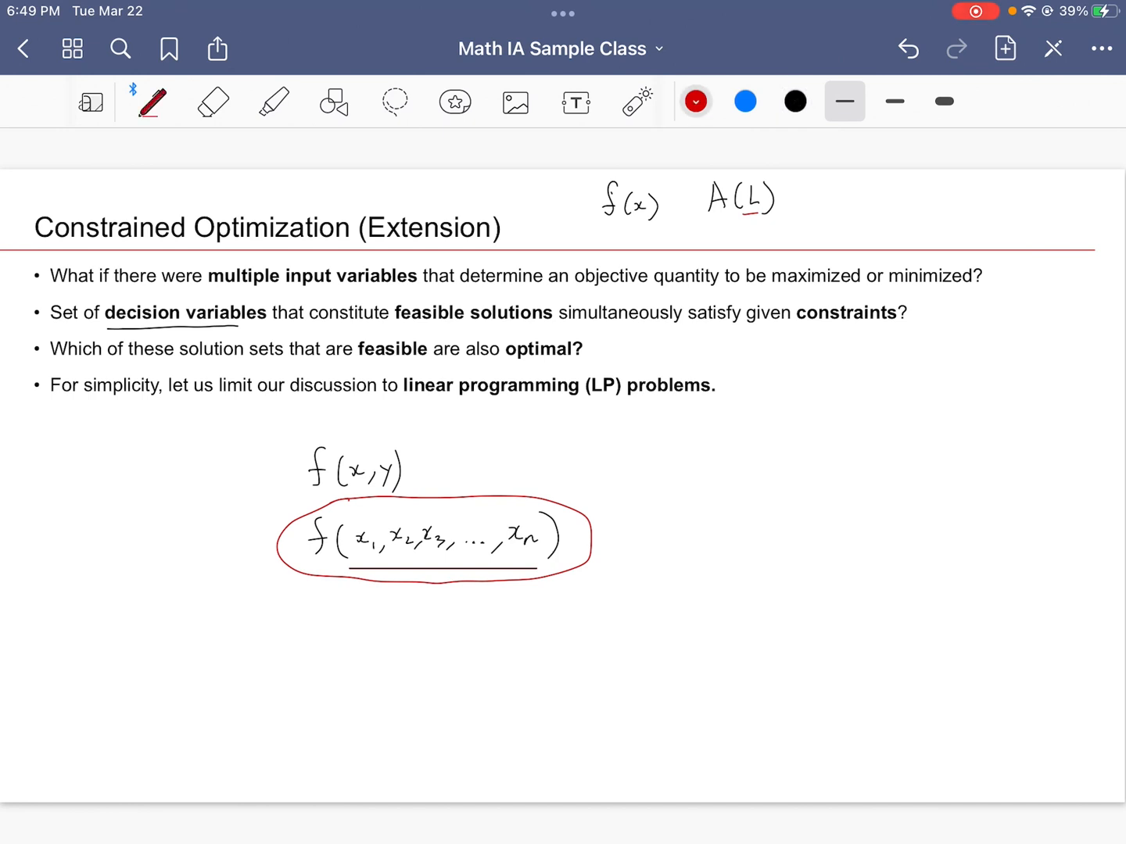
{"action": "left_click_drag", "start_coordinate": [407, 397], "coordinate": [445, 398]}
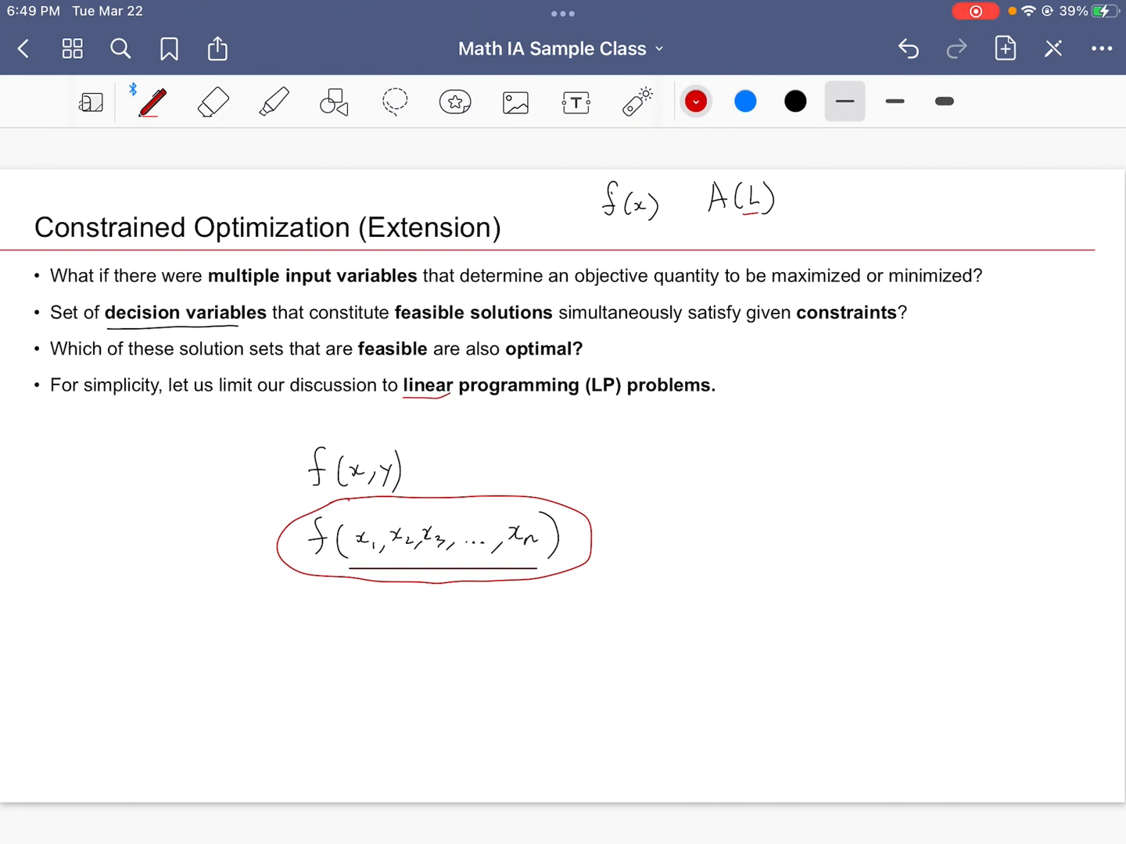
{"action": "left_click_drag", "start_coordinate": [688, 445], "coordinate": [754, 451]}
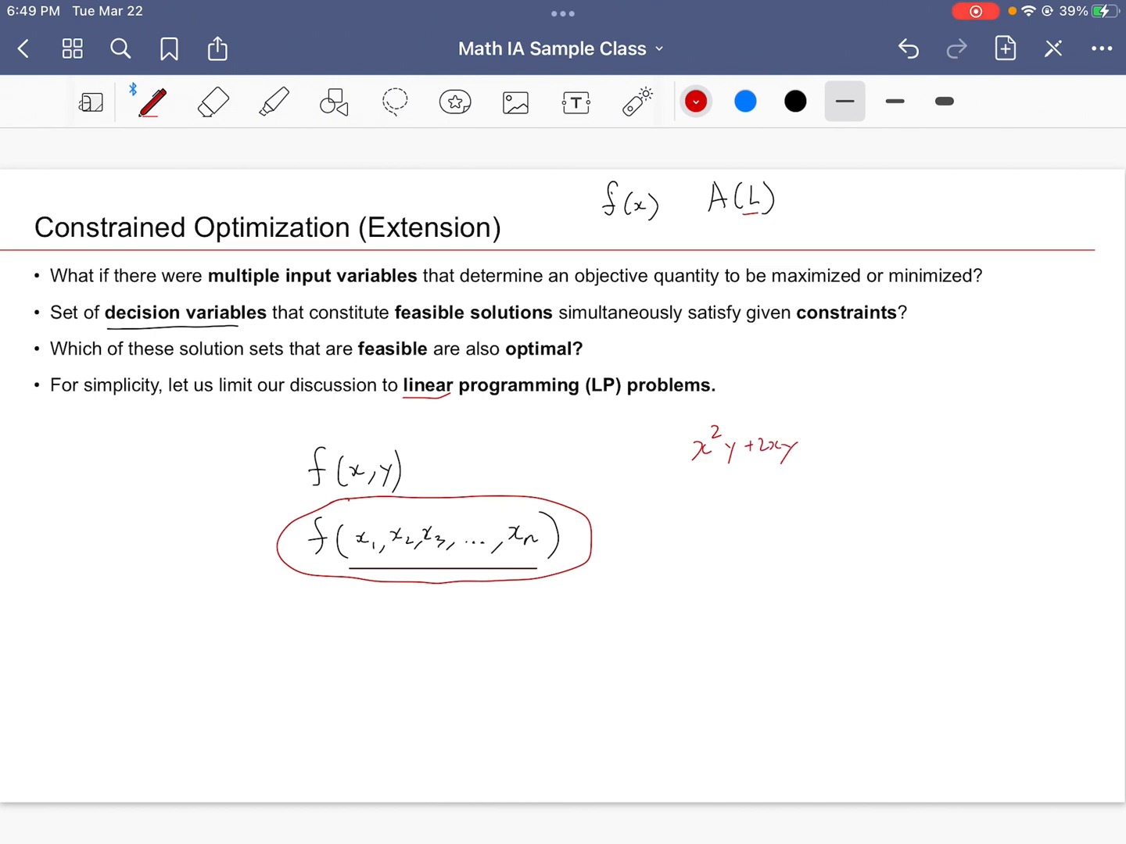
{"action": "left_click_drag", "start_coordinate": [691, 421], "coordinate": [800, 466]}
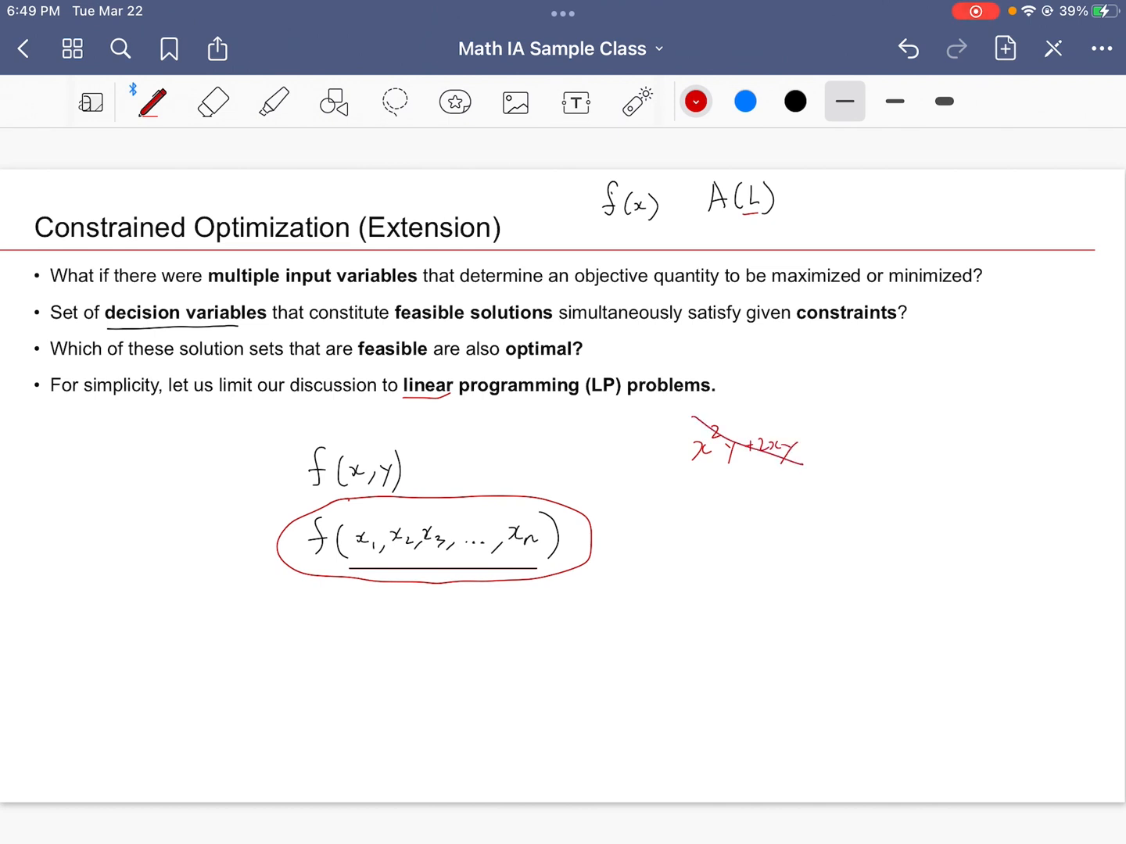
{"action": "left_click_drag", "start_coordinate": [688, 407], "coordinate": [805, 485]}
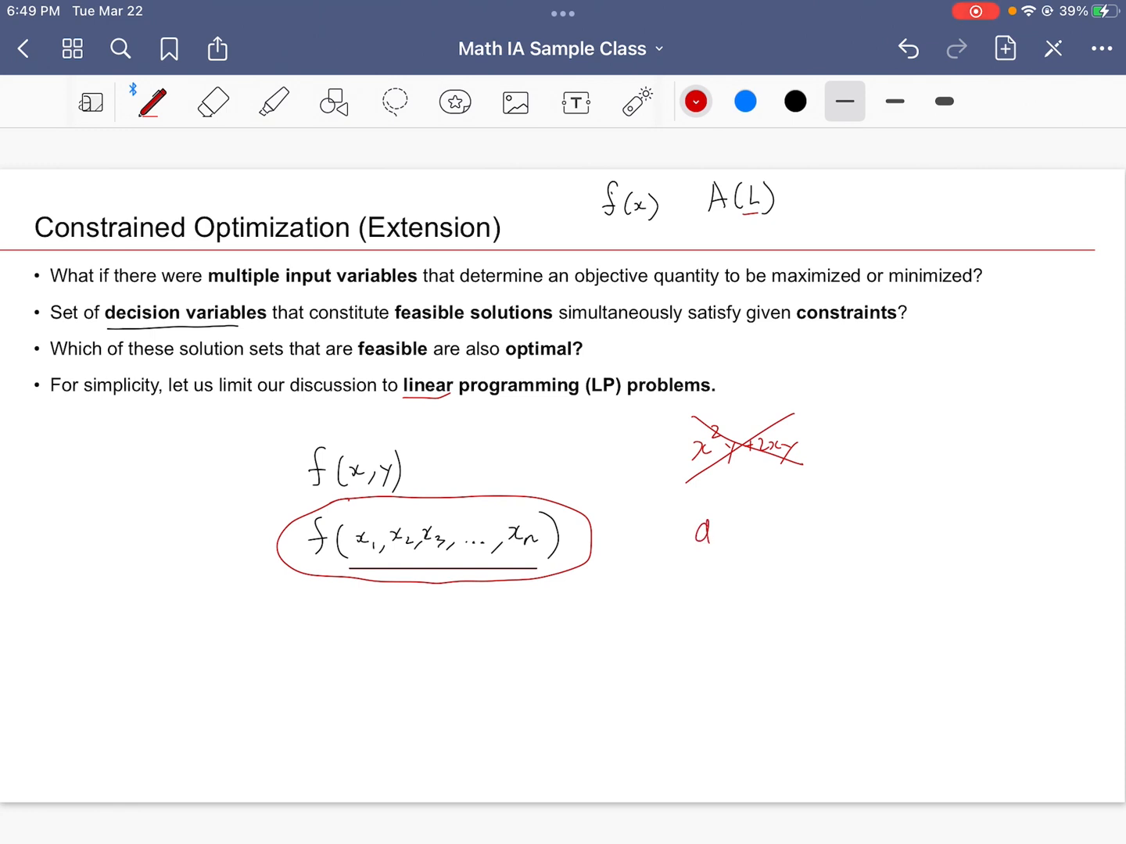
Write the linear form a₀ + a₁x₁ + … + aₙxₙ and move to the utensils company problem page
{"action": "left_click_drag", "start_coordinate": [703, 531], "coordinate": [797, 532]}
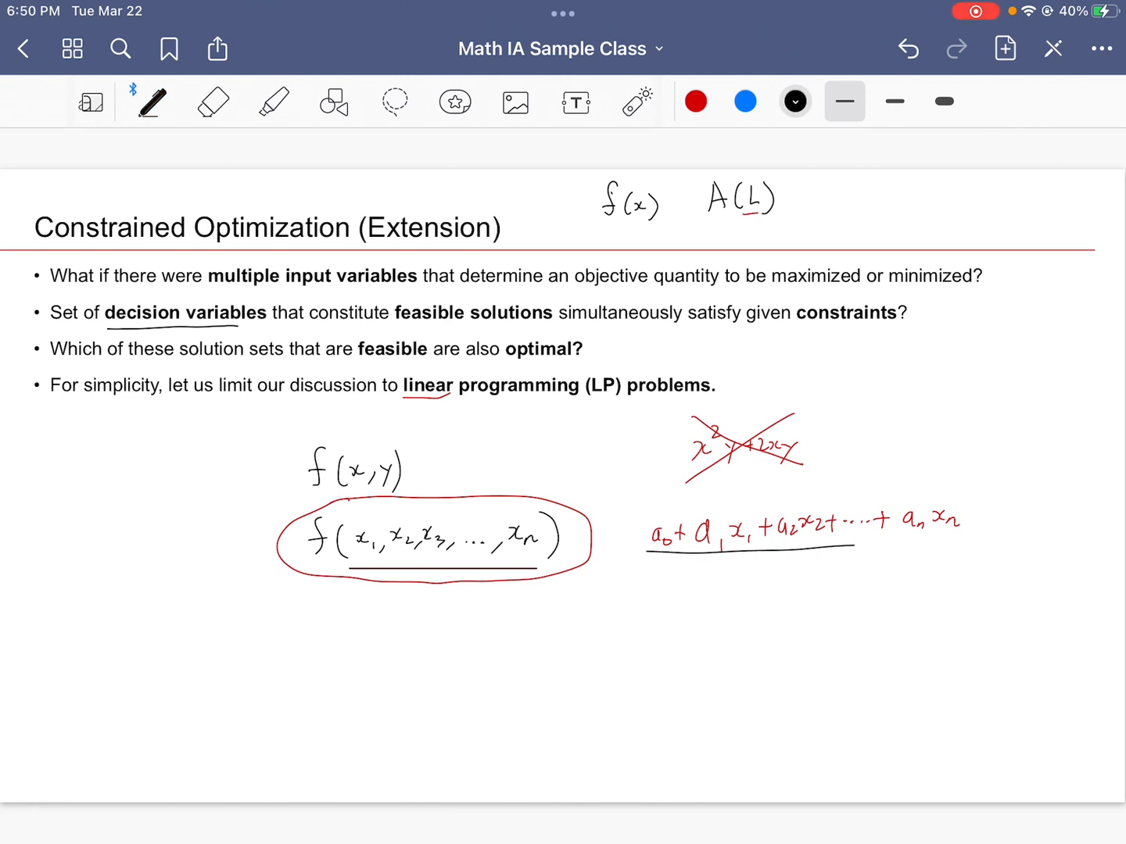
{"action": "left_click_drag", "start_coordinate": [649, 544], "coordinate": [972, 544]}
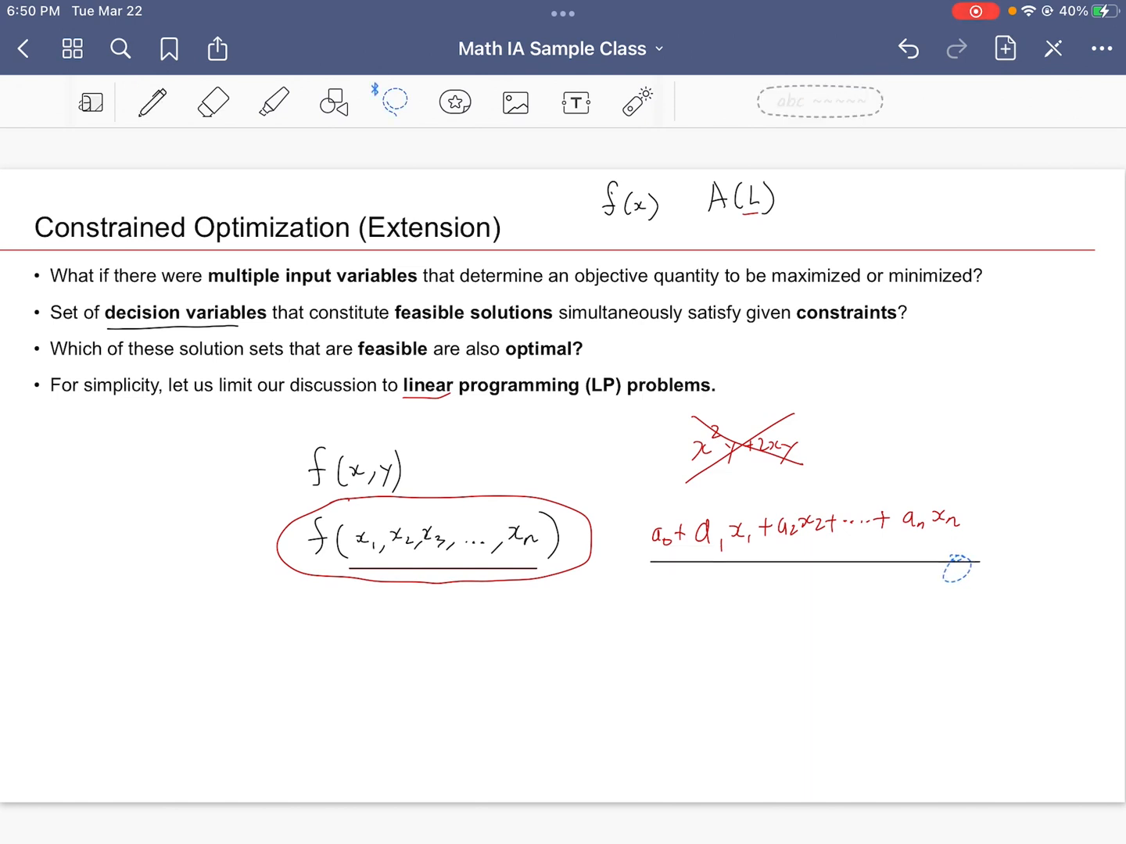
{"action": "left_click", "coordinate": [154, 102]}
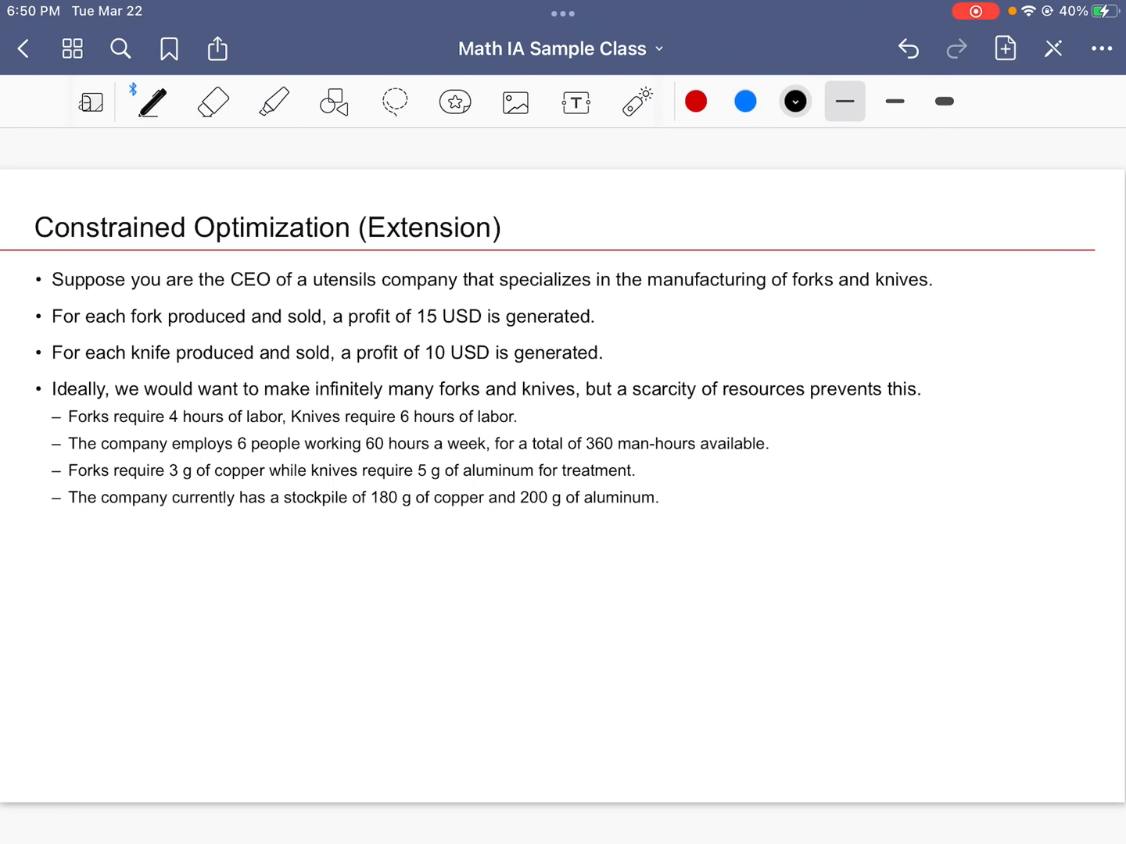
Underline forks and knives, infinitely many, scarcity of resources, 4 hours of labor and 360 man-hours
{"action": "left_click_drag", "start_coordinate": [785, 301], "coordinate": [941, 296]}
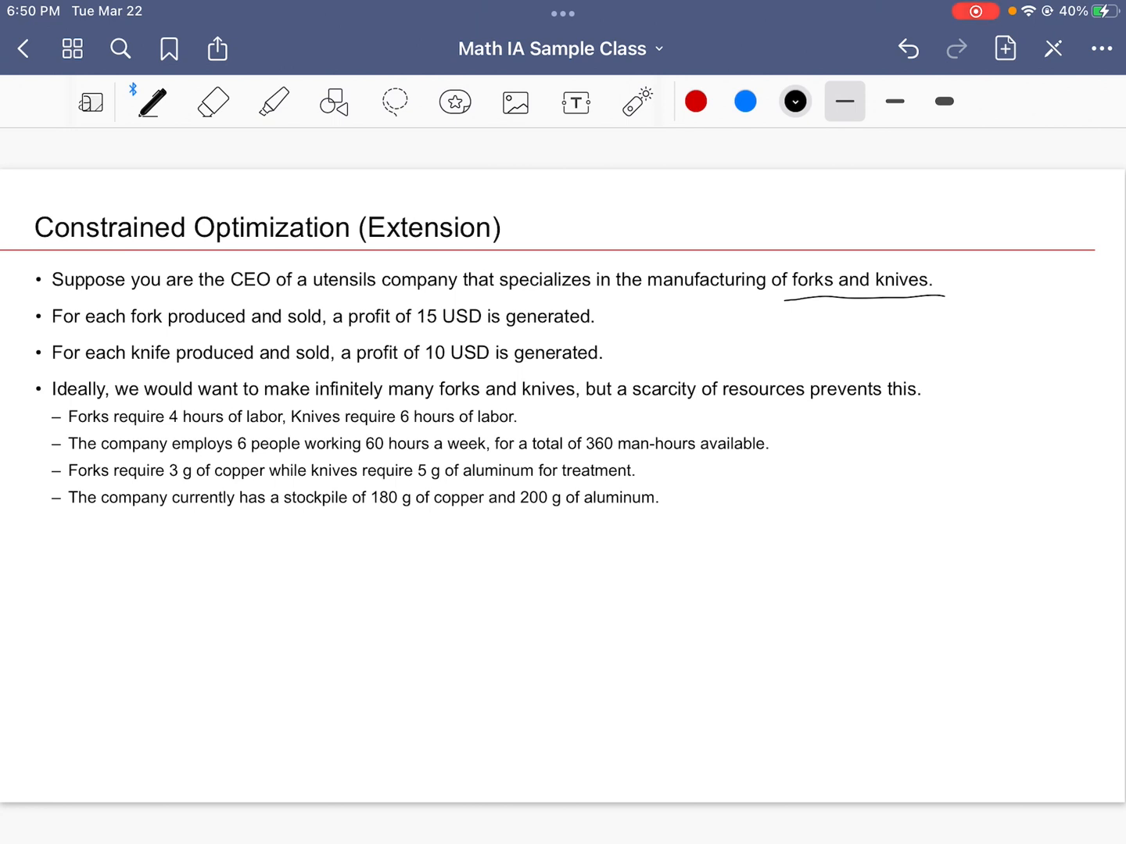
{"action": "left_click_drag", "start_coordinate": [316, 403], "coordinate": [583, 403]}
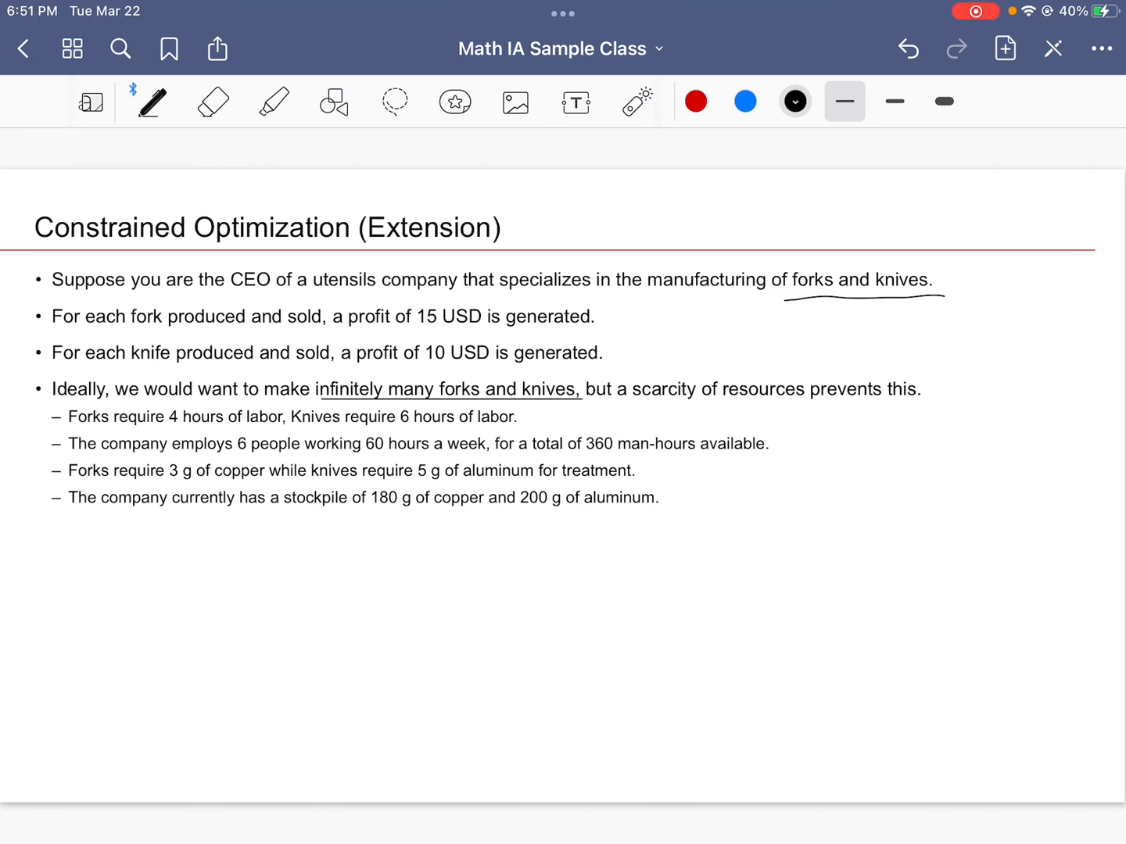
{"action": "left_click_drag", "start_coordinate": [638, 408], "coordinate": [796, 404]}
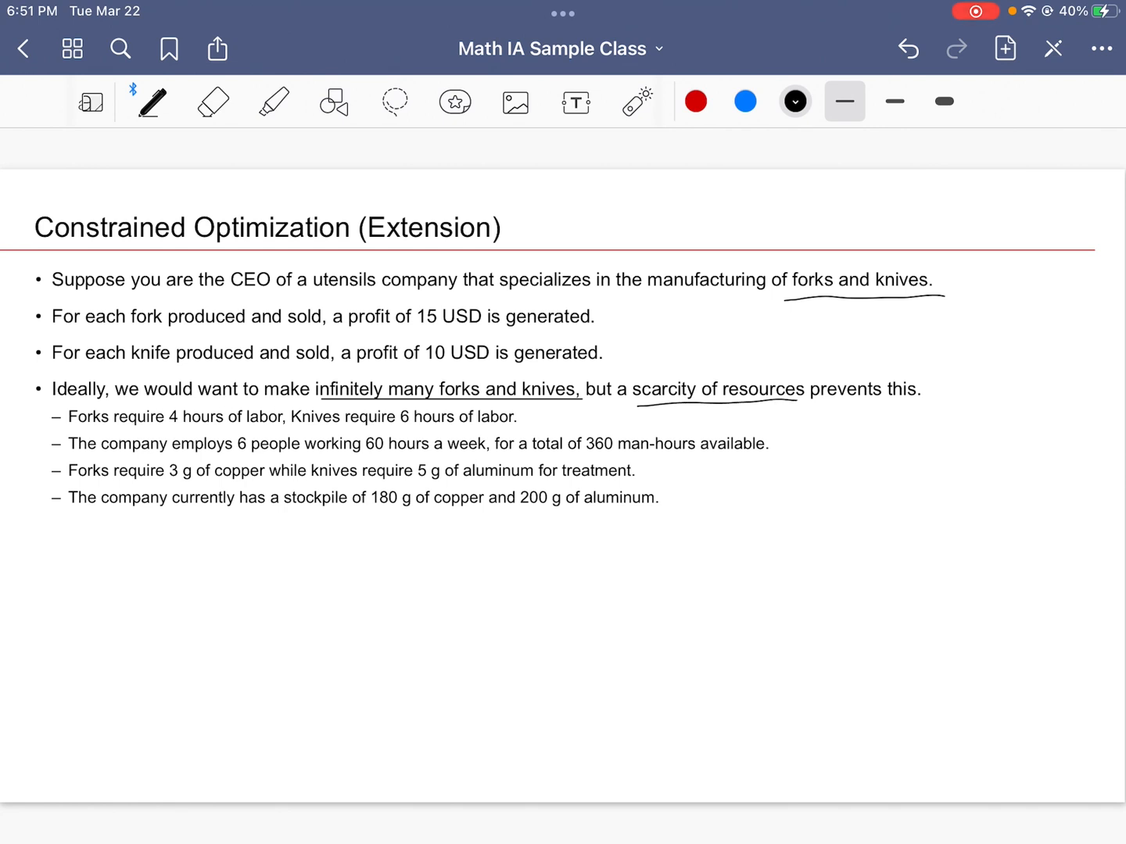
{"action": "left_click_drag", "start_coordinate": [638, 403], "coordinate": [801, 400]}
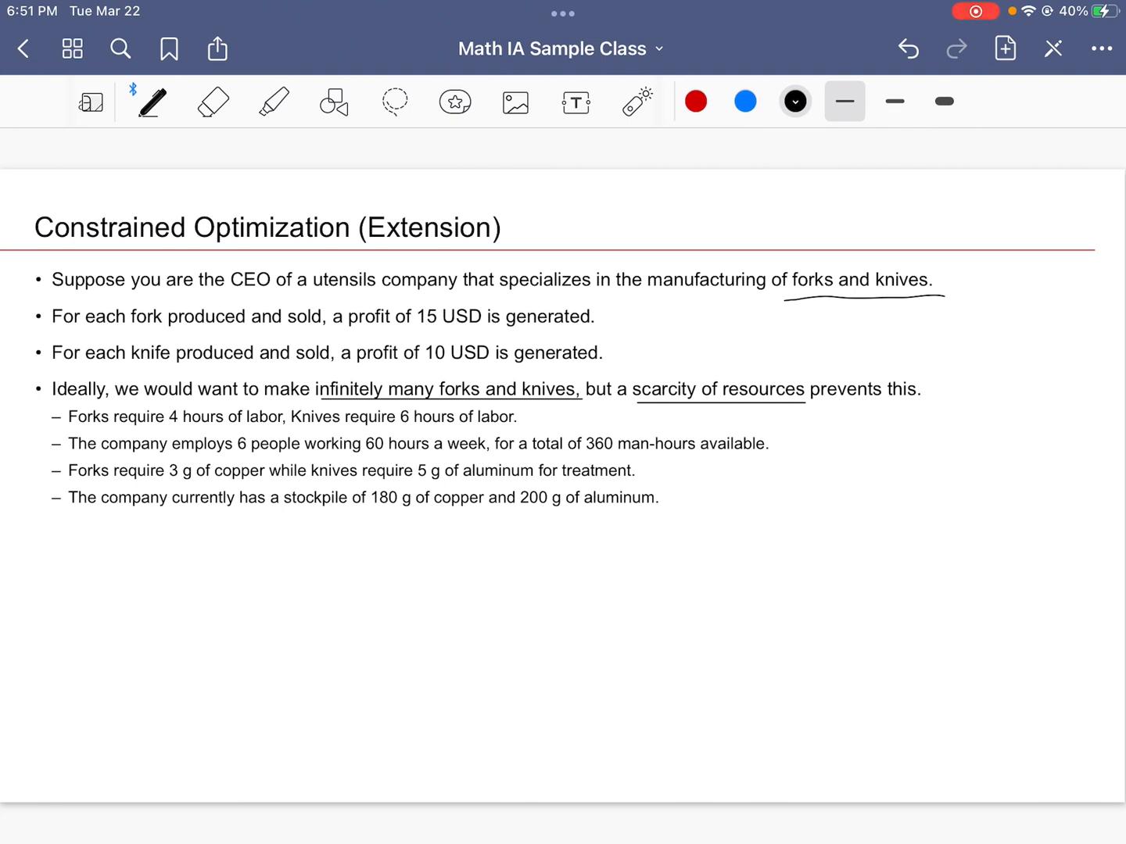
{"action": "left_click_drag", "start_coordinate": [167, 429], "coordinate": [274, 428]}
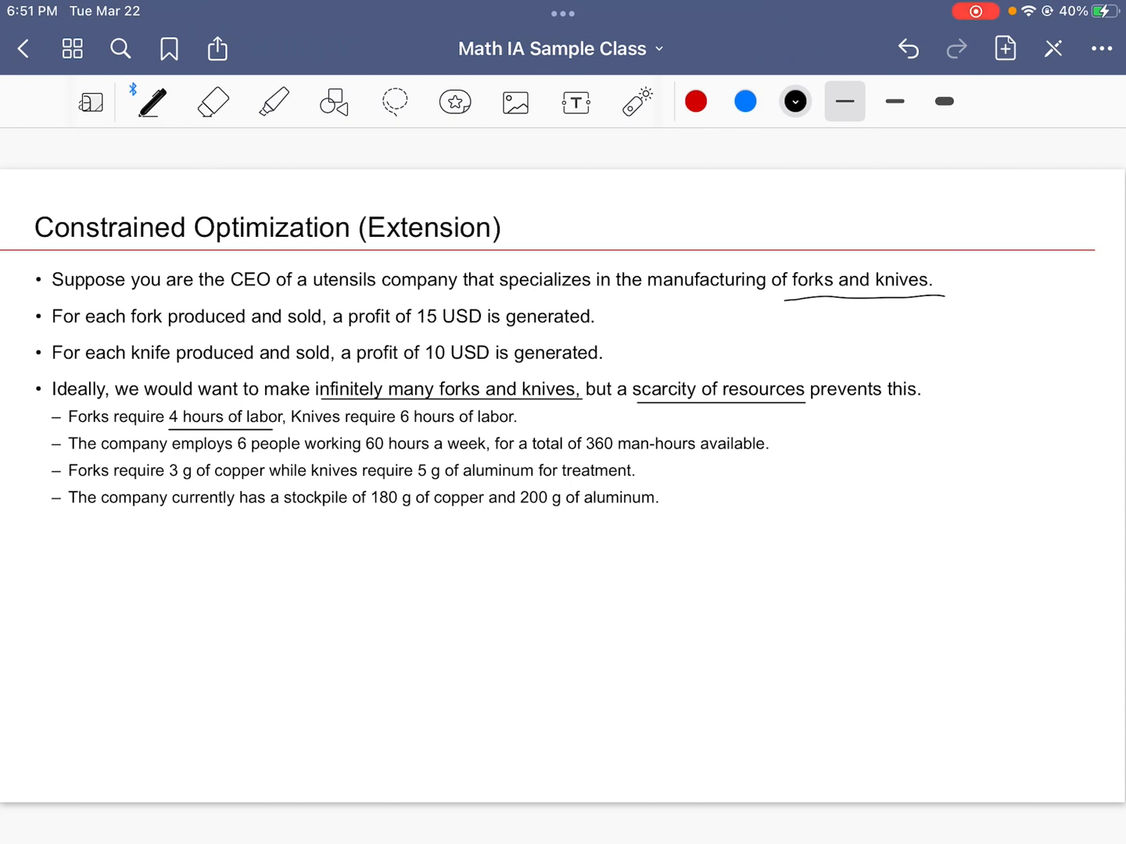
{"action": "left_click_drag", "start_coordinate": [591, 454], "coordinate": [769, 455]}
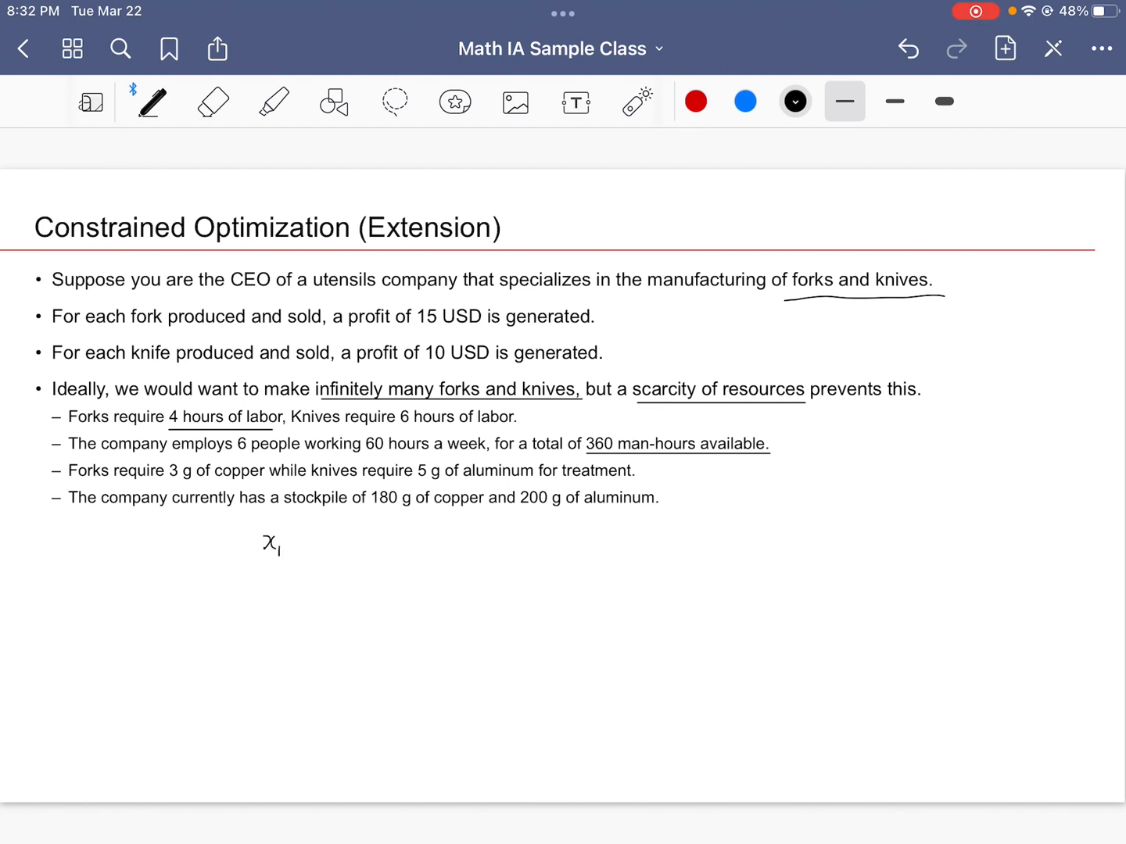
Define x1 as number of forks and x2 as number of knives below the bullets
{"action": "left_click_drag", "start_coordinate": [294, 539], "coordinate": [329, 538]}
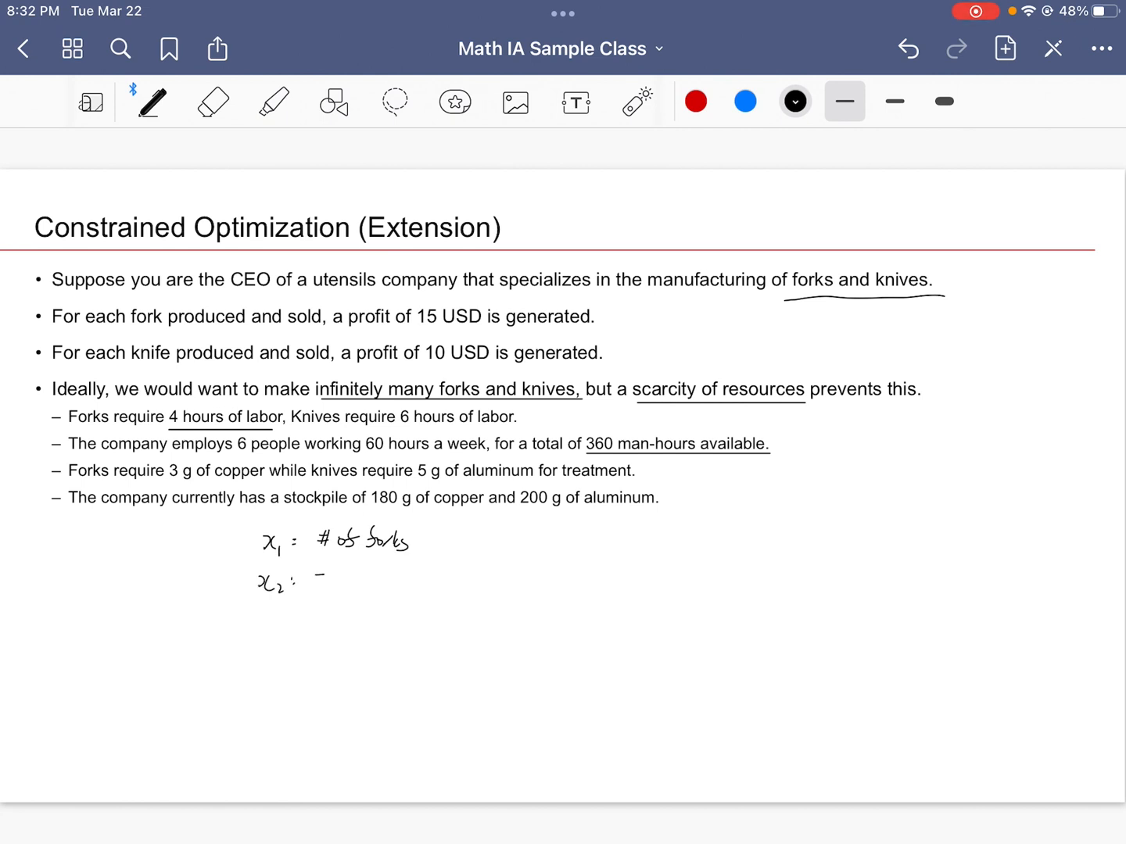
{"action": "left_click_drag", "start_coordinate": [313, 579], "coordinate": [372, 579]}
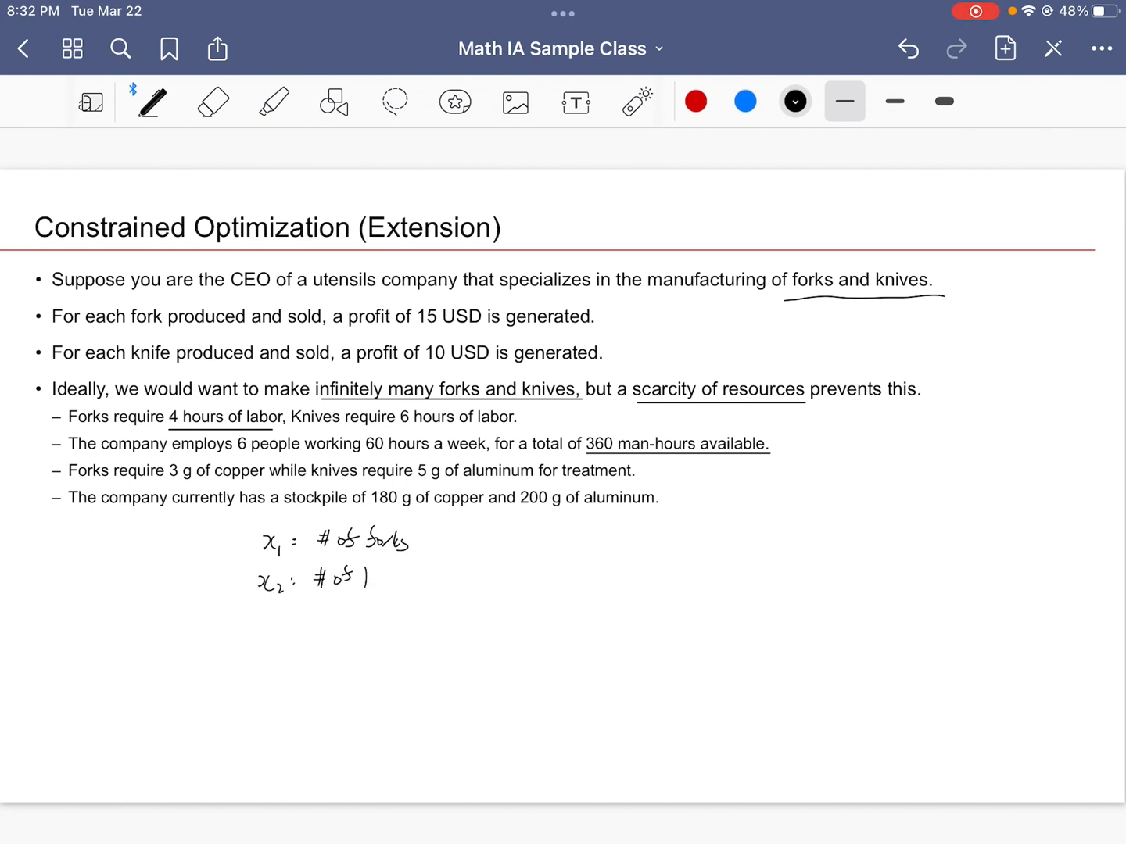
{"action": "type", "text": "knives"}
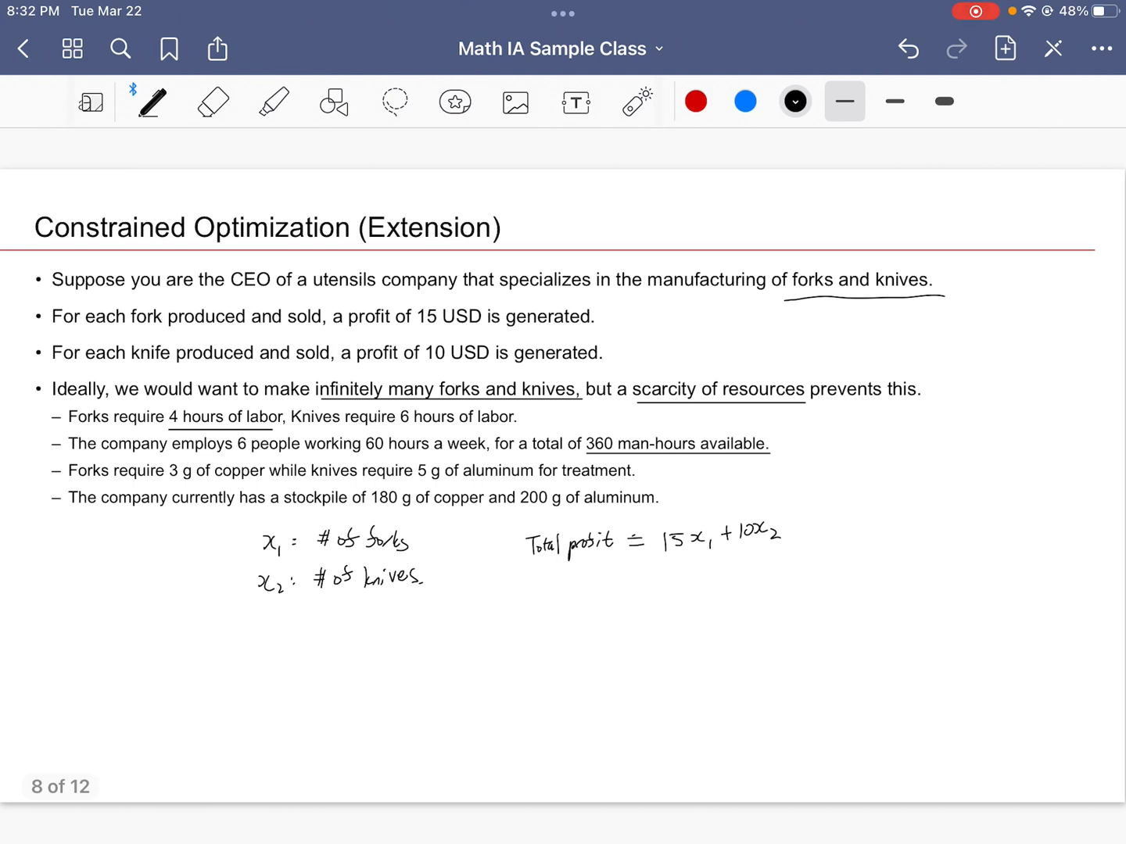
Write the constraints 4x1 + 6x2 ≤ 360, 3x1 ≤ 180 and 5x2 ≤ 200
{"action": "left_click_drag", "start_coordinate": [796, 579], "coordinate": [805, 602]}
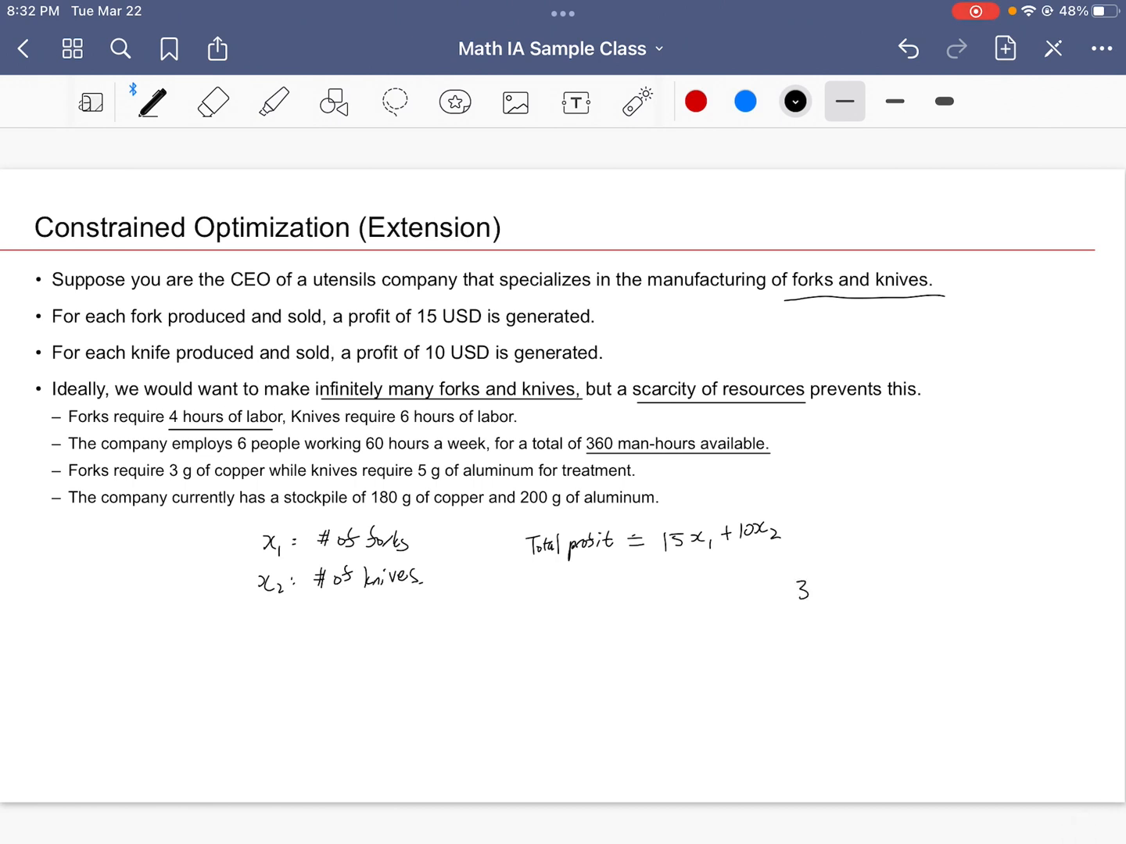
{"action": "left_click_drag", "start_coordinate": [790, 591], "coordinate": [841, 591]}
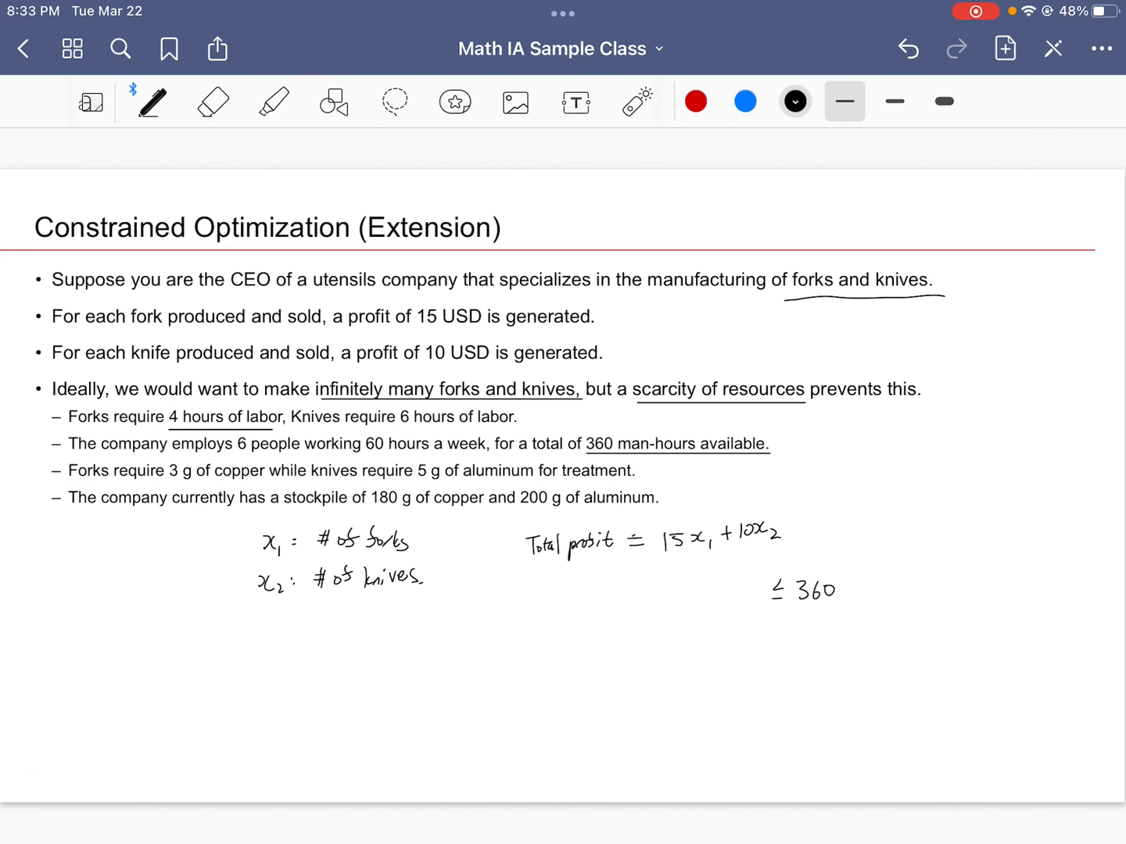
{"action": "type", "text": "4x"}
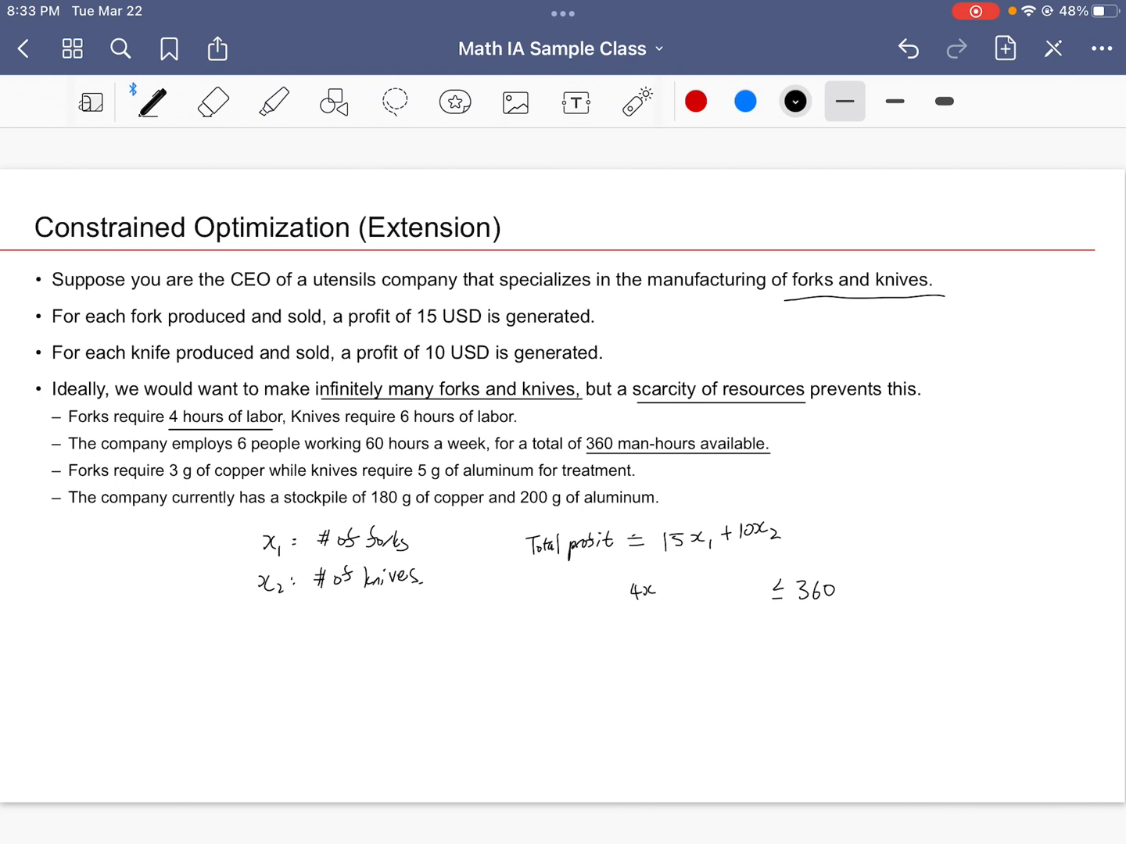
{"action": "type", "text": "₁ + 6x₂"}
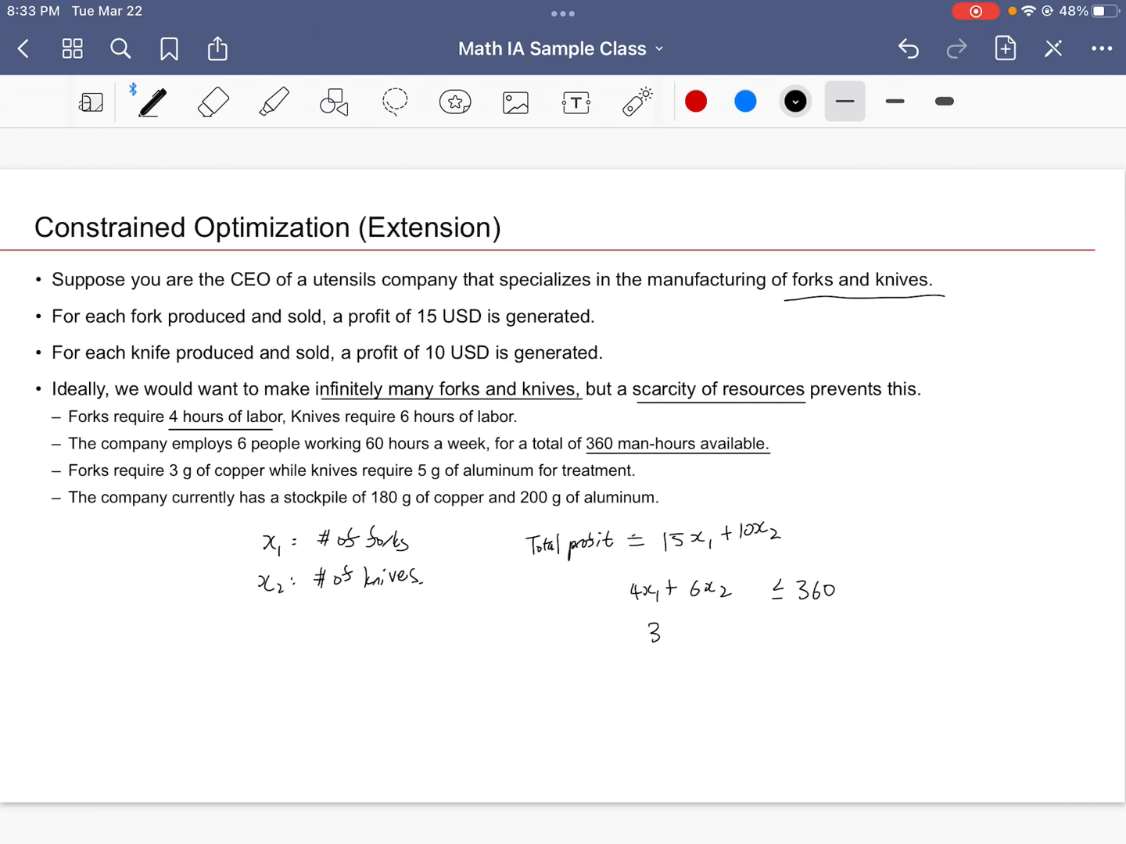
{"action": "left_click_drag", "start_coordinate": [680, 633], "coordinate": [700, 641]}
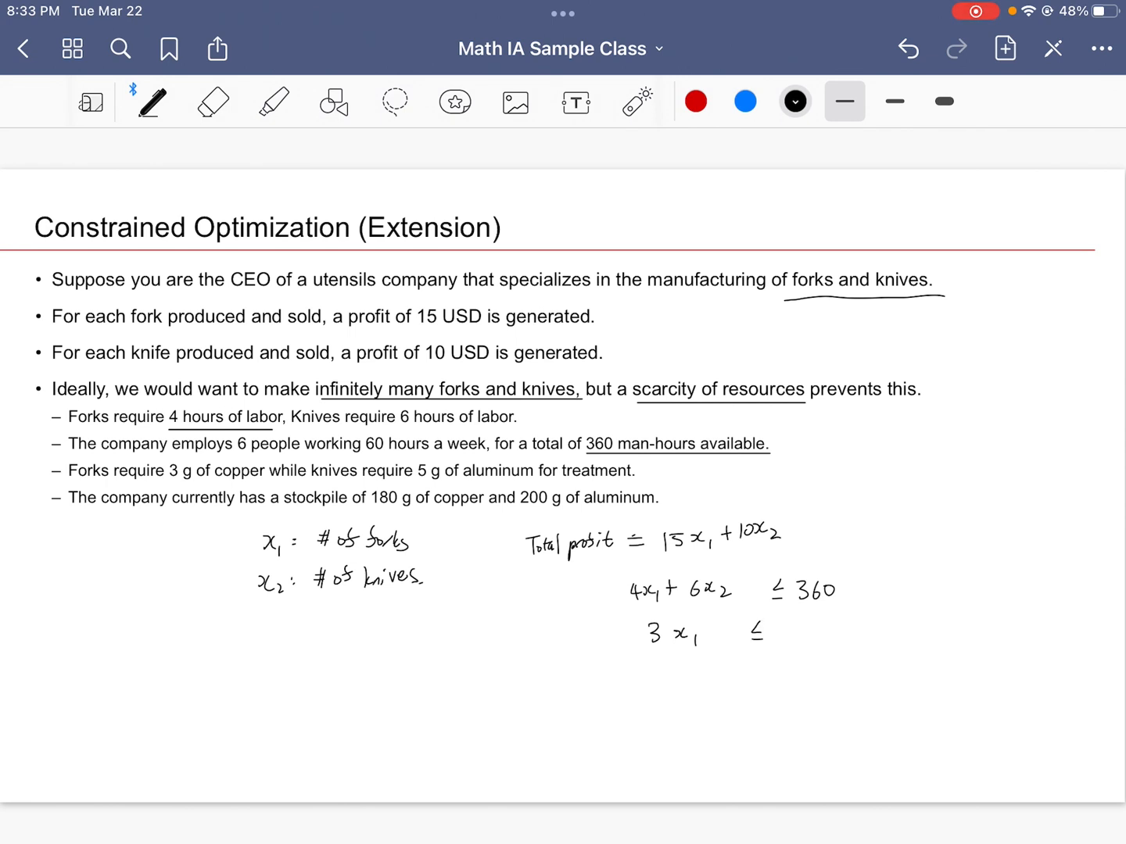
{"action": "type", "text": "180"}
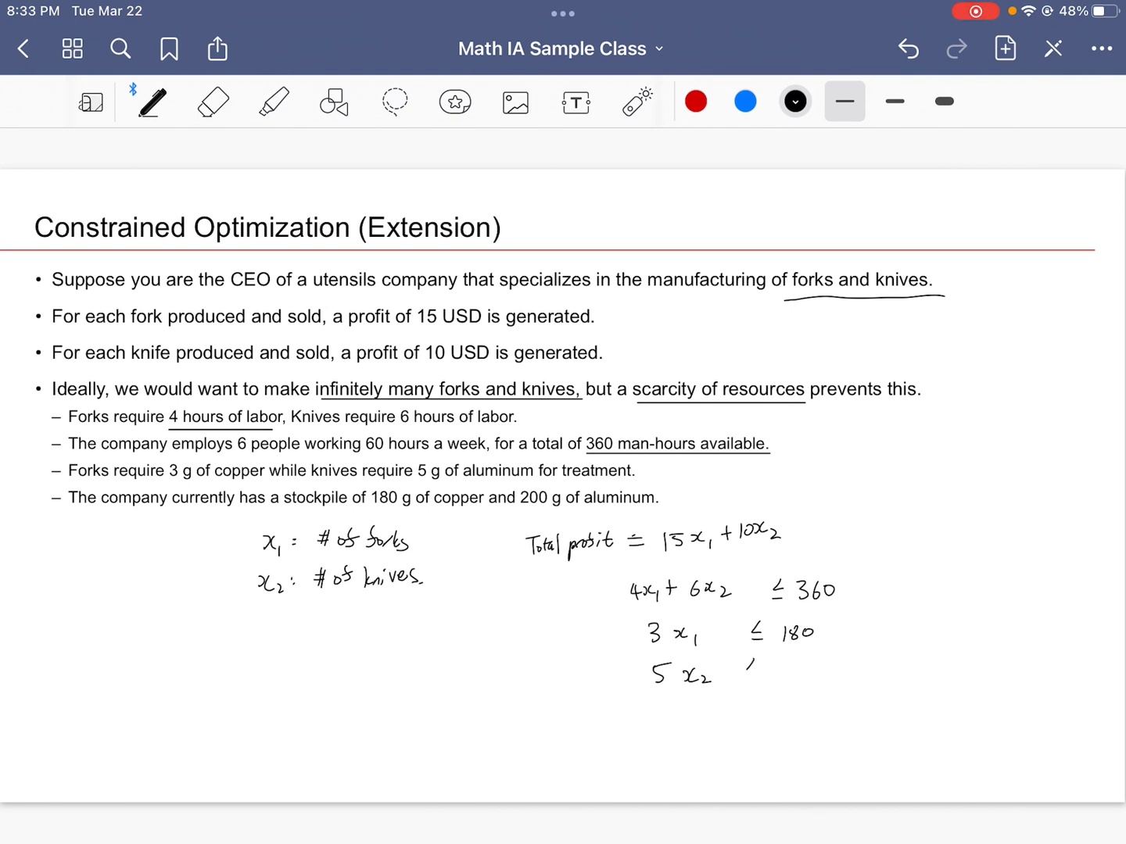
{"action": "type", "text": "≤ 200"}
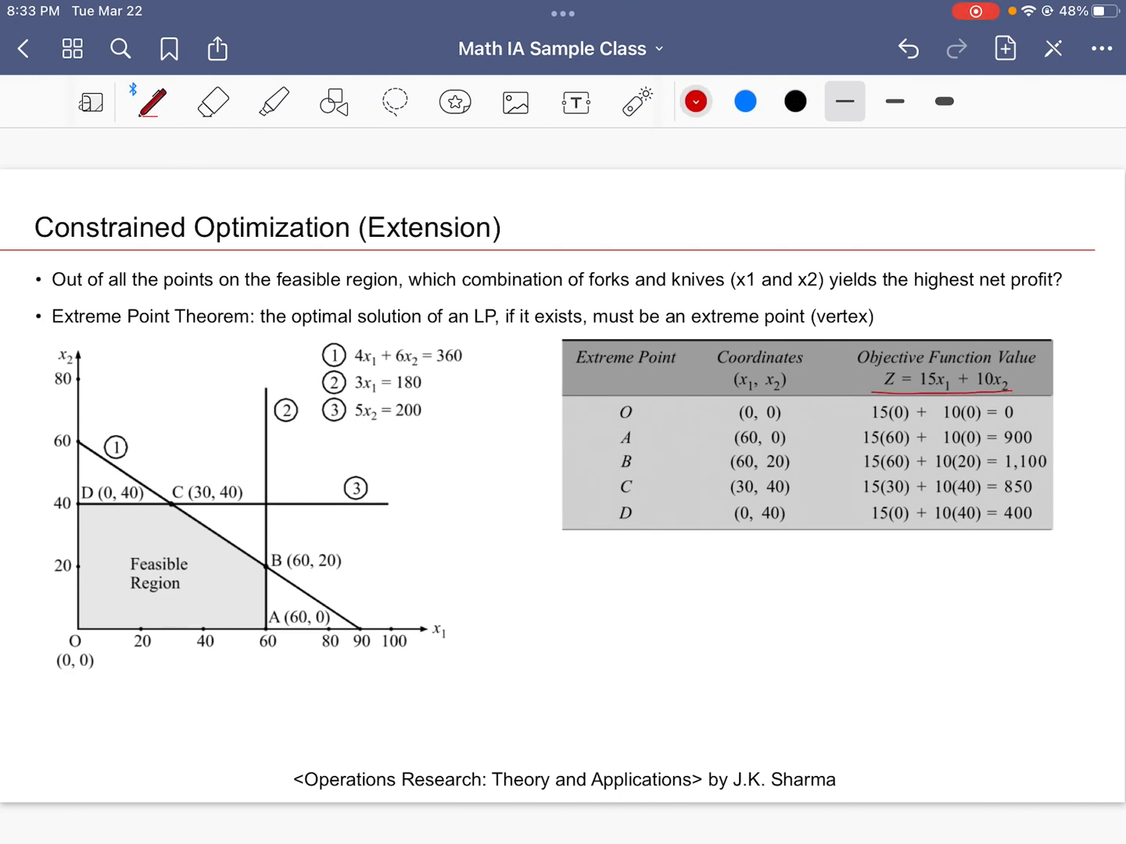
Brace the three constraints in red, turn their = into ≤, label axes F, K and dot the feasible region
{"action": "left_click_drag", "start_coordinate": [469, 341], "coordinate": [470, 383]}
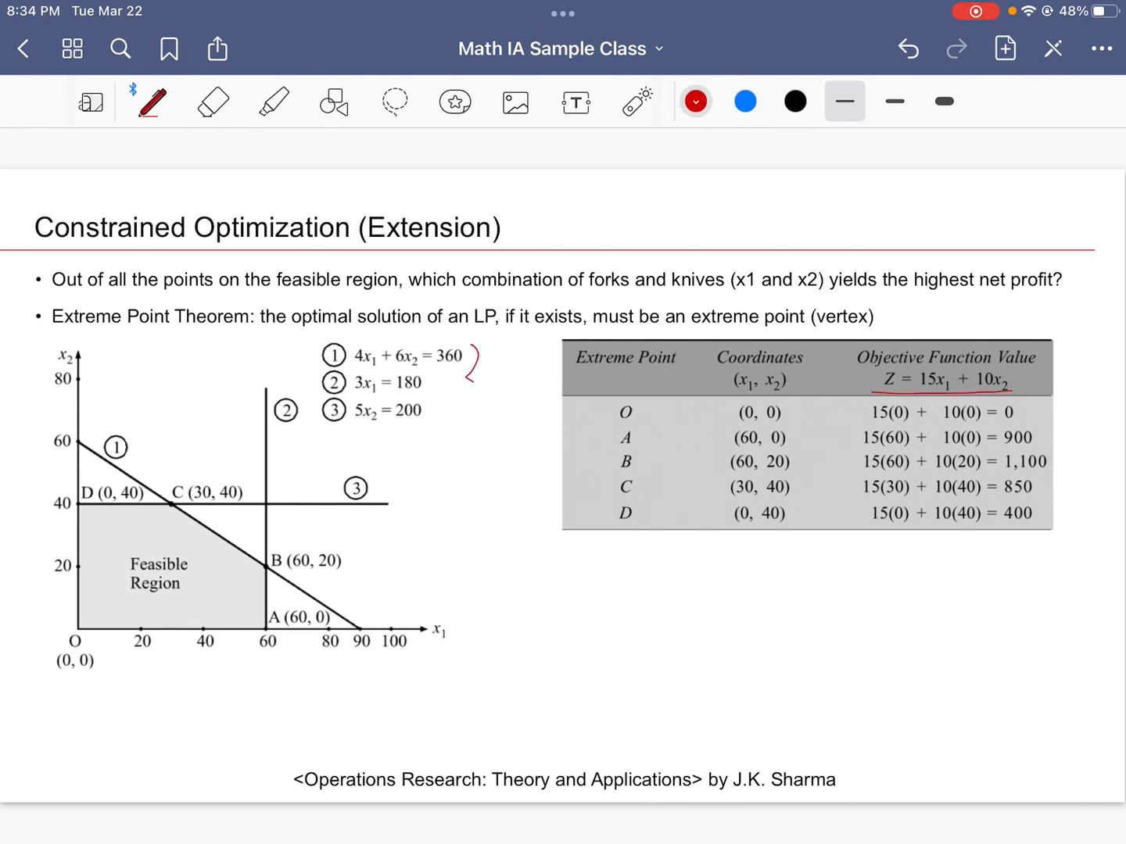
{"action": "left_click_drag", "start_coordinate": [469, 360], "coordinate": [466, 423]}
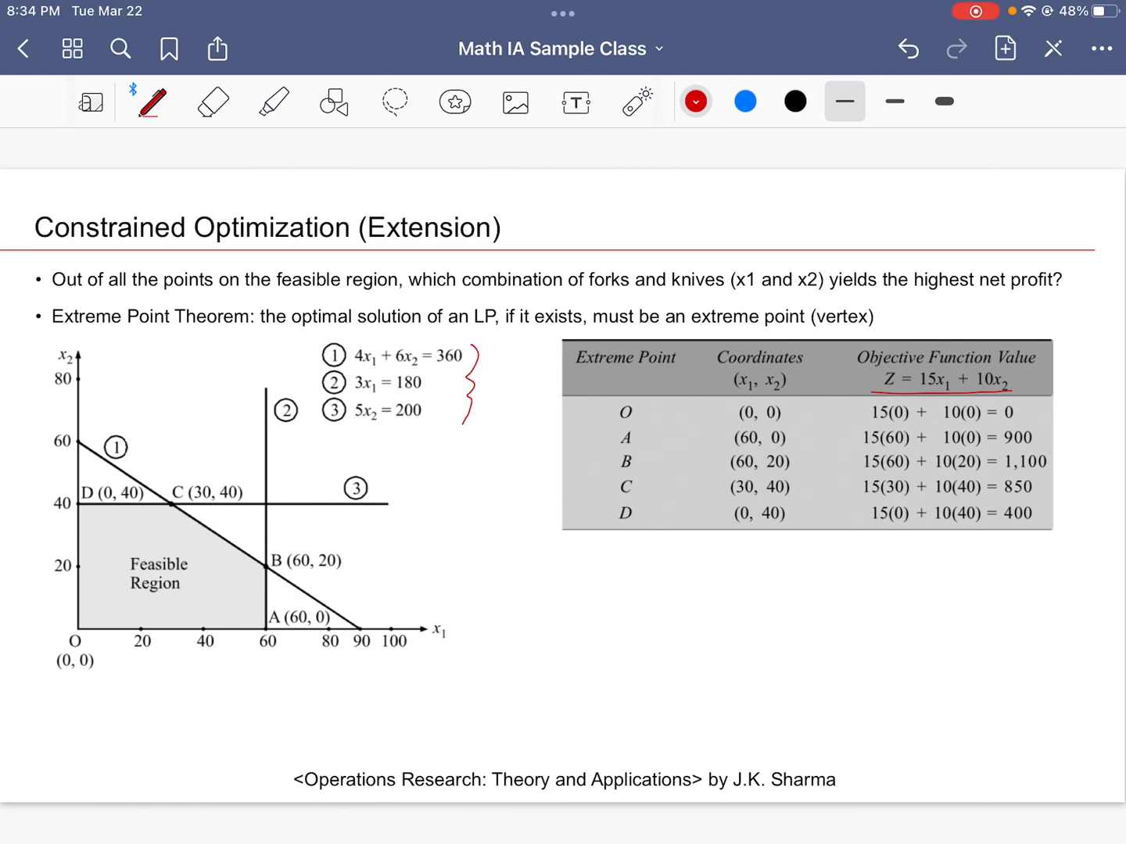
{"action": "left_click_drag", "start_coordinate": [429, 351], "coordinate": [438, 358]}
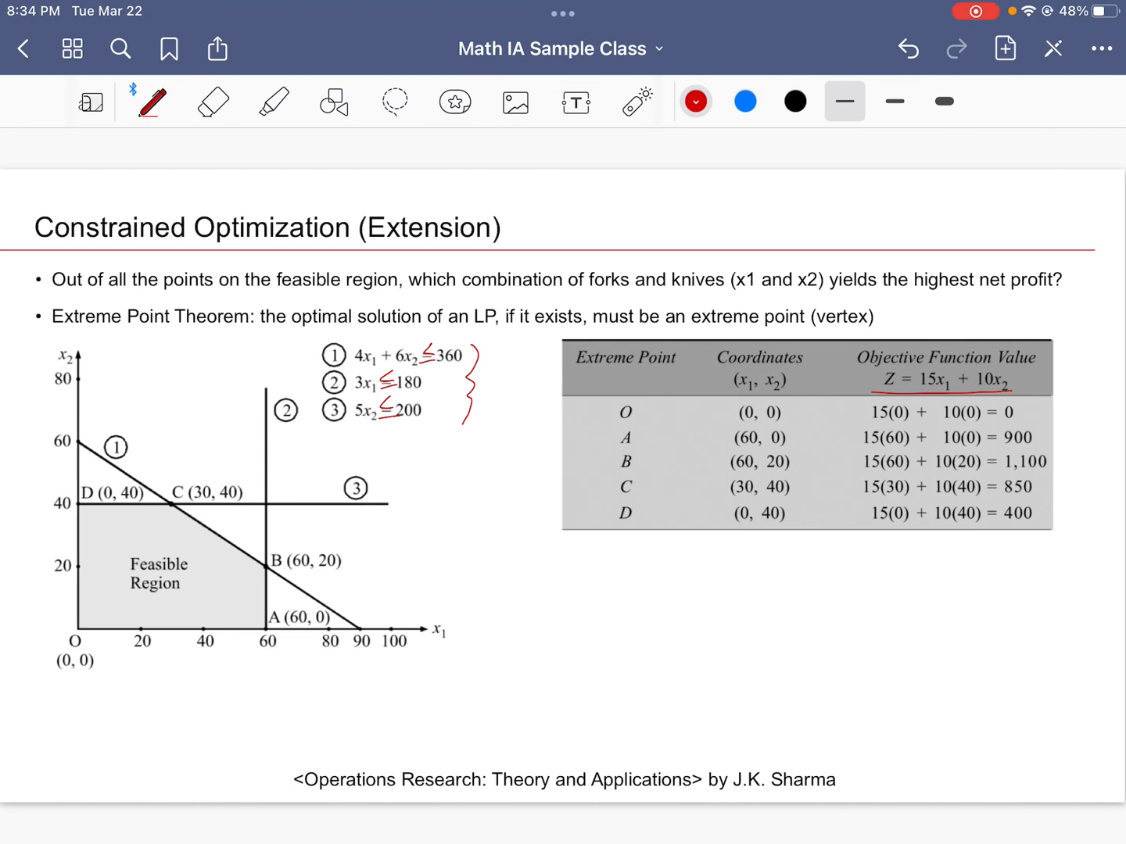
{"action": "left_click_drag", "start_coordinate": [313, 344], "coordinate": [313, 383]}
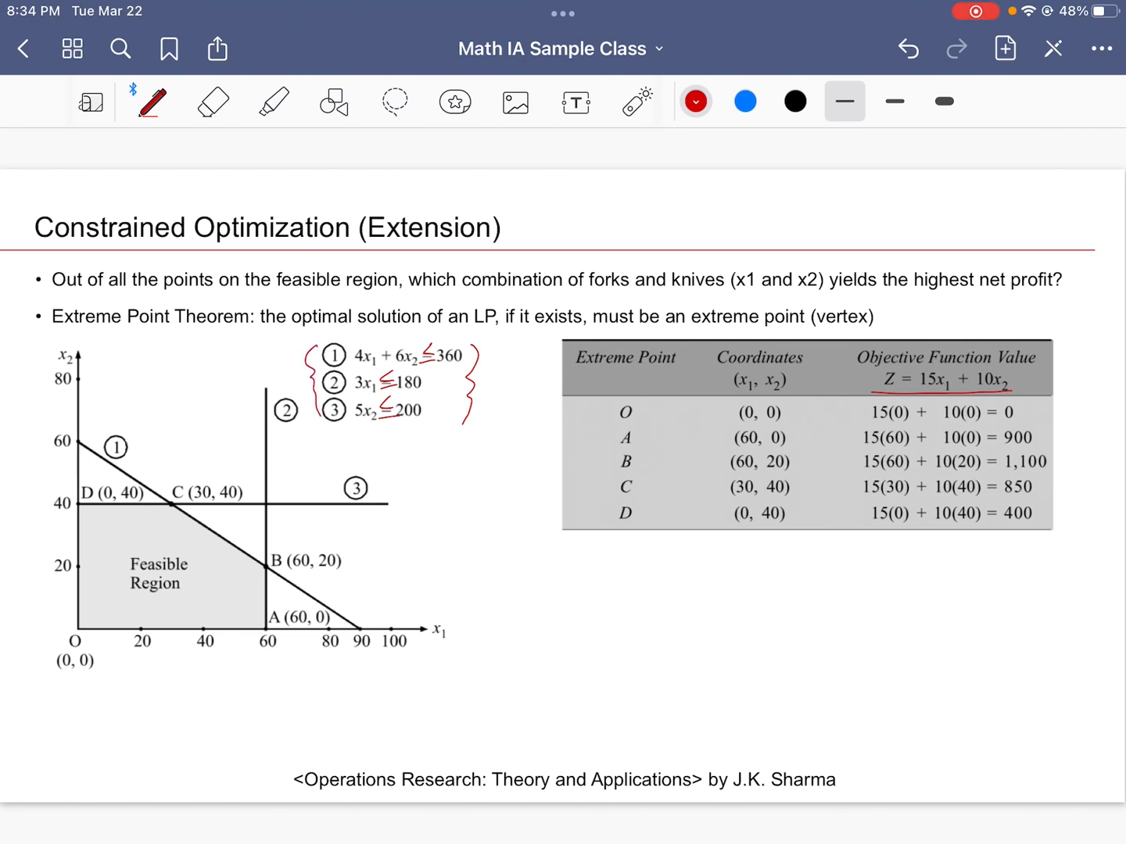
{"action": "left_click_drag", "start_coordinate": [425, 618], "coordinate": [446, 648]}
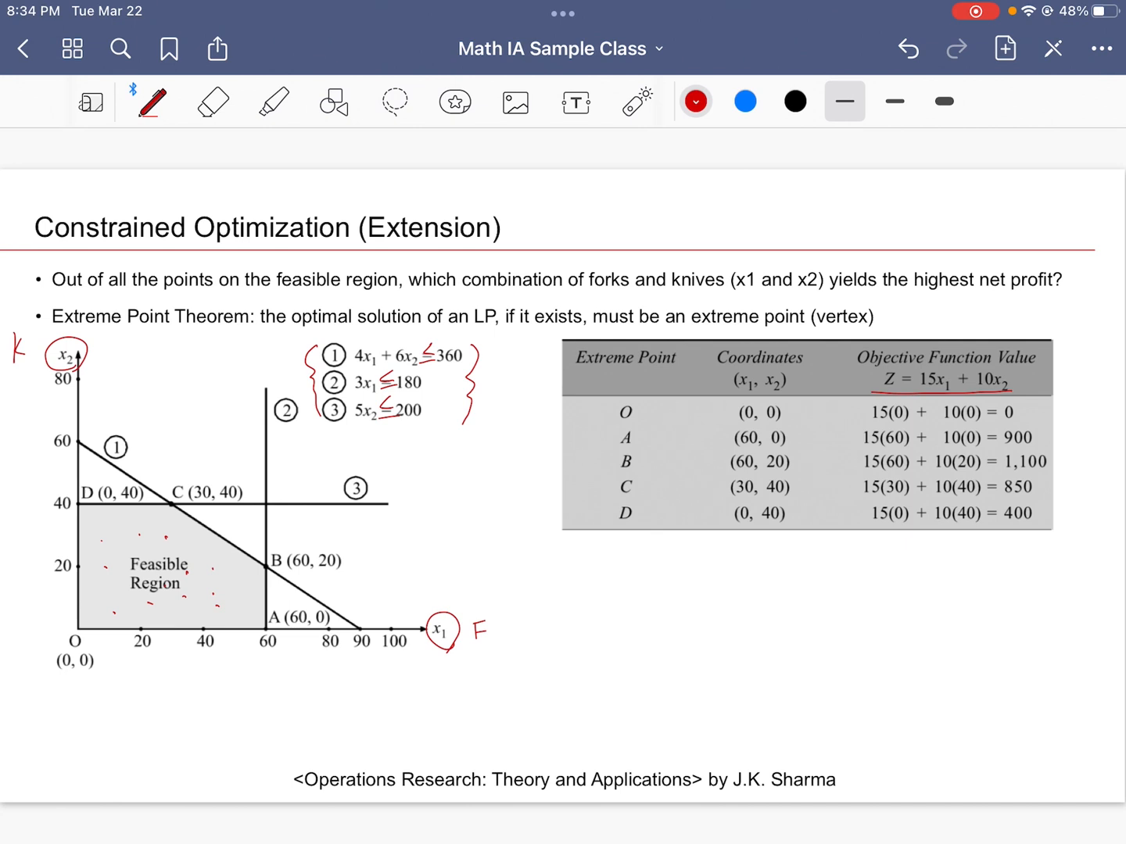
Underline extreme point B with profit 1,100 in the table
{"action": "left_click", "coordinate": [744, 100]}
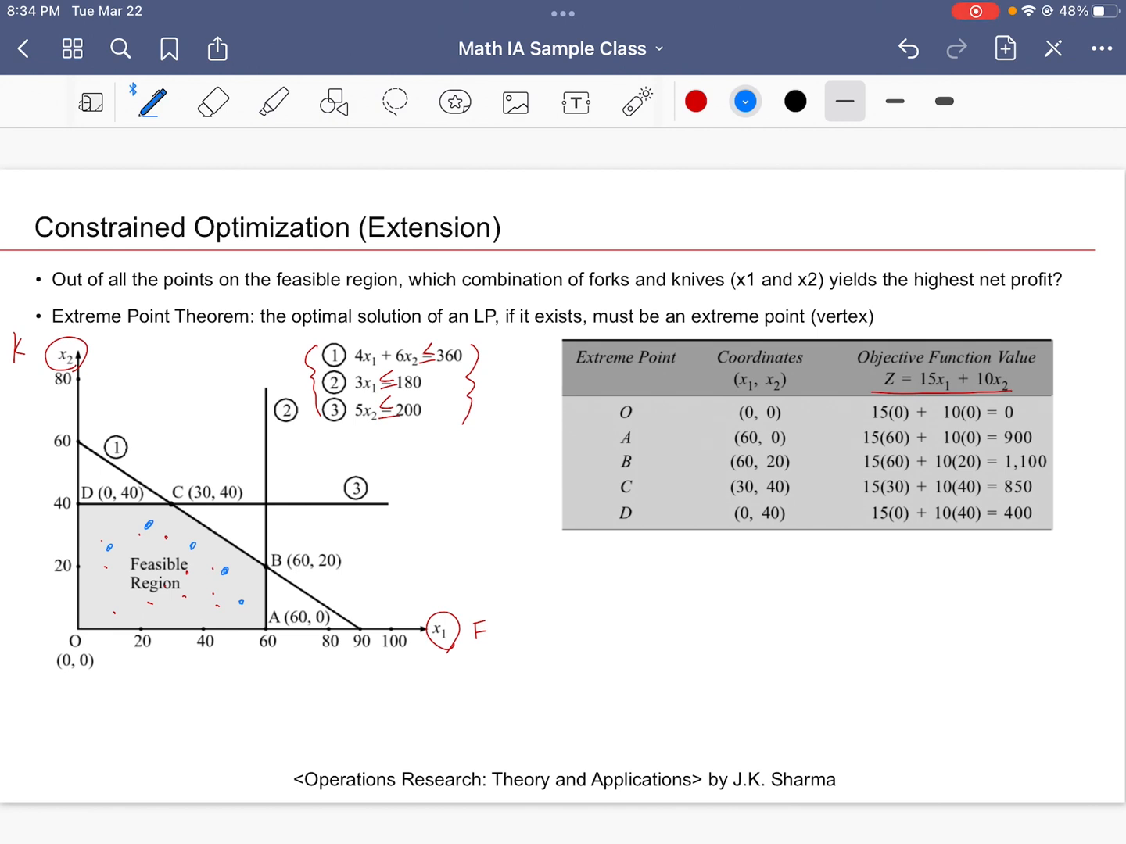
{"action": "left_click", "coordinate": [794, 100]}
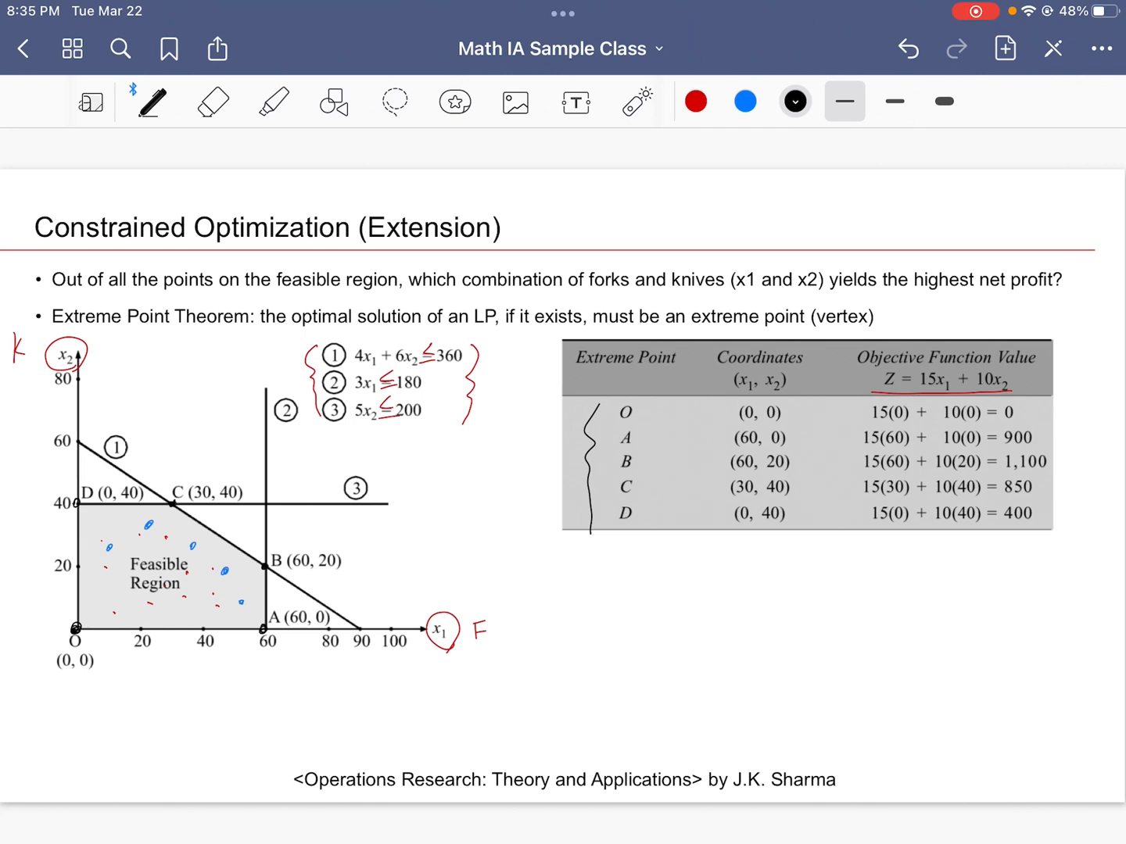
{"action": "left_click_drag", "start_coordinate": [606, 473], "coordinate": [1016, 468]}
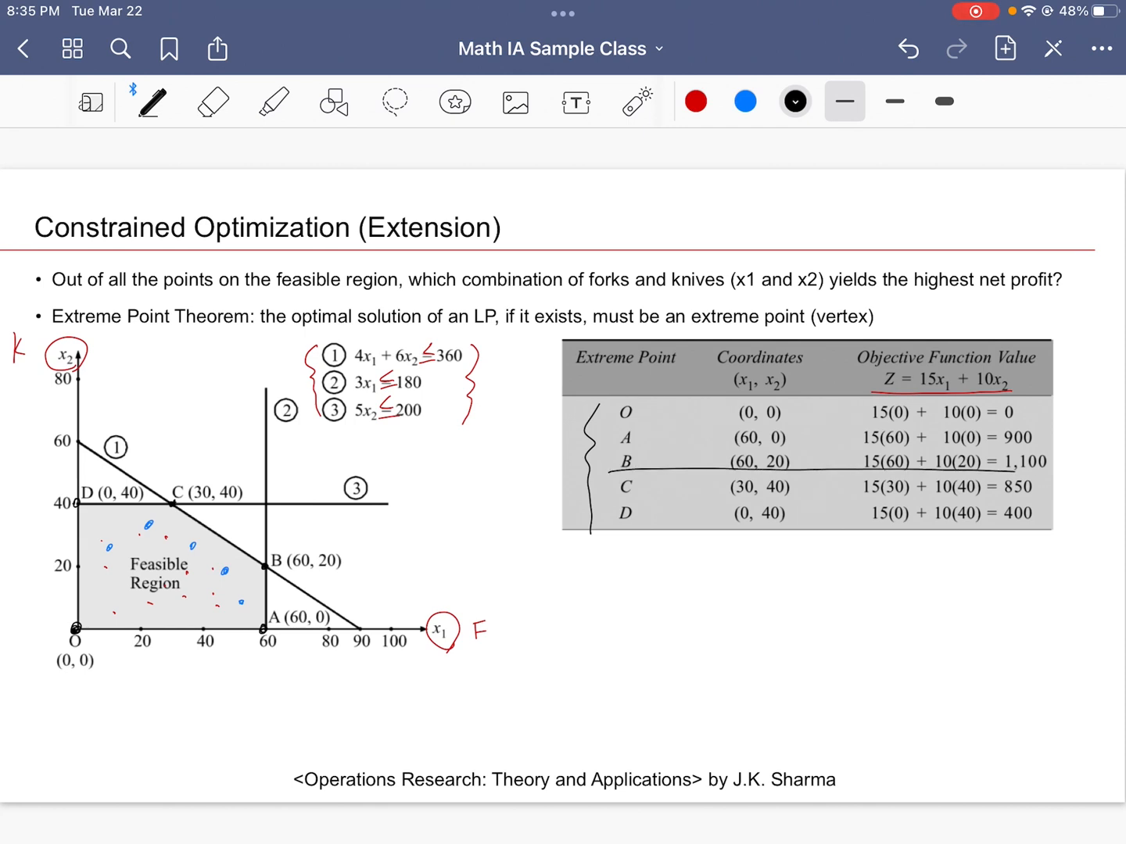
{"action": "left_click_drag", "start_coordinate": [584, 462], "coordinate": [1071, 457]}
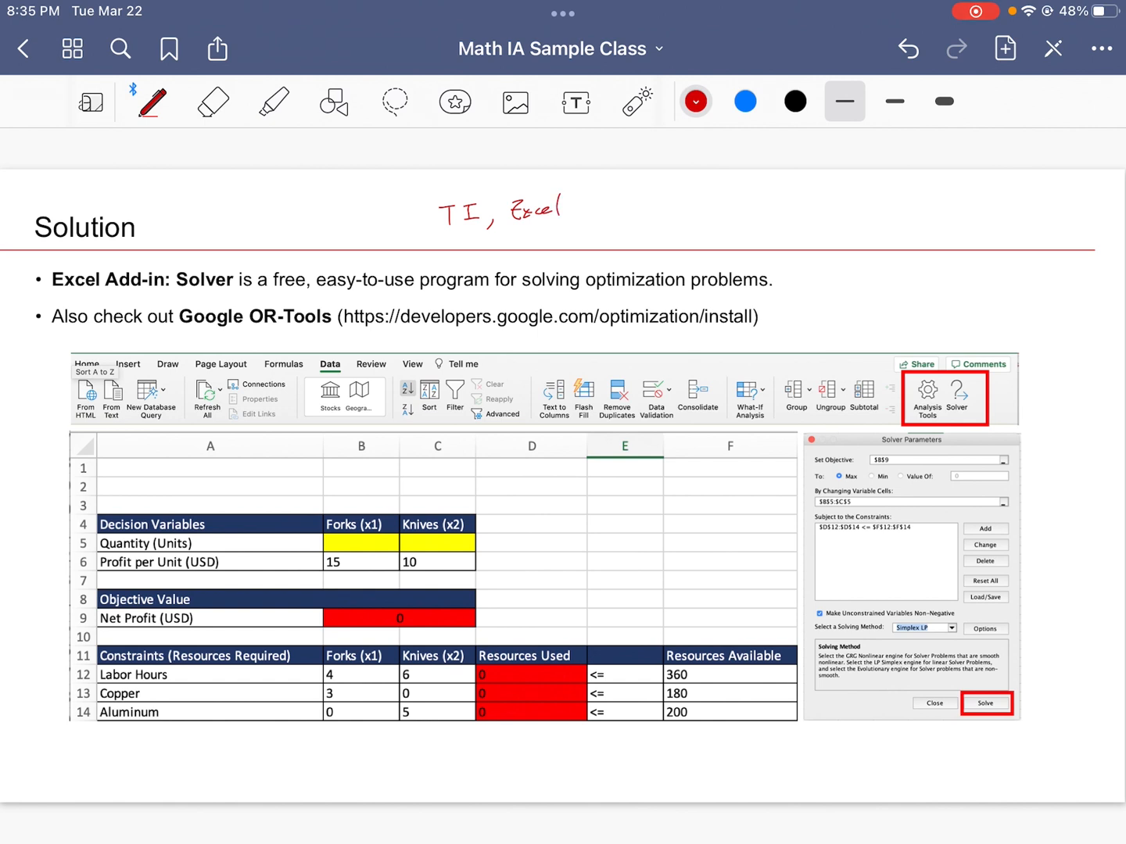
Add Logger Pro, Desmos and Graph to the tools list and underline Solver
{"action": "left_click_drag", "start_coordinate": [563, 226], "coordinate": [641, 211]}
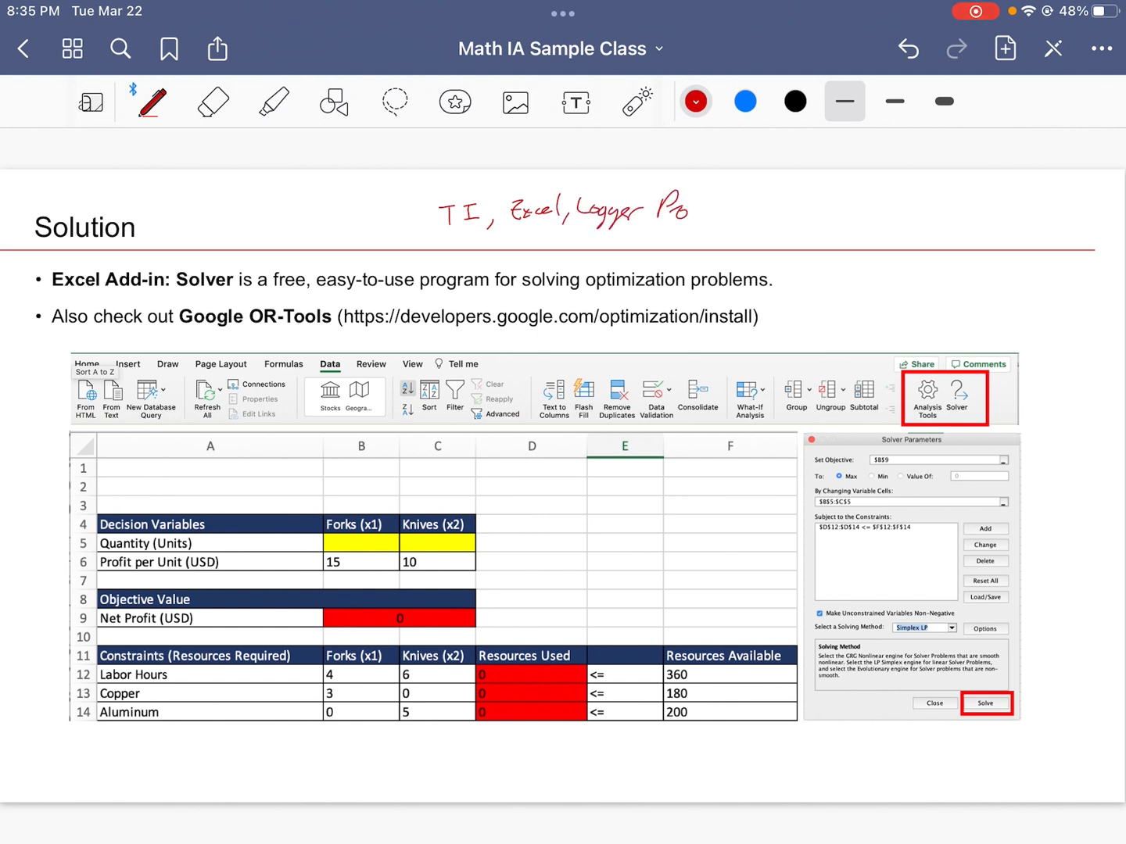
{"action": "left_click_drag", "start_coordinate": [178, 297], "coordinate": [235, 297]}
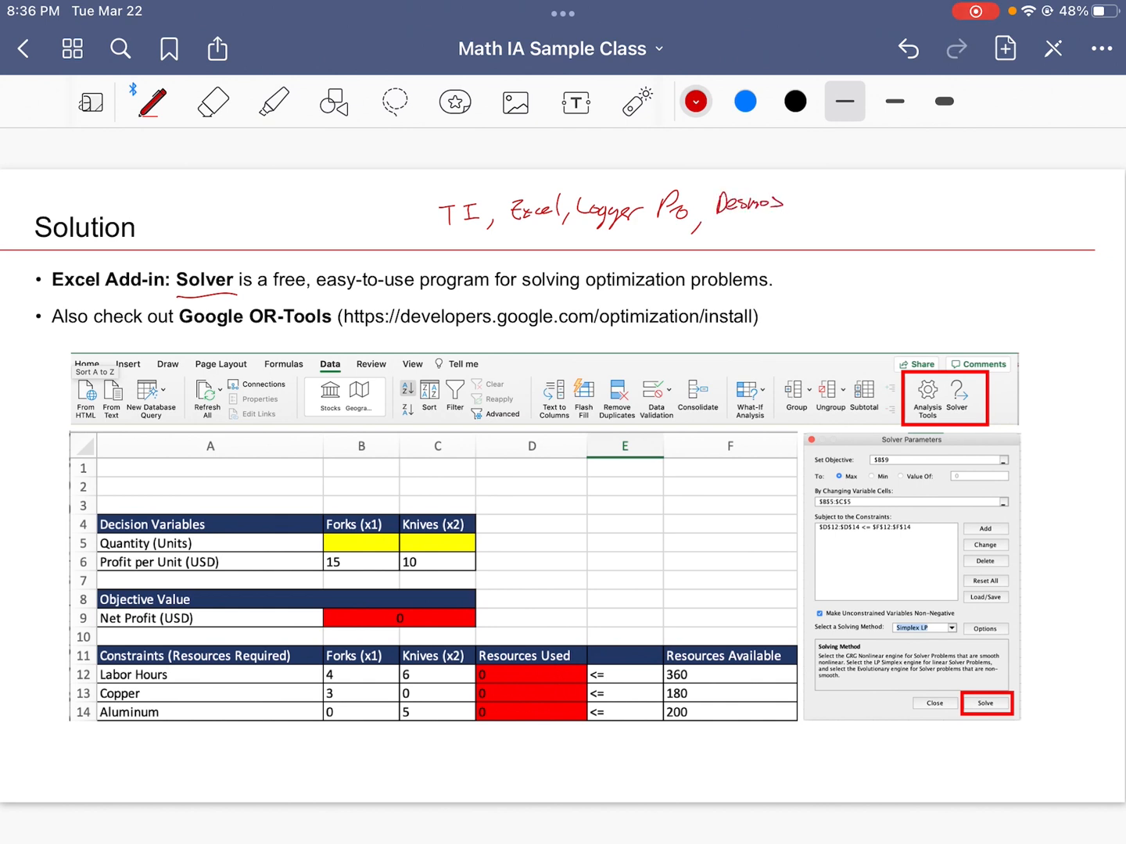
{"action": "type", "text": "Graph 3,0&4,"}
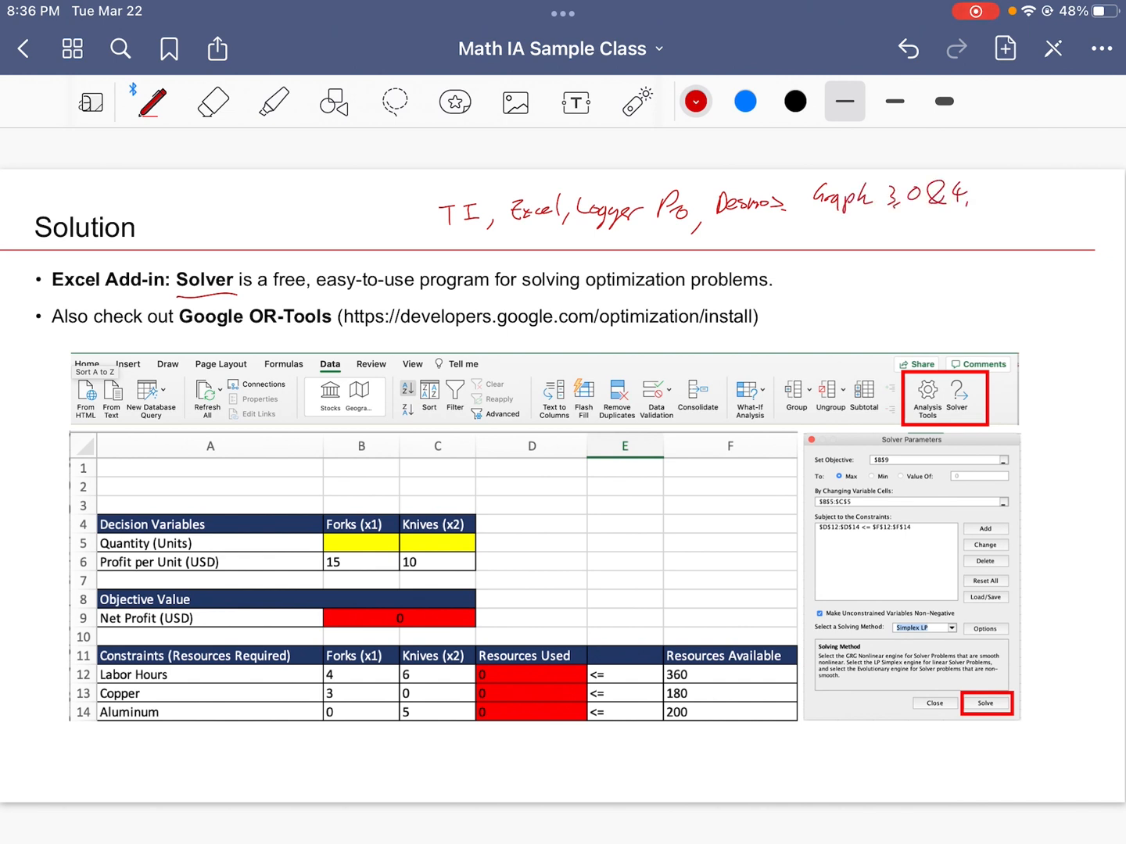
{"action": "type", "text": "0"}
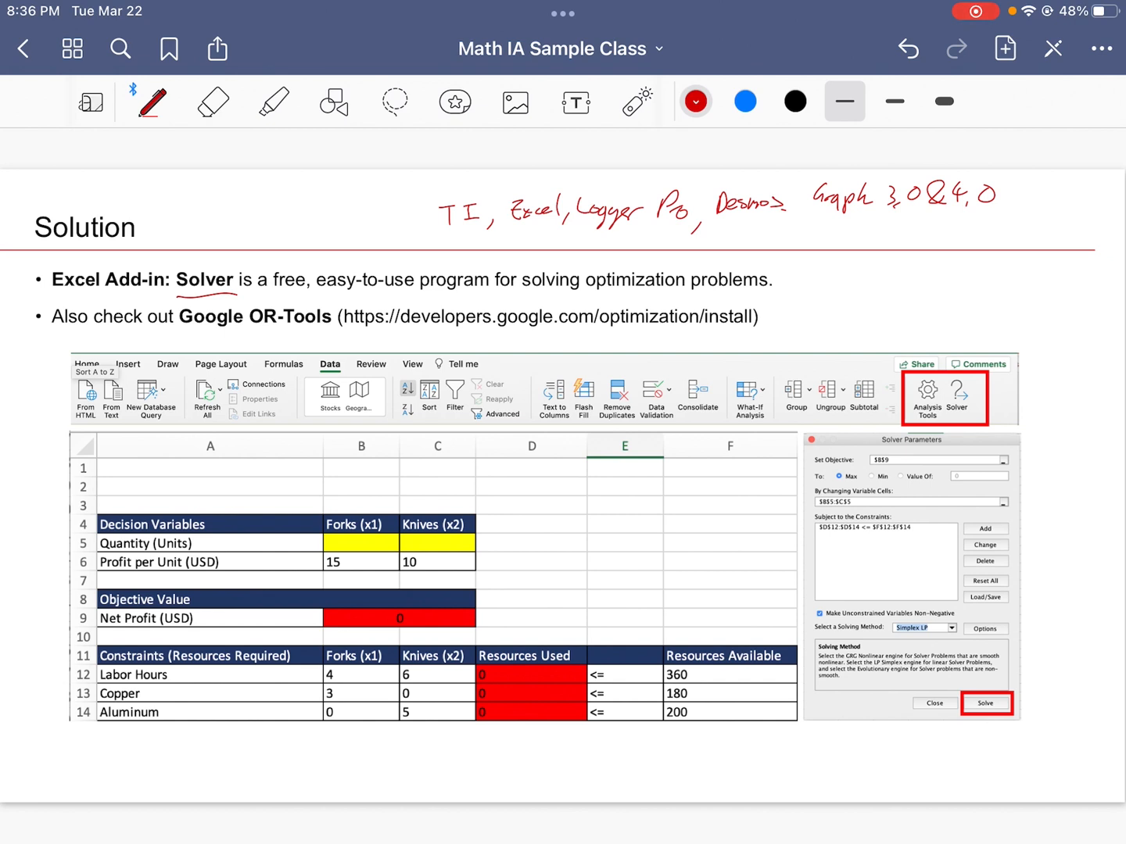
In blue, draw arrows from the quantity, profit and resources-used cells to the Solver setup fields
{"action": "left_click", "coordinate": [745, 100]}
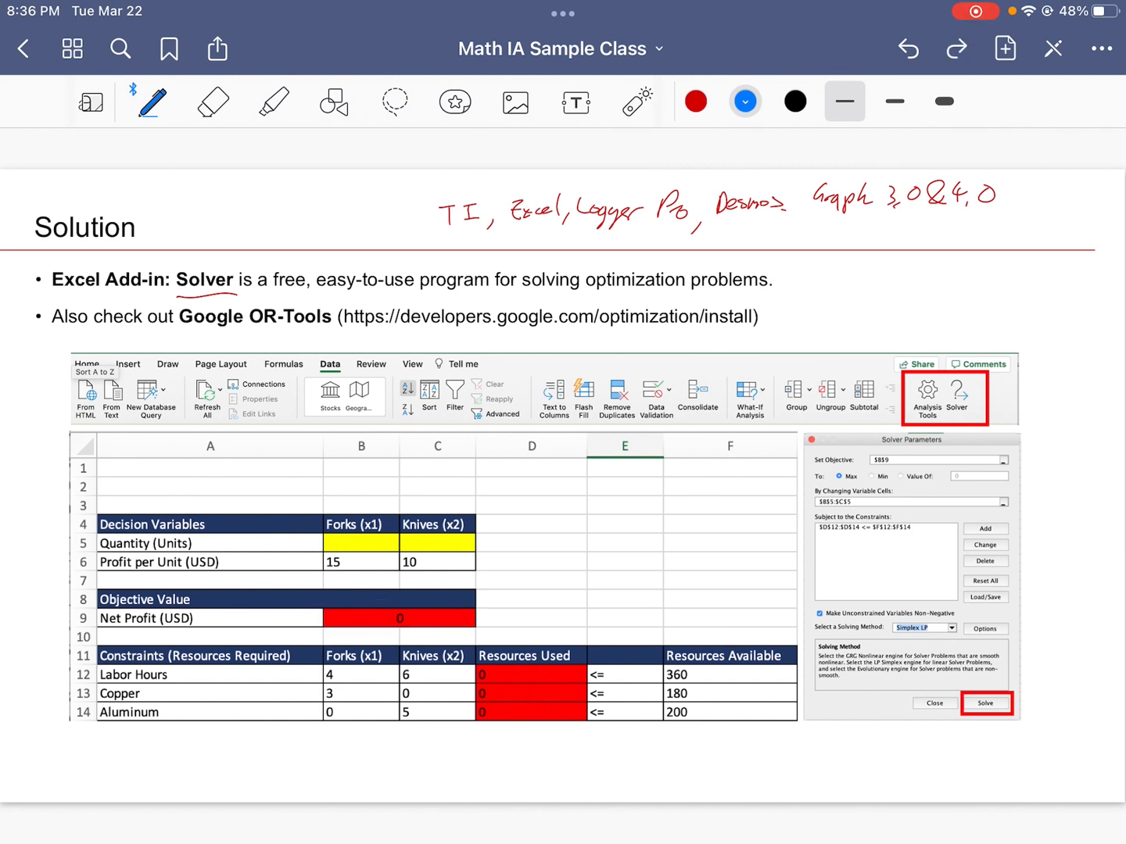
{"action": "left_click_drag", "start_coordinate": [484, 672], "coordinate": [583, 732]}
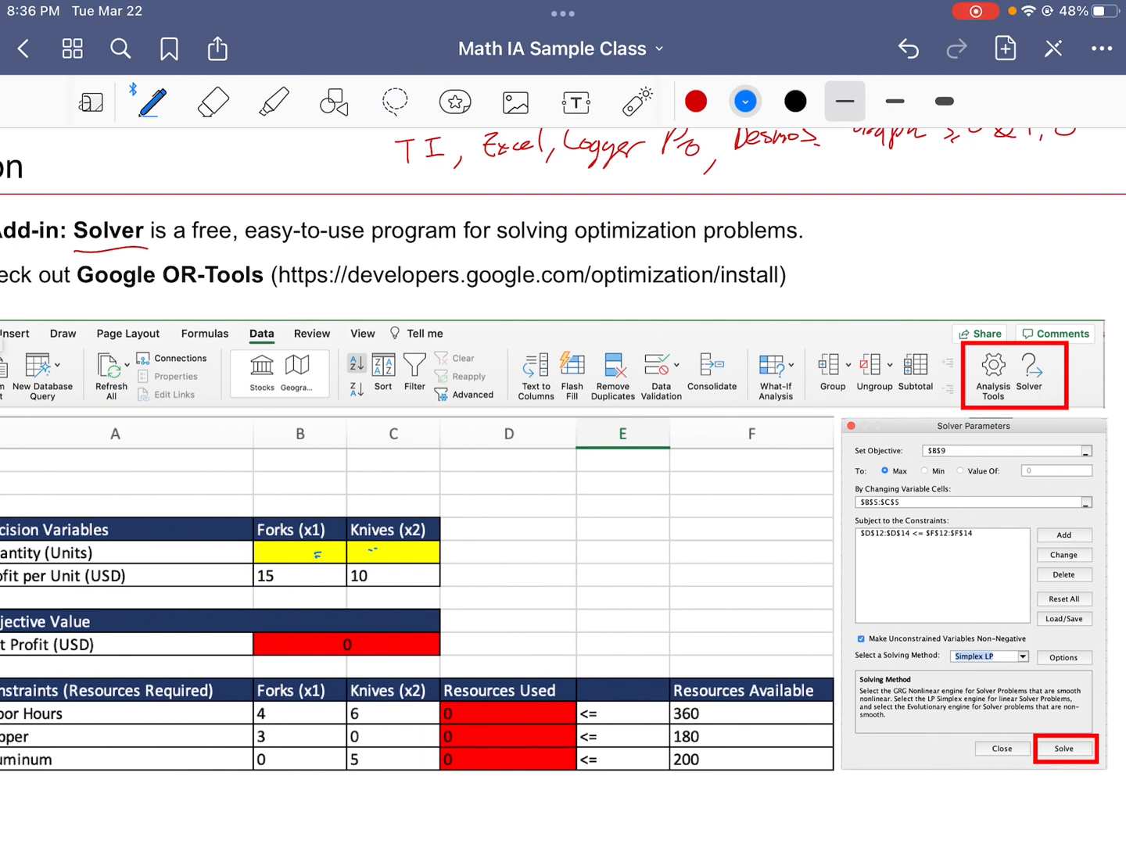
{"action": "left_click_drag", "start_coordinate": [254, 639], "coordinate": [383, 660]}
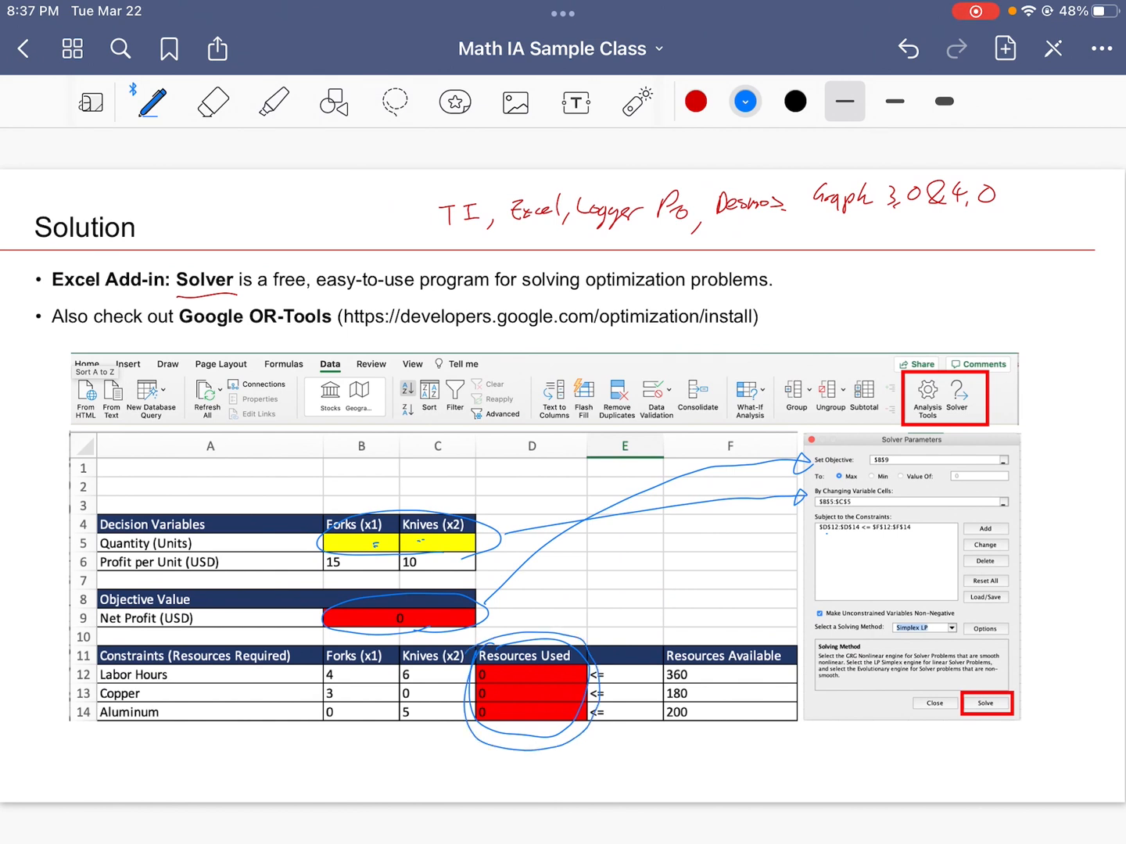
{"action": "left_click_drag", "start_coordinate": [678, 634], "coordinate": [754, 727]}
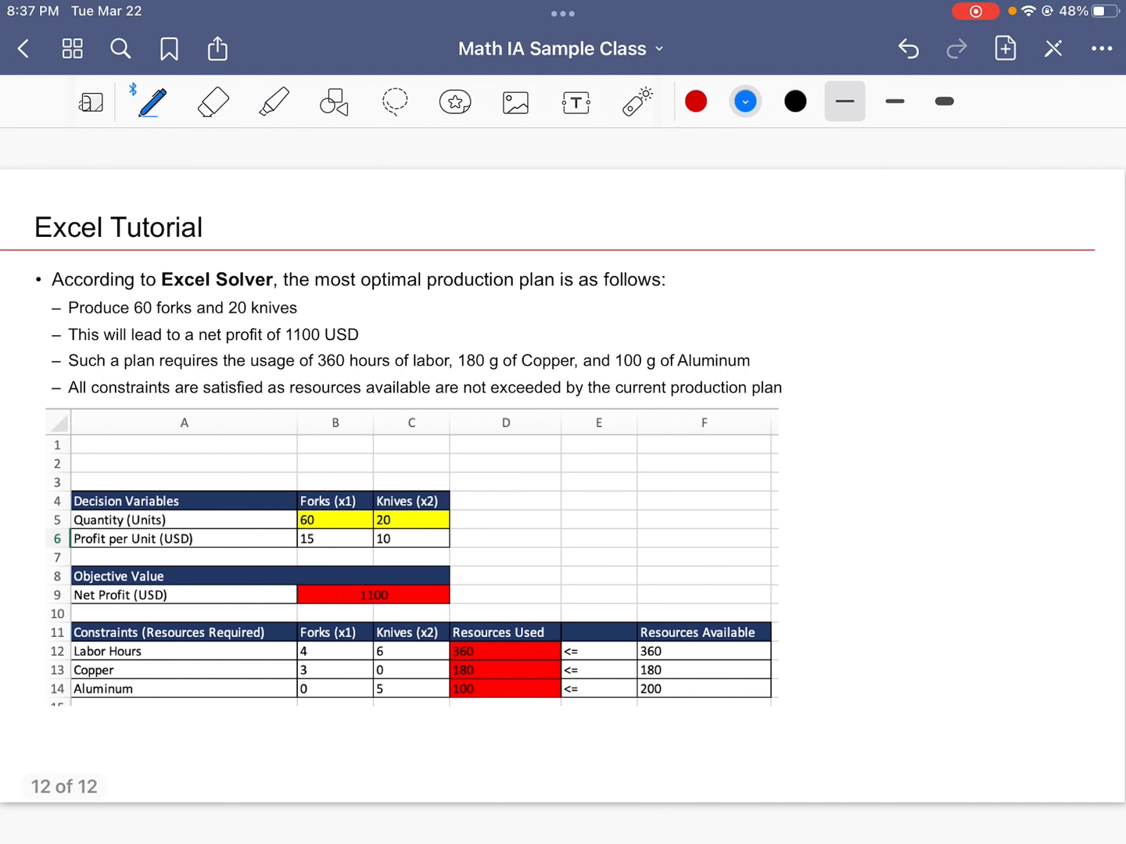
{"action": "left_click", "coordinate": [796, 100]}
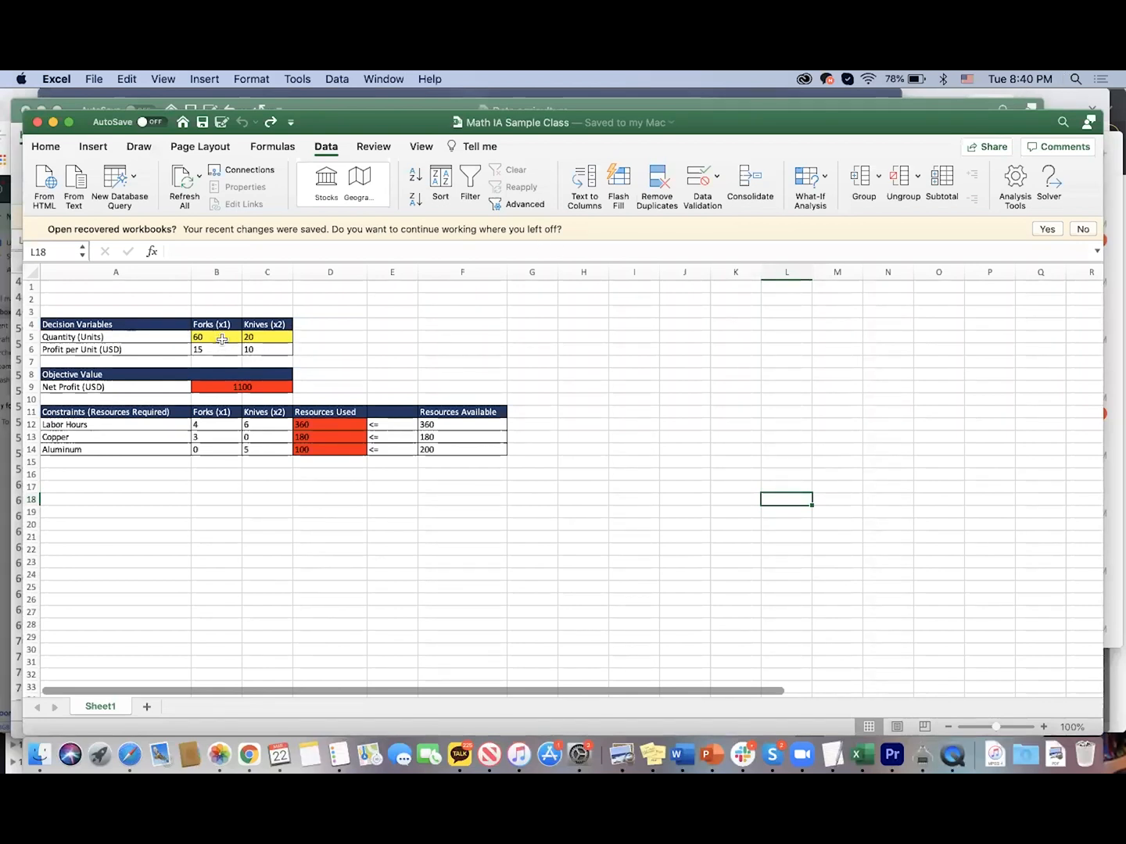
Change the forks quantity in B5 to 50 so net profit in B9 recalculates to 950
{"action": "left_click", "coordinate": [216, 338]}
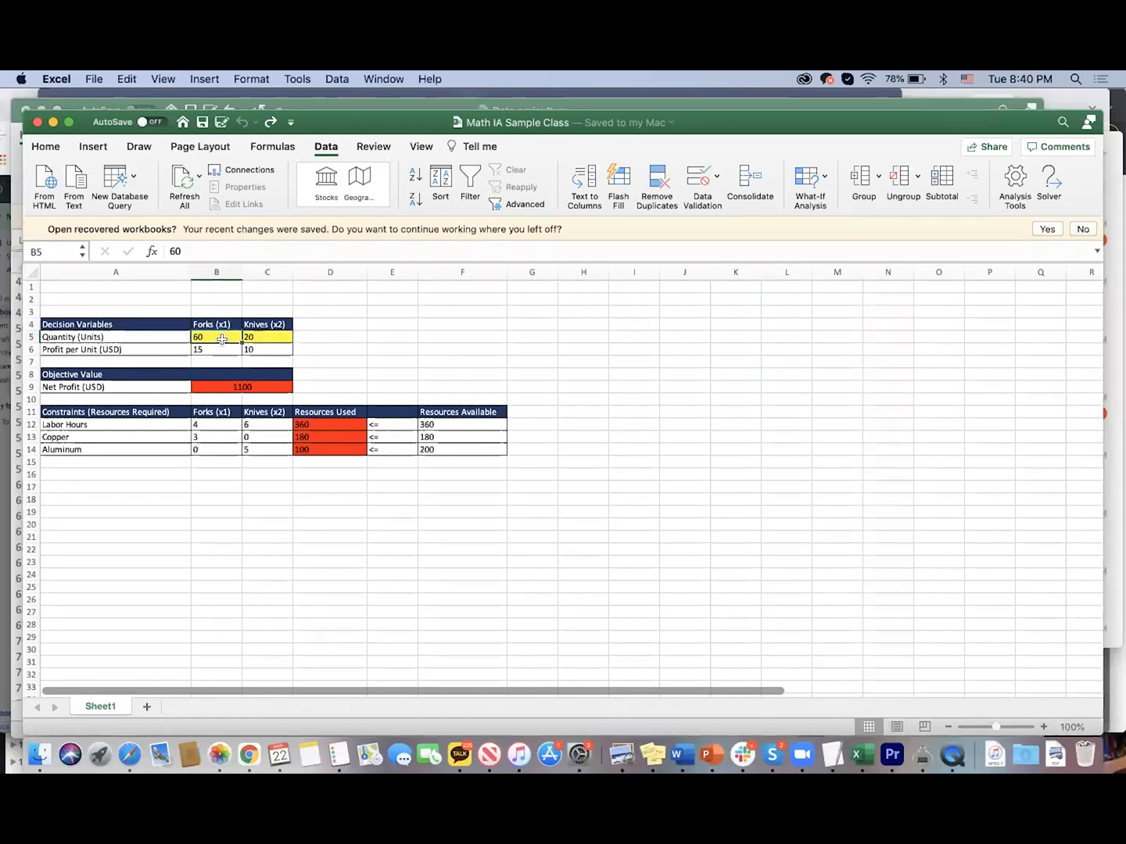
{"action": "left_click", "coordinate": [266, 338]}
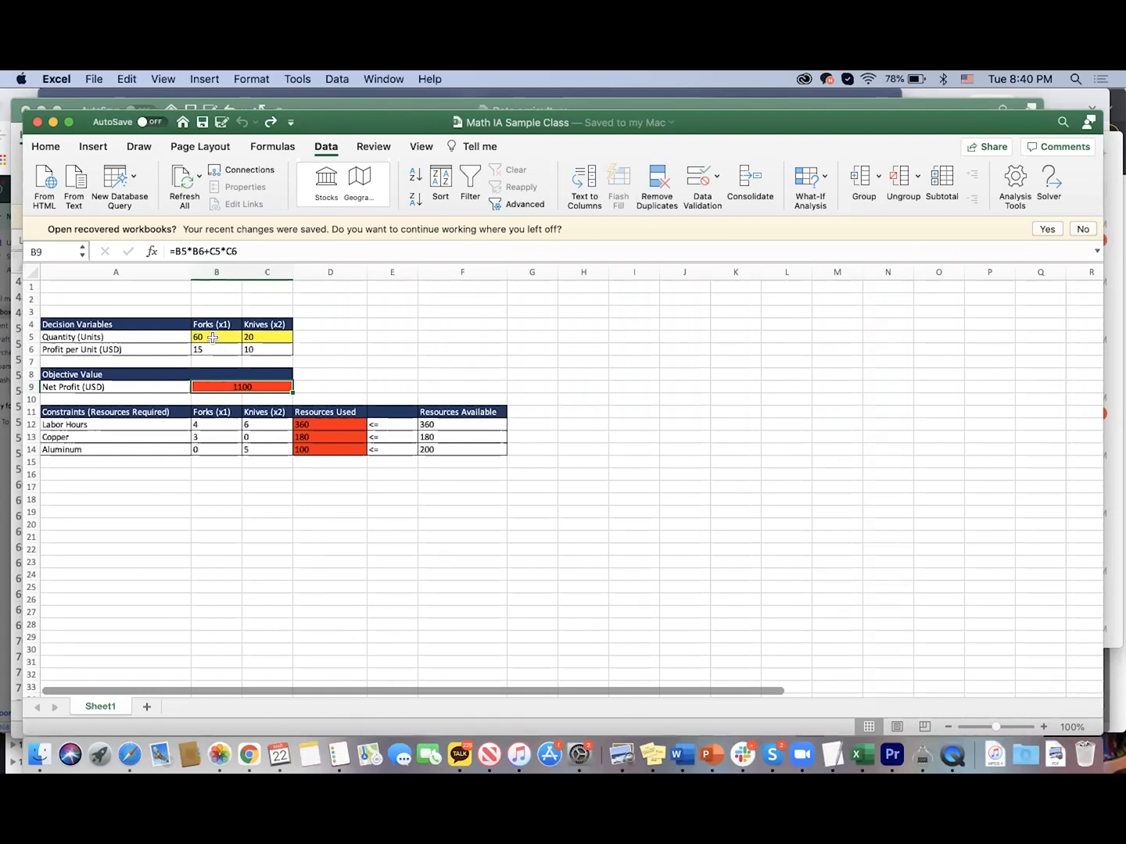
{"action": "mouse_move", "coordinate": [231, 319]}
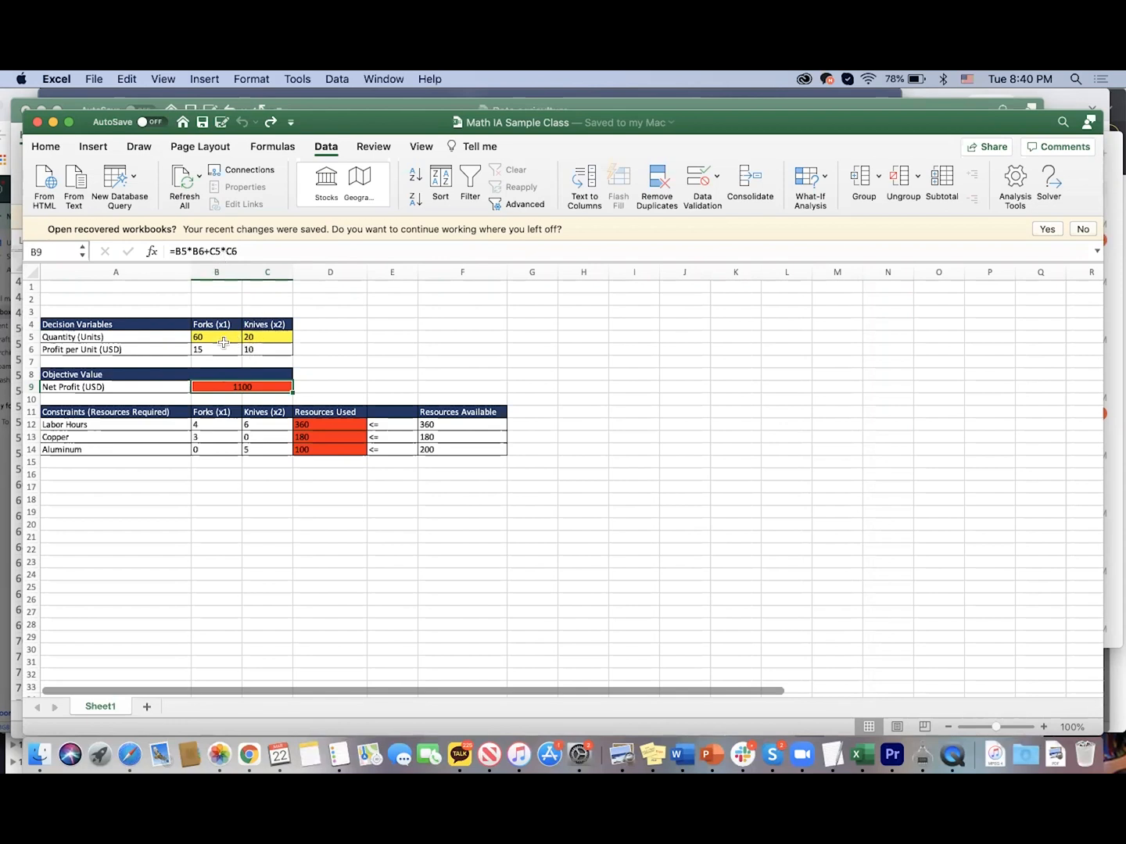
{"action": "mouse_move", "coordinate": [258, 338]}
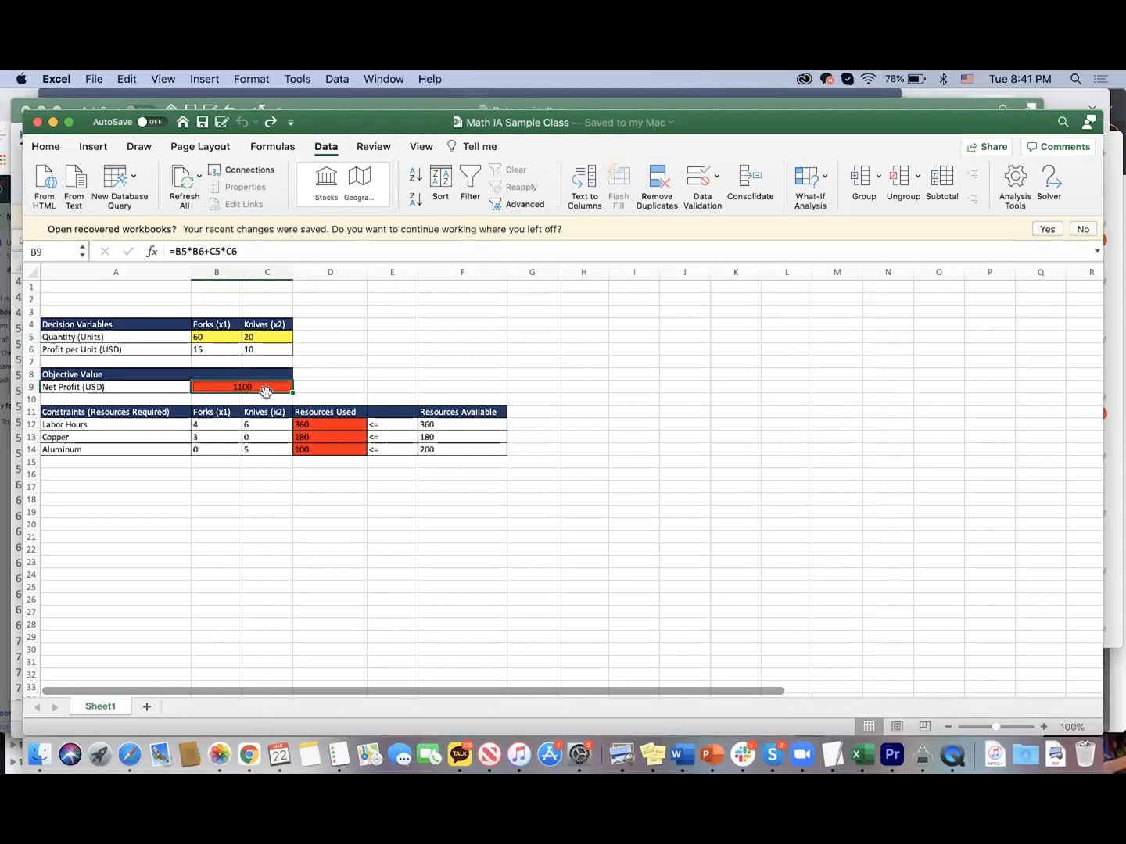
{"action": "left_click", "coordinate": [197, 338]}
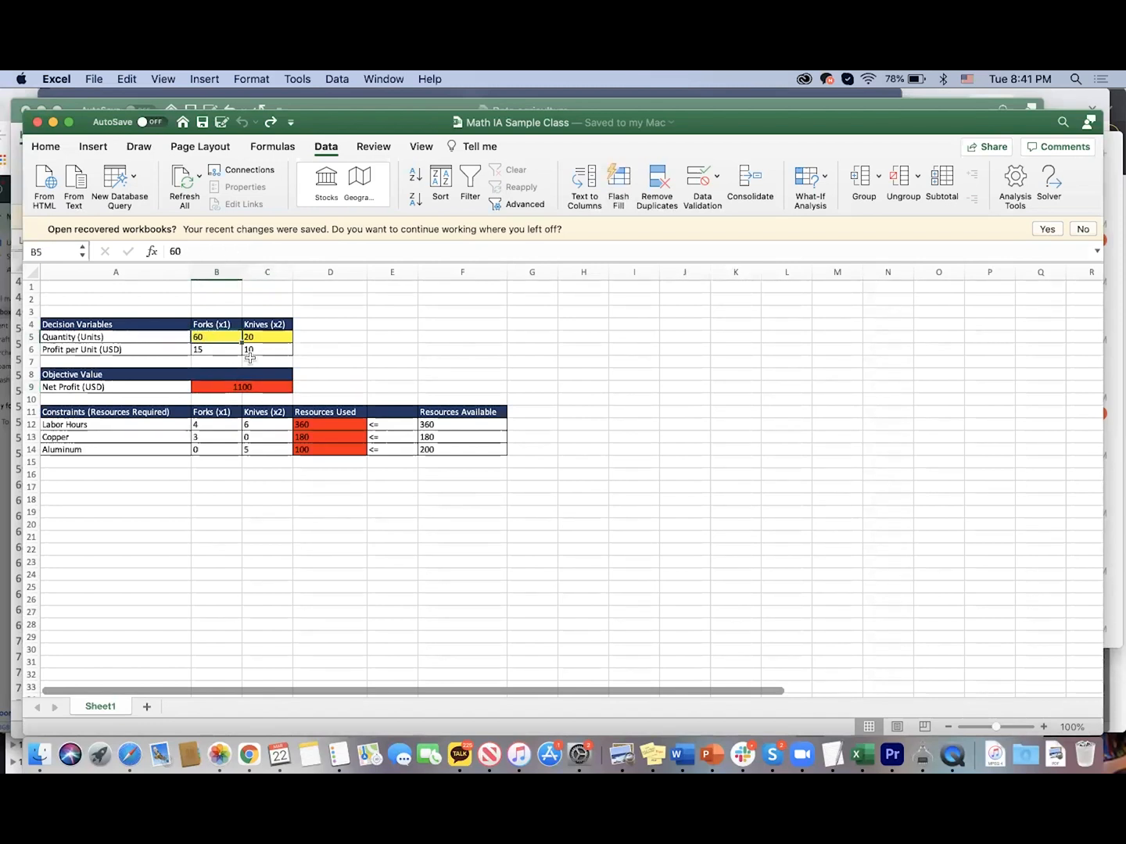
{"action": "type", "text": "50"}
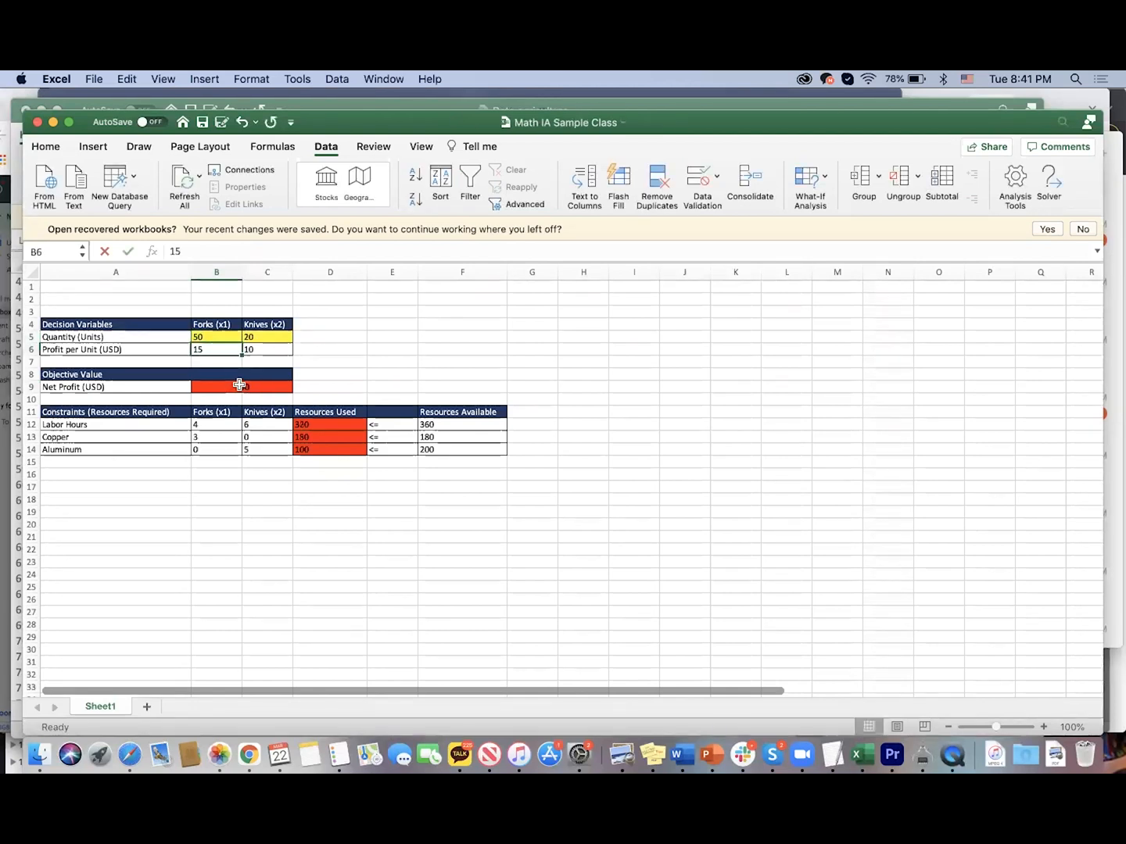
{"action": "left_click", "coordinate": [242, 388]}
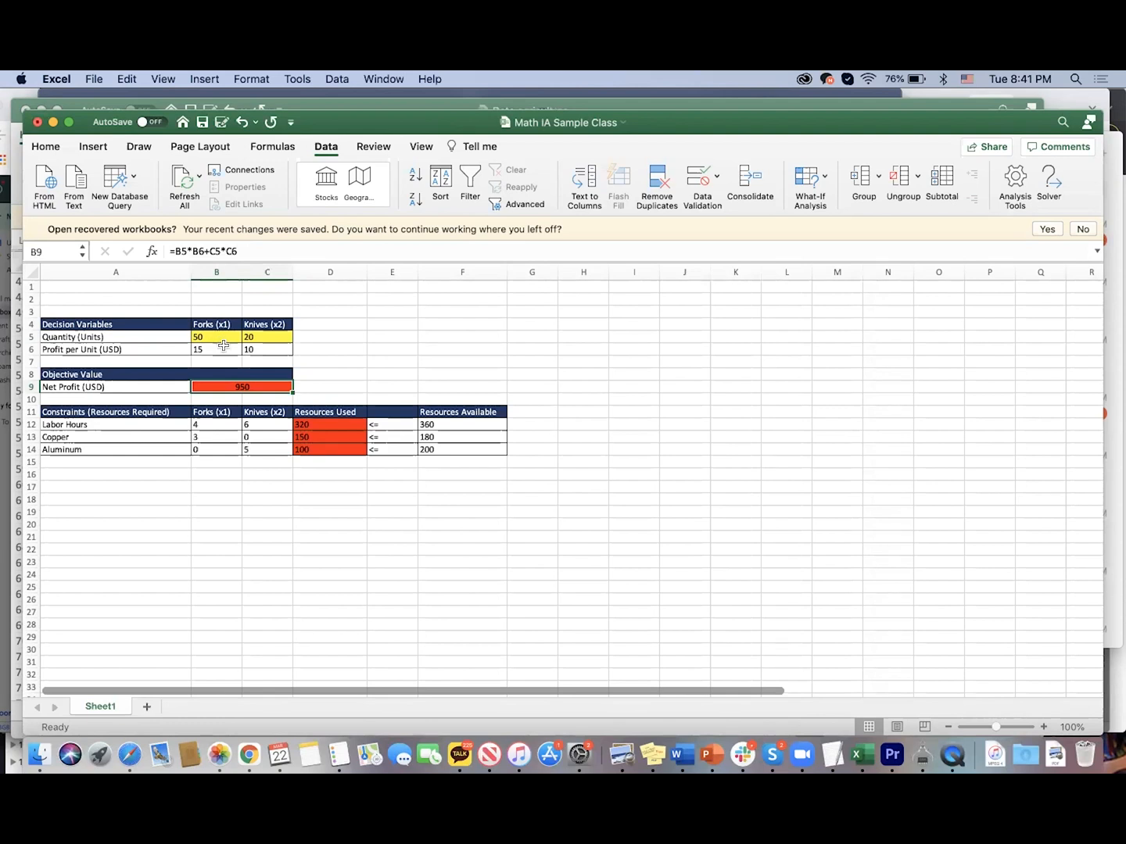
{"action": "mouse_move", "coordinate": [309, 410]}
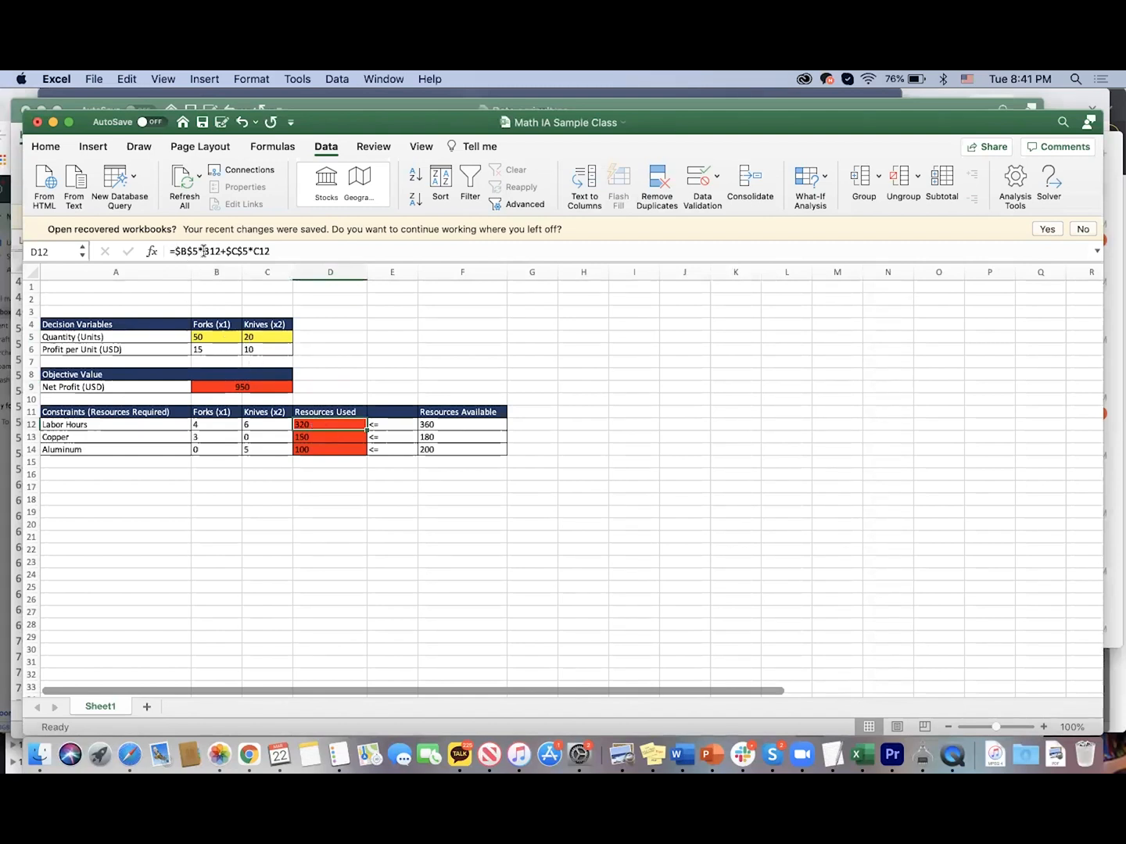
{"action": "mouse_move", "coordinate": [202, 251]}
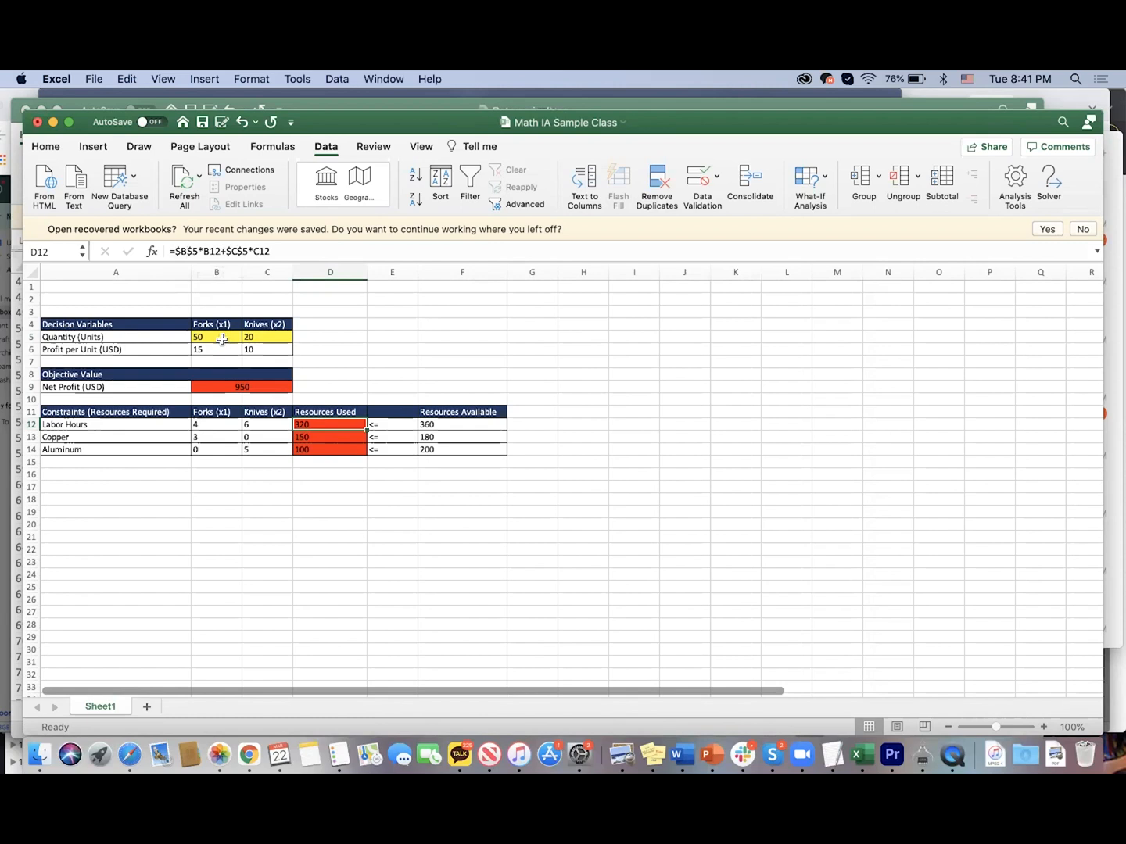
Inspect the quantity, labor requirement and resources-used formulas in D12 to D14 showing 320, 150, 100
{"action": "left_click", "coordinate": [266, 338]}
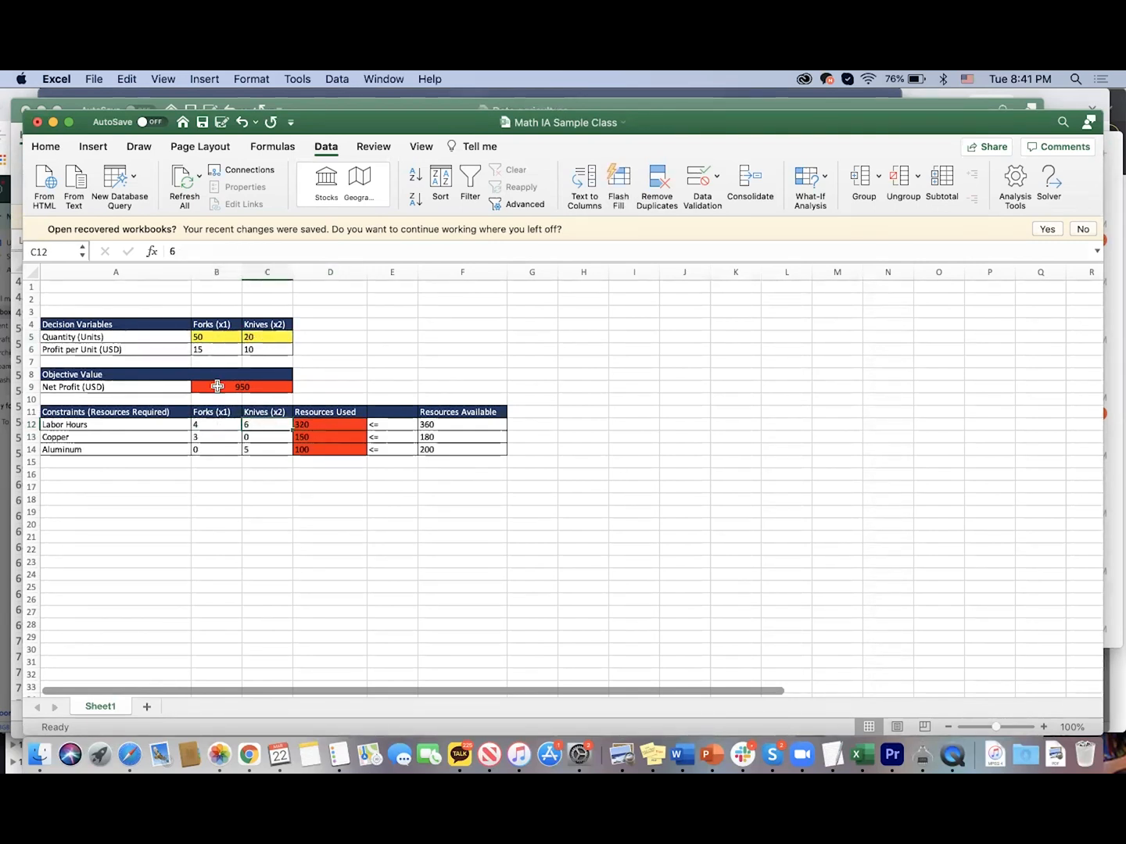
{"action": "left_click", "coordinate": [216, 338]}
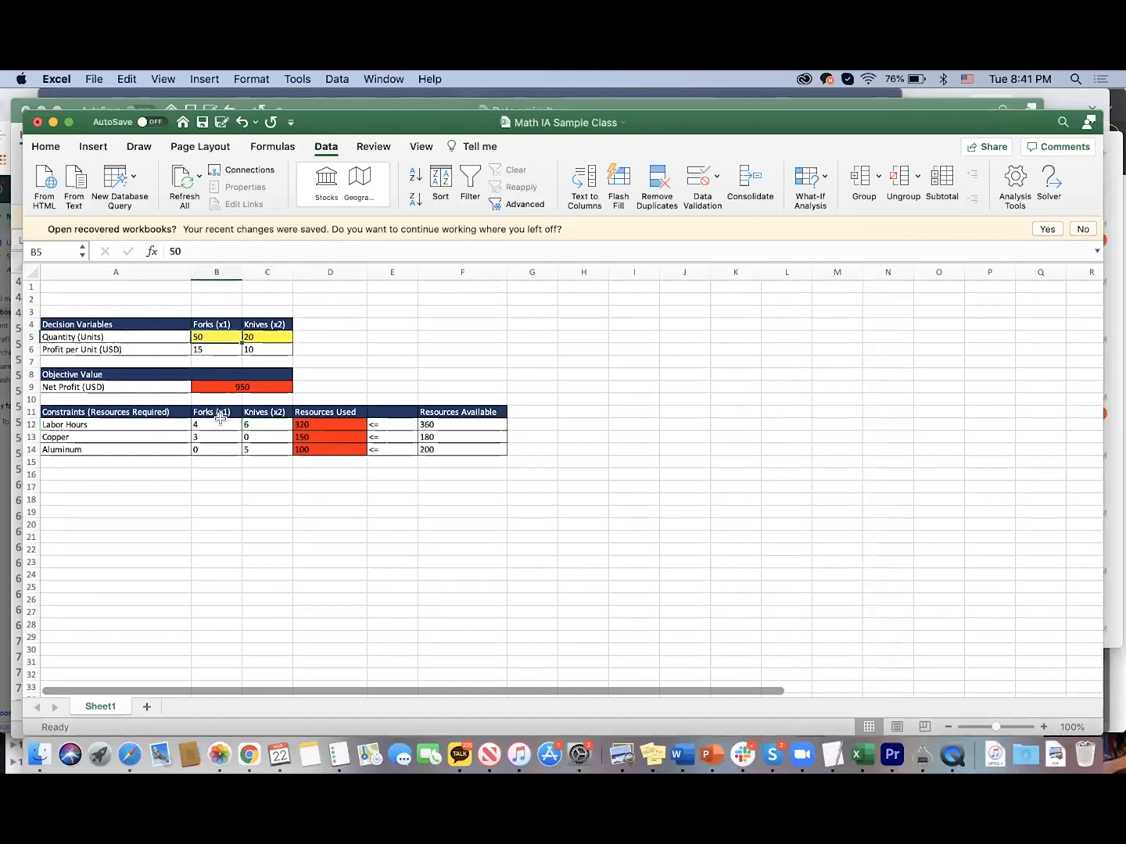
{"action": "left_click", "coordinate": [267, 337]}
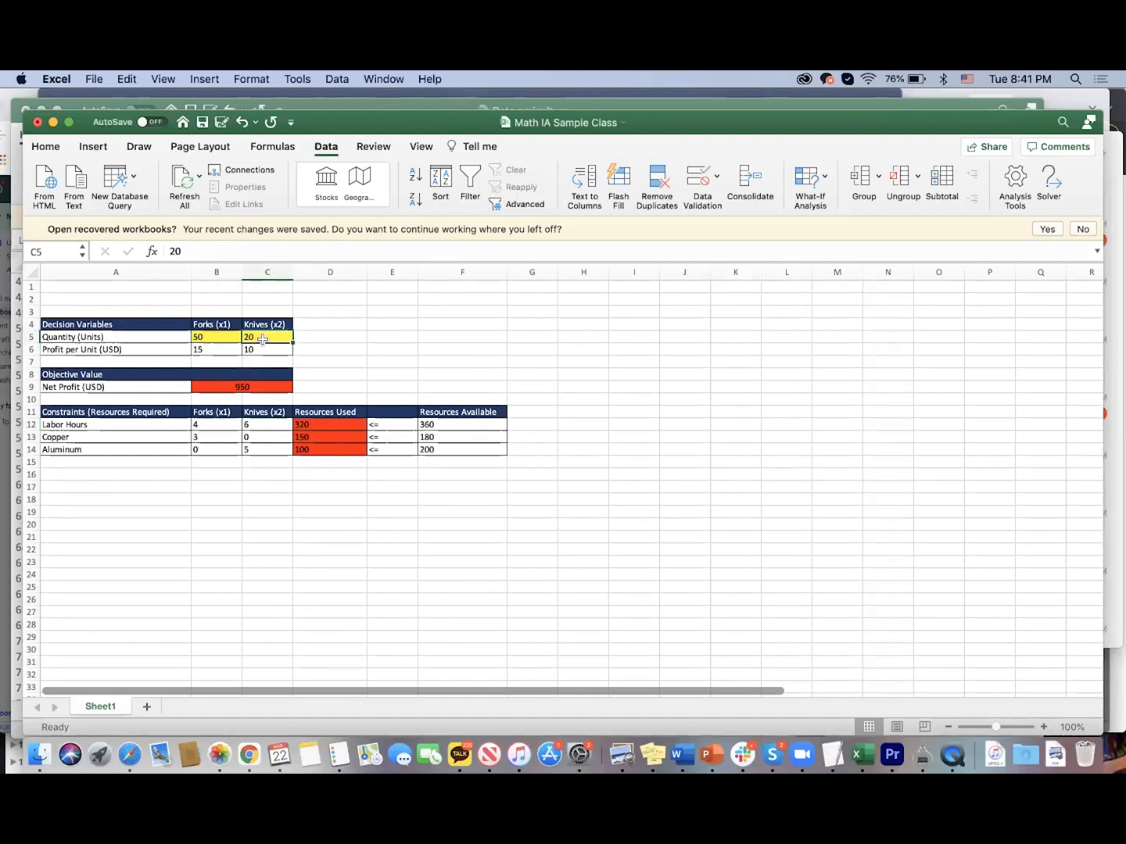
{"action": "left_click", "coordinate": [267, 426]}
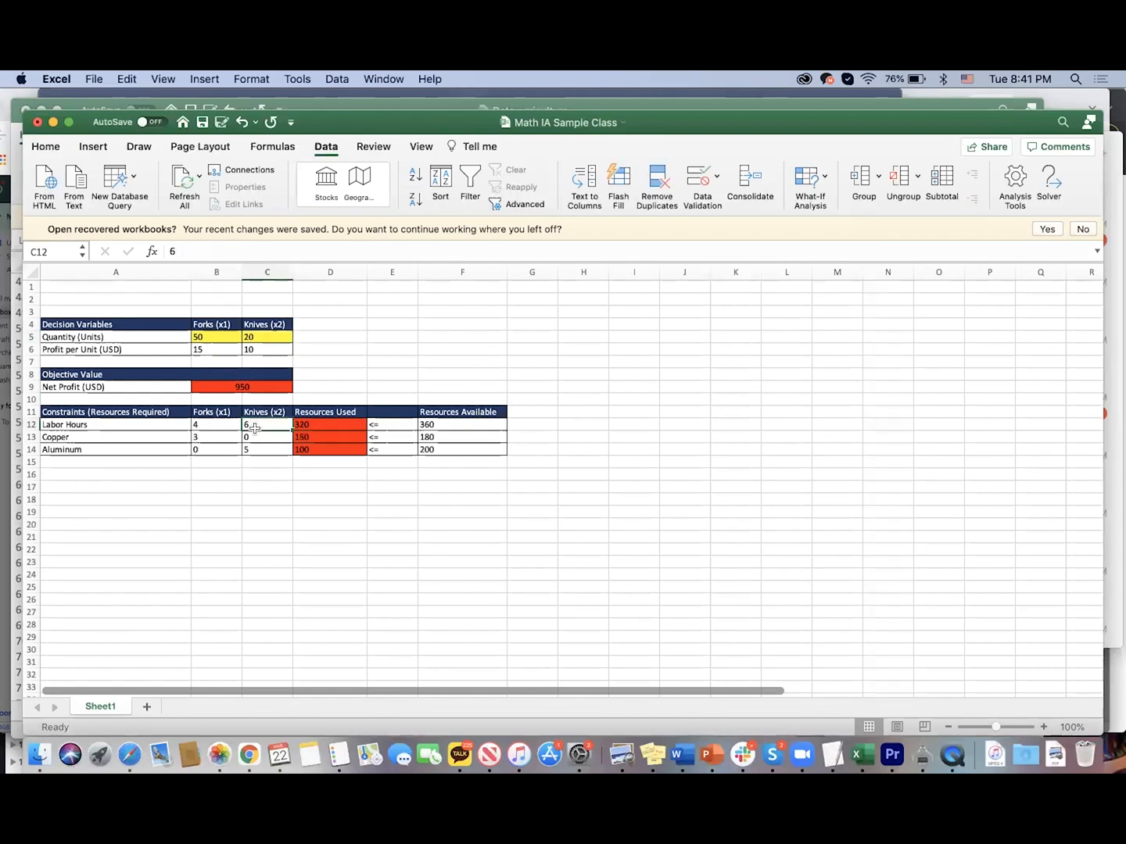
{"action": "left_click", "coordinate": [329, 424]}
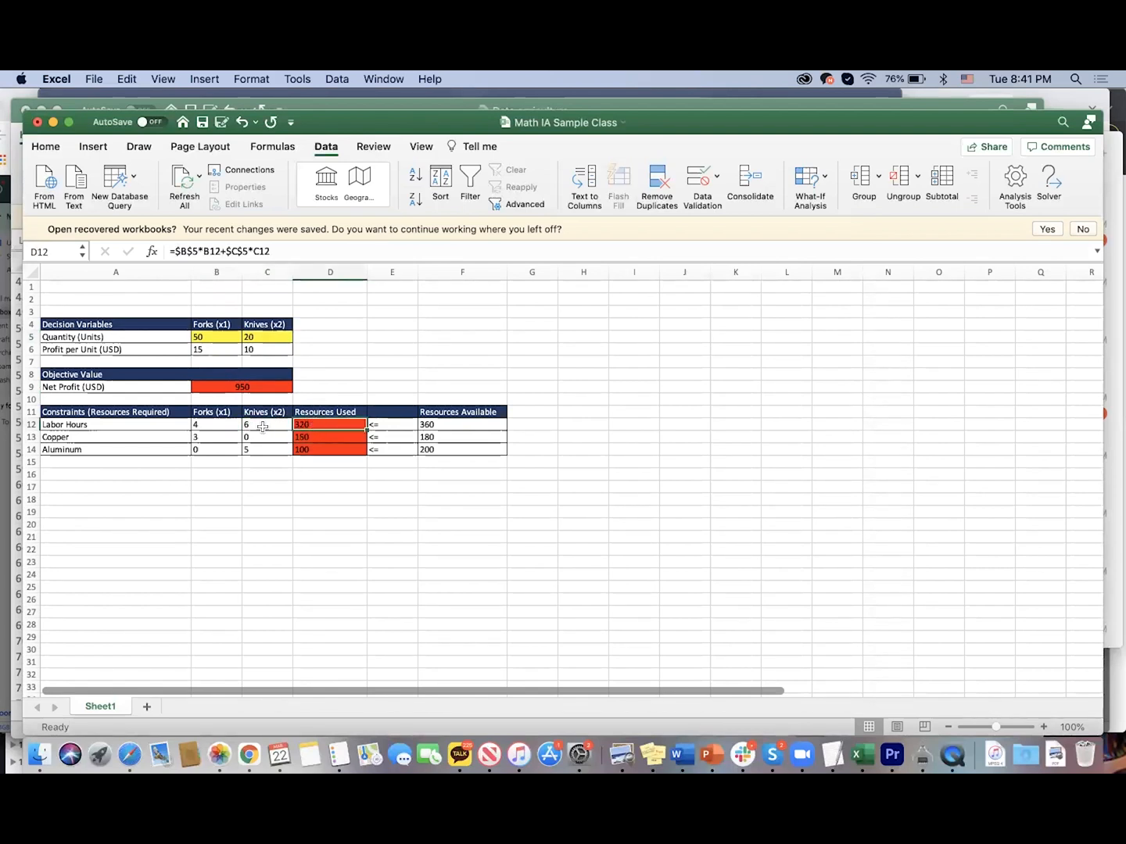
{"action": "double_click", "coordinate": [330, 425]}
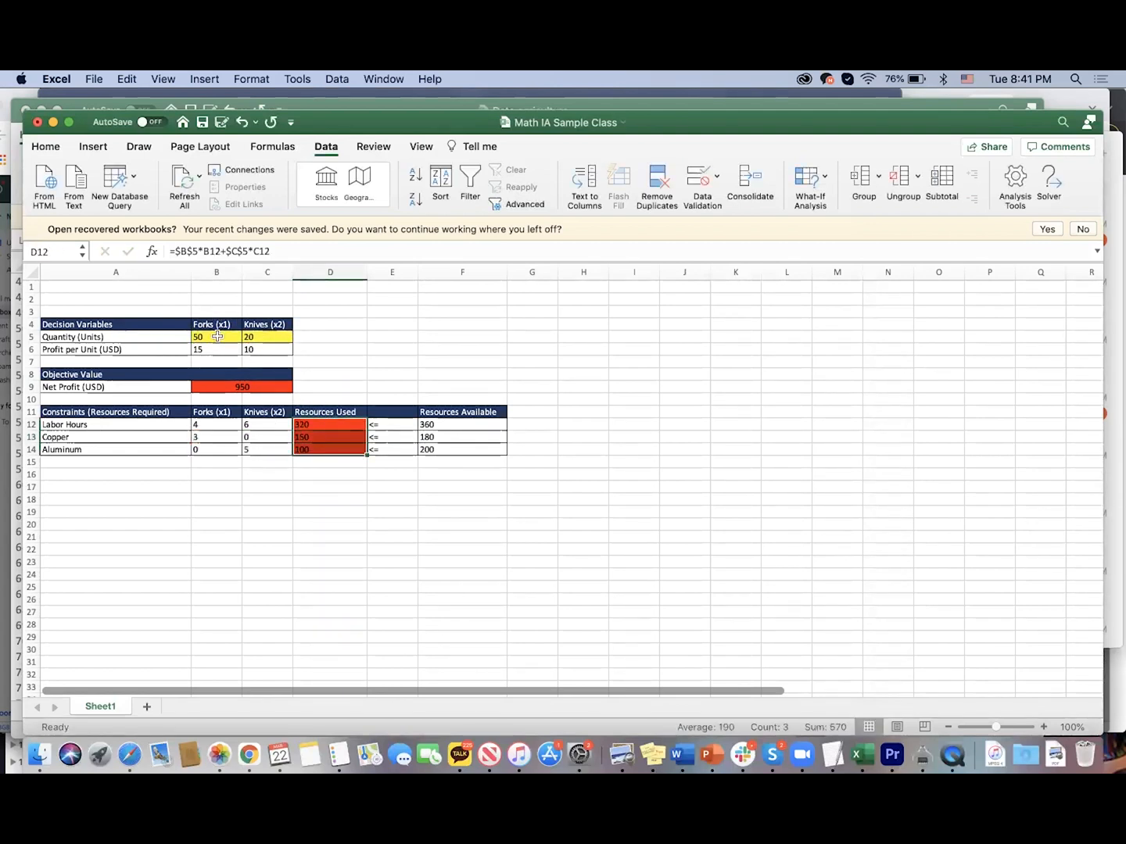
{"action": "left_click", "coordinate": [329, 451]}
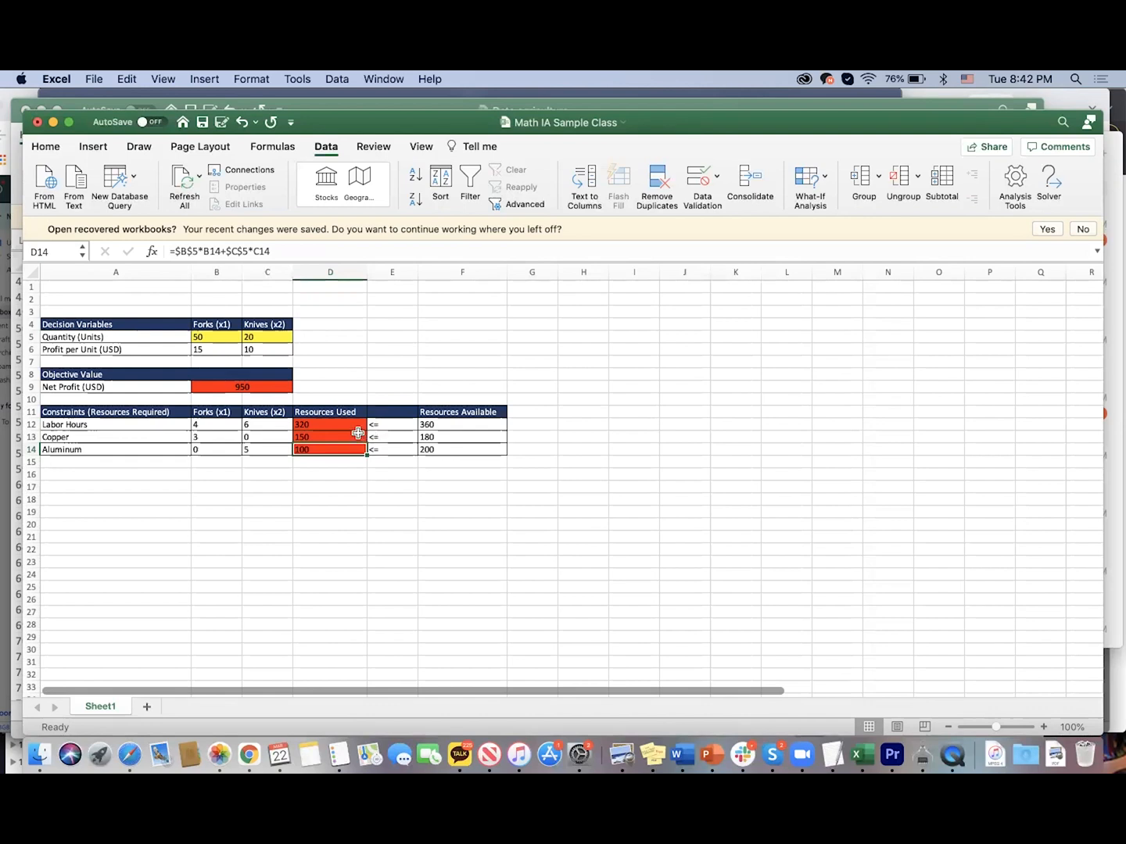
{"action": "mouse_move", "coordinate": [331, 425]}
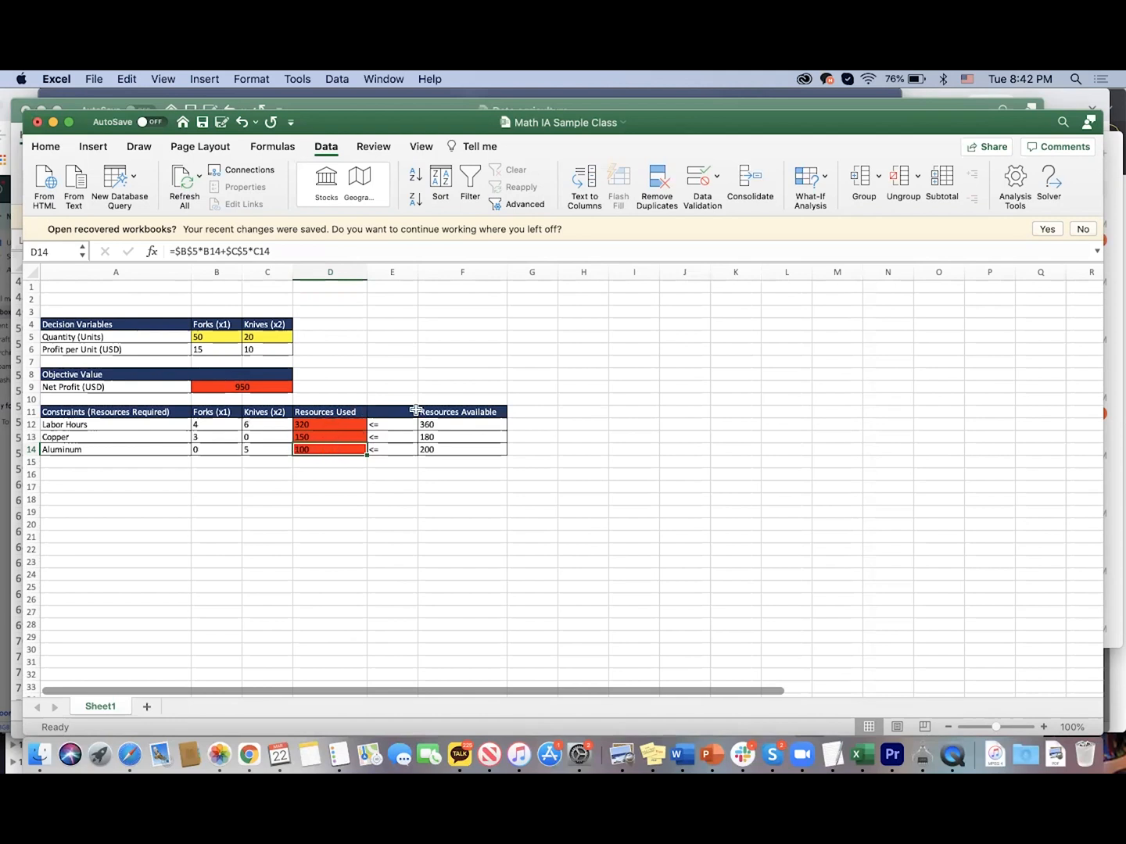
{"action": "mouse_move", "coordinate": [377, 423]}
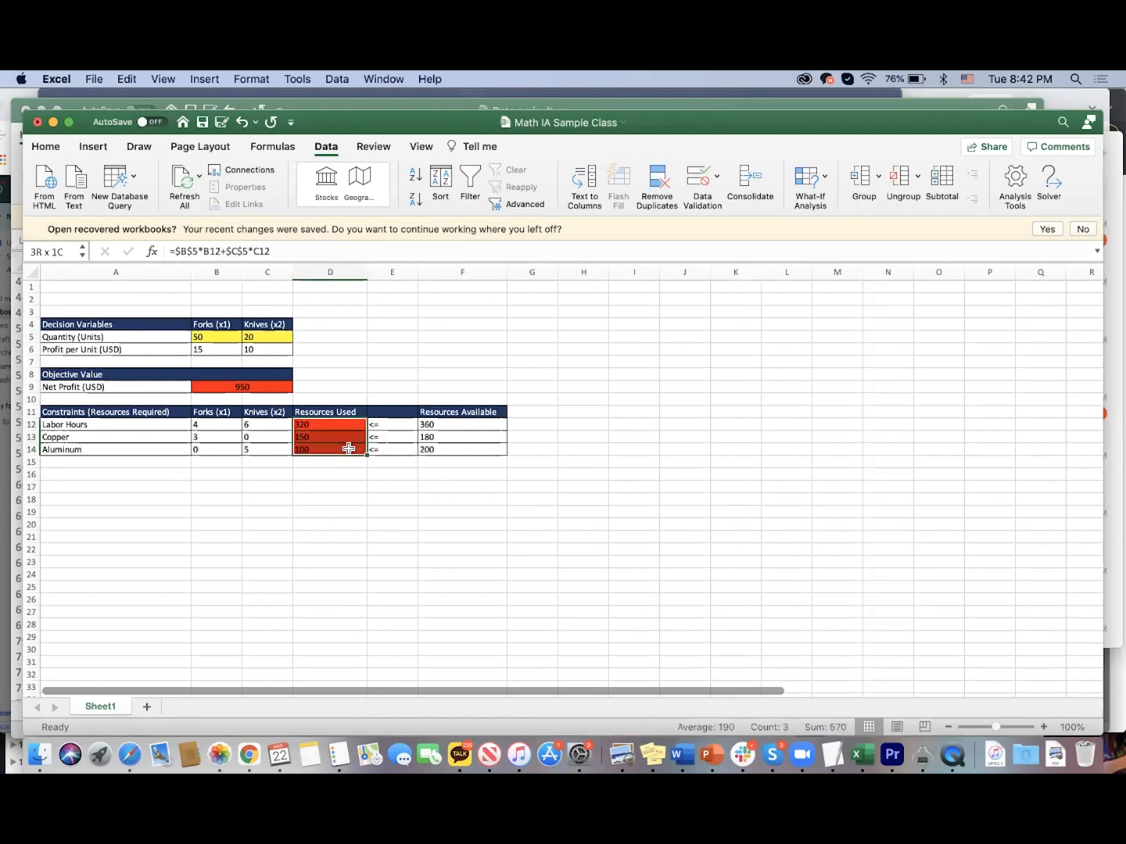
{"action": "left_click", "coordinate": [328, 424]}
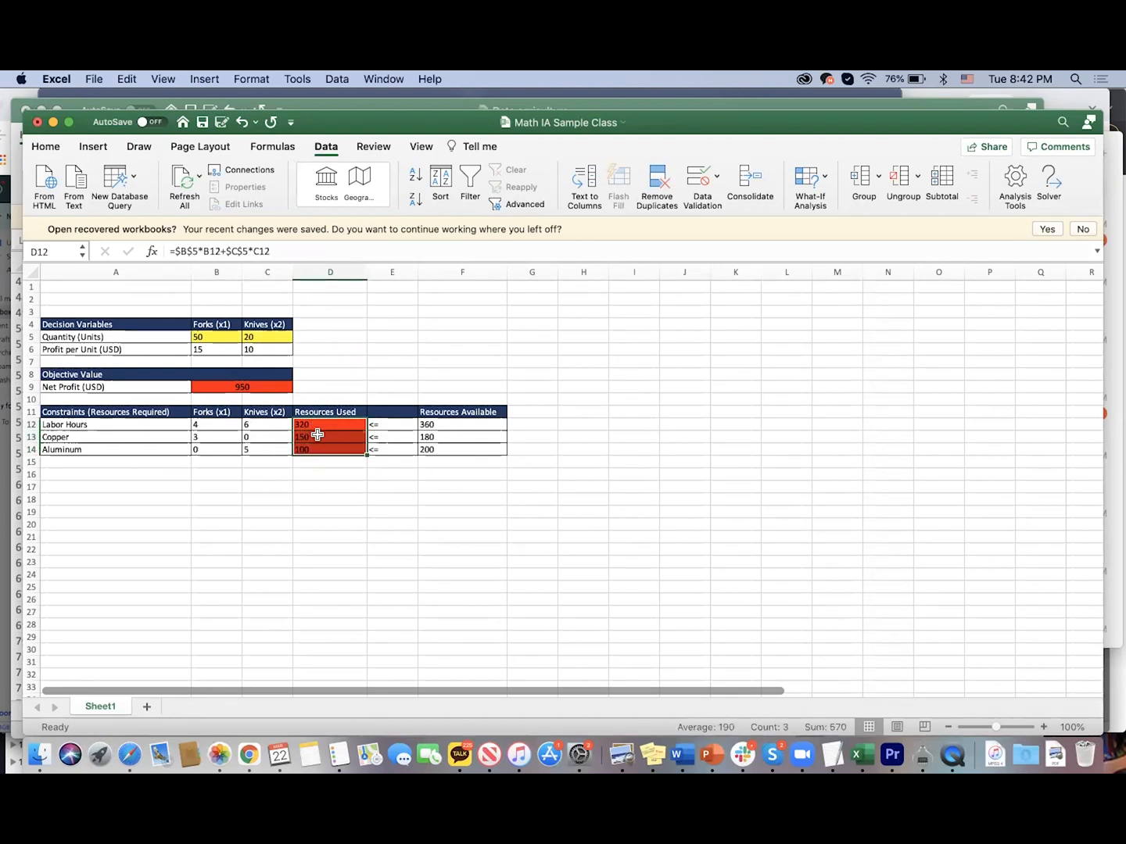
{"action": "mouse_move", "coordinate": [466, 419]}
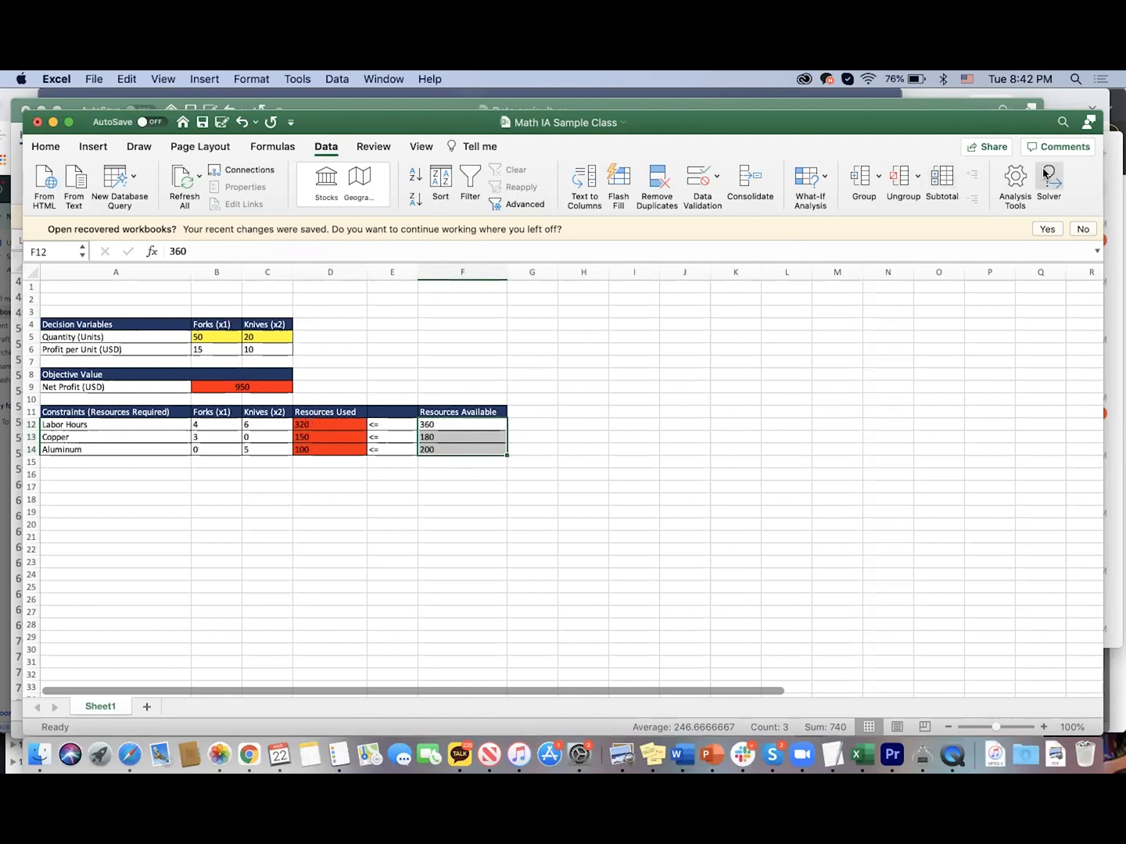
Review the Solver setup: maximise $B$9 by changing $B$5:$C$5 under the constraints, Simplex LP kept
{"action": "left_click", "coordinate": [1048, 184]}
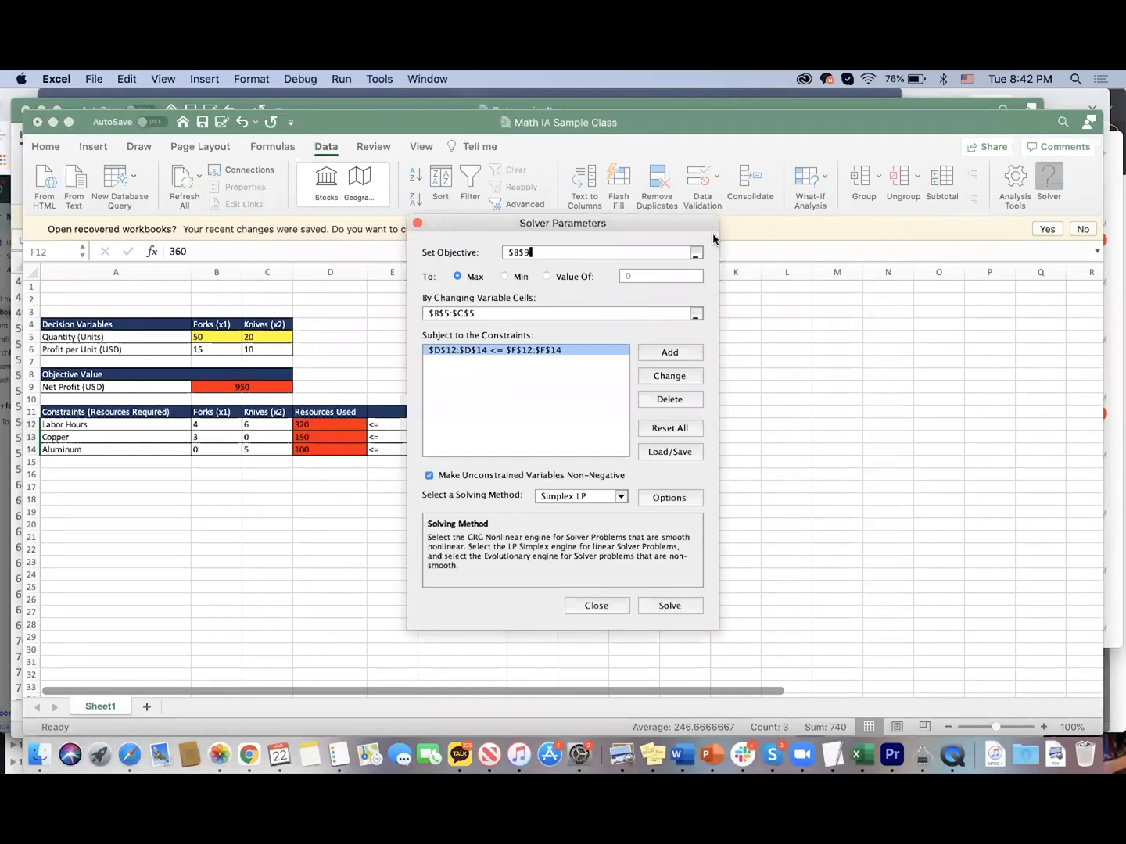
{"action": "left_click_drag", "start_coordinate": [561, 222], "coordinate": [702, 275]}
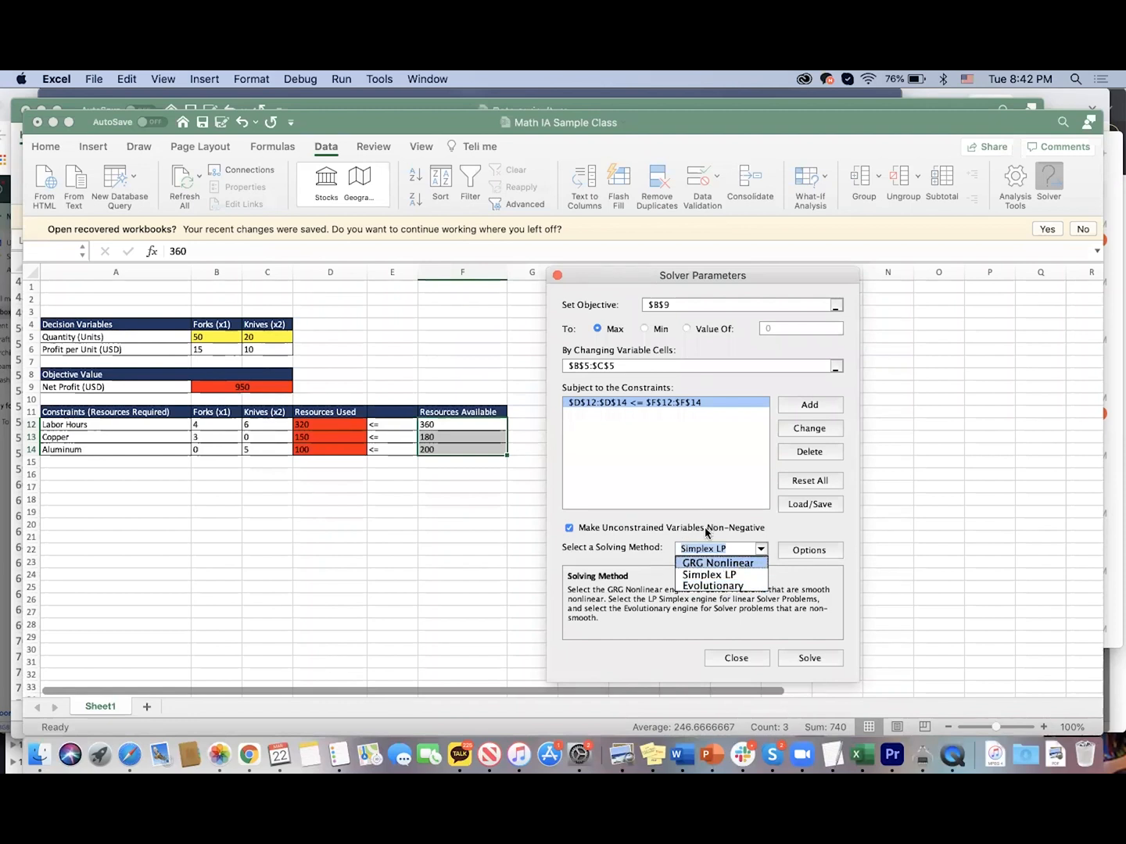
{"action": "mouse_move", "coordinate": [702, 535]}
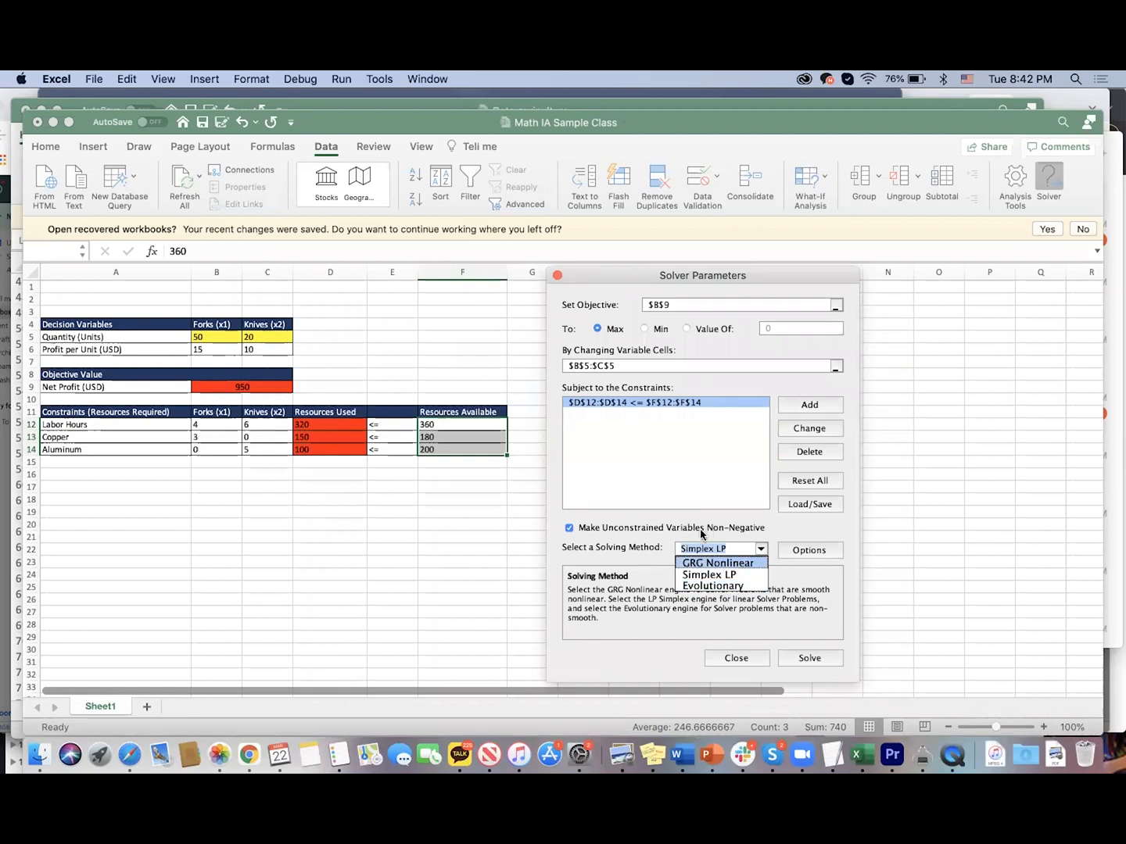
{"action": "left_click", "coordinate": [716, 574]}
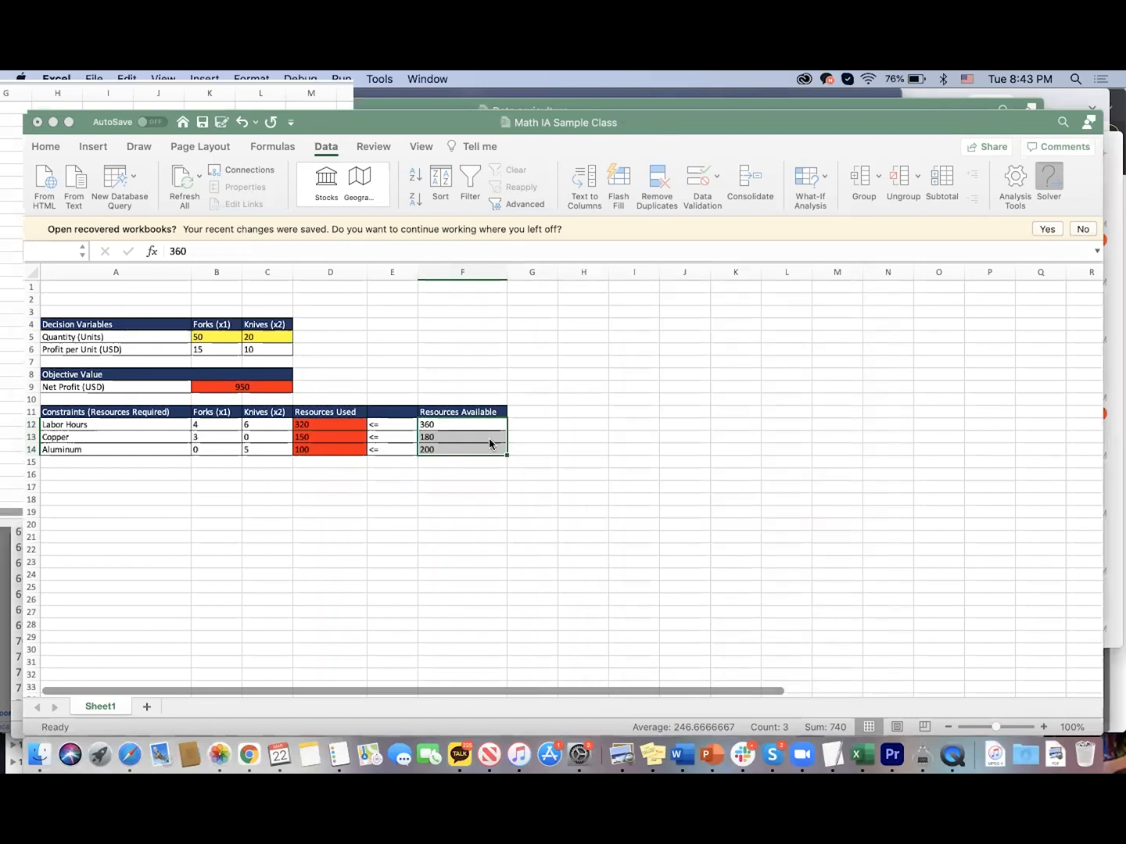
Run Solver and keep its solution: 60 forks, 20 knives, net profit 1100
{"action": "left_click", "coordinate": [1047, 185]}
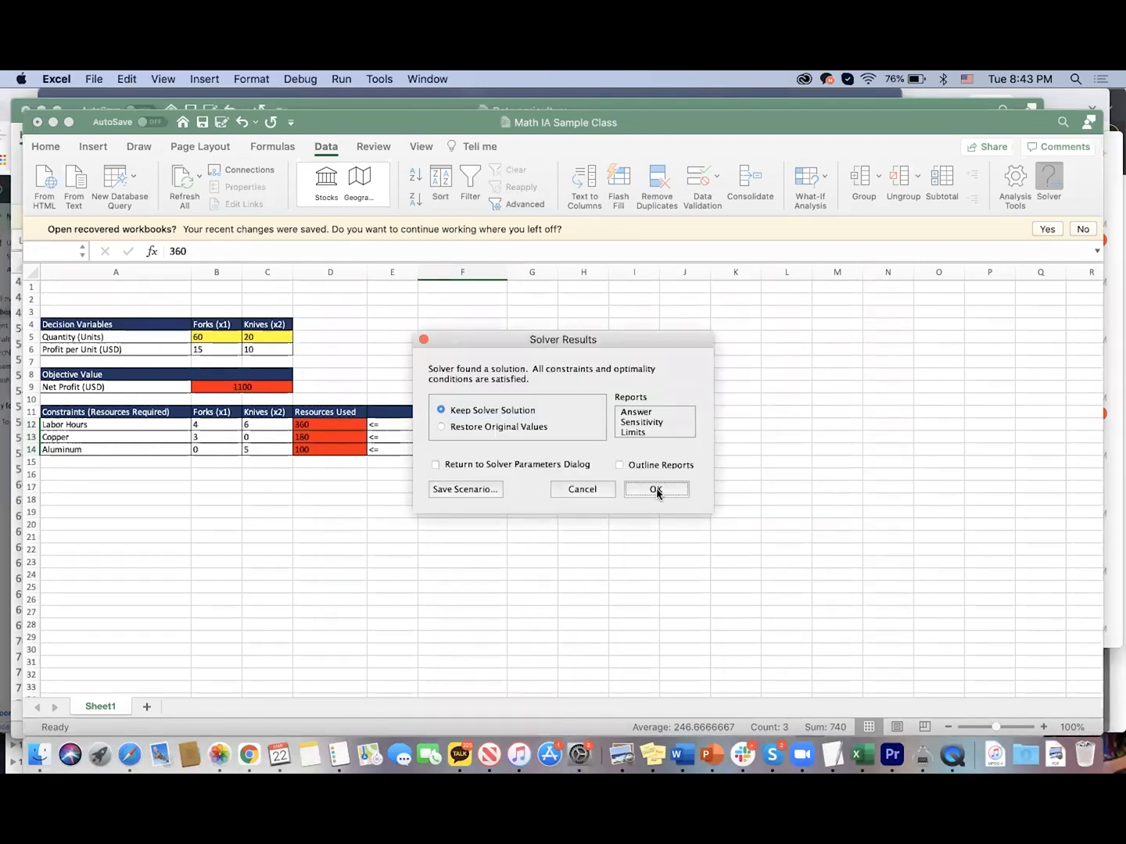
{"action": "left_click", "coordinate": [656, 487]}
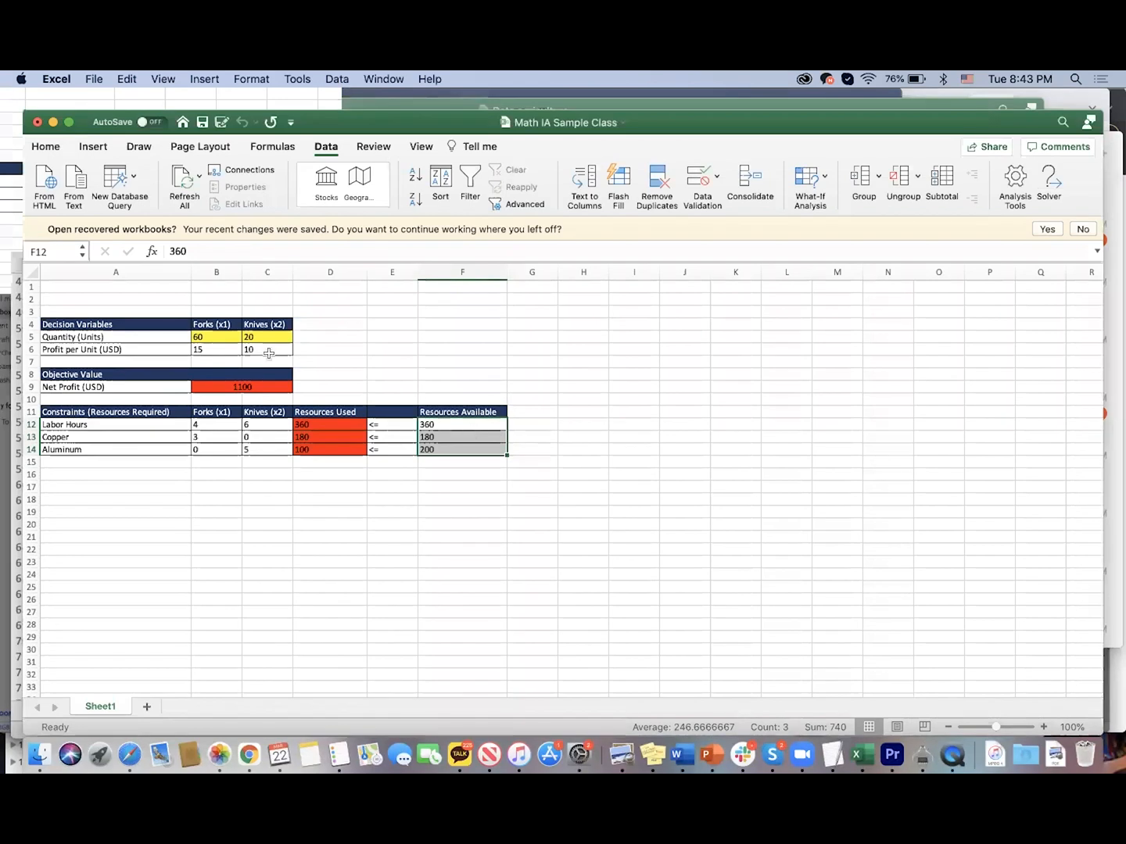